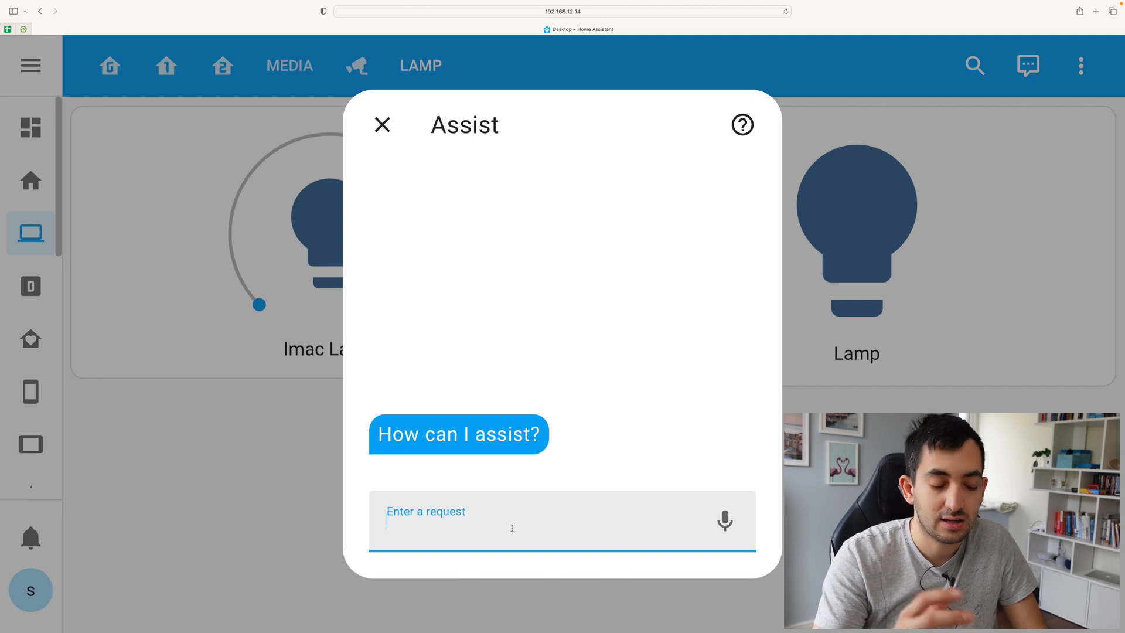
Ask Assist to turn the iMac lamp on, then off, then try 'activate iMac lamp'
{"action": "type", "text": "turn on the imac"}
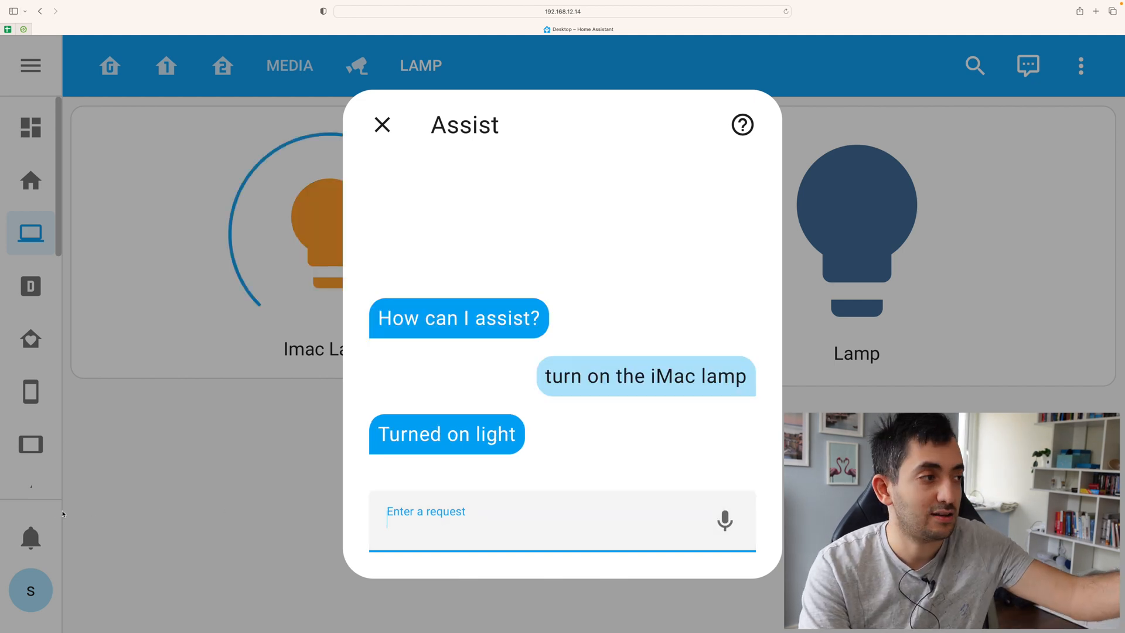
{"action": "mouse_move", "coordinate": [2, 464]}
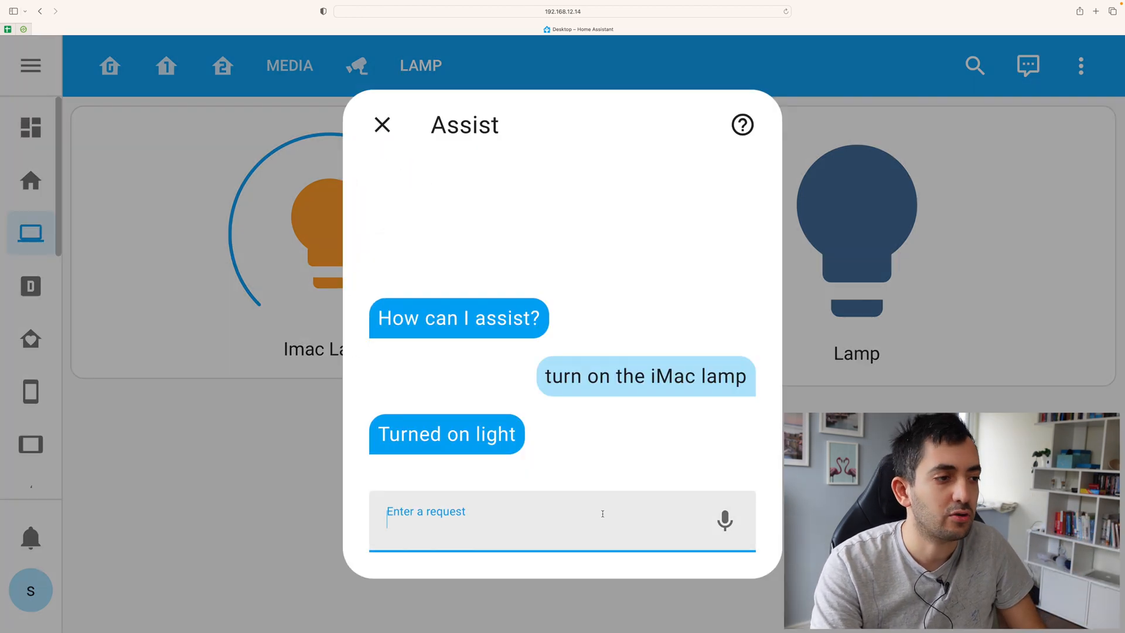
{"action": "type", "text": "turn off the ima"}
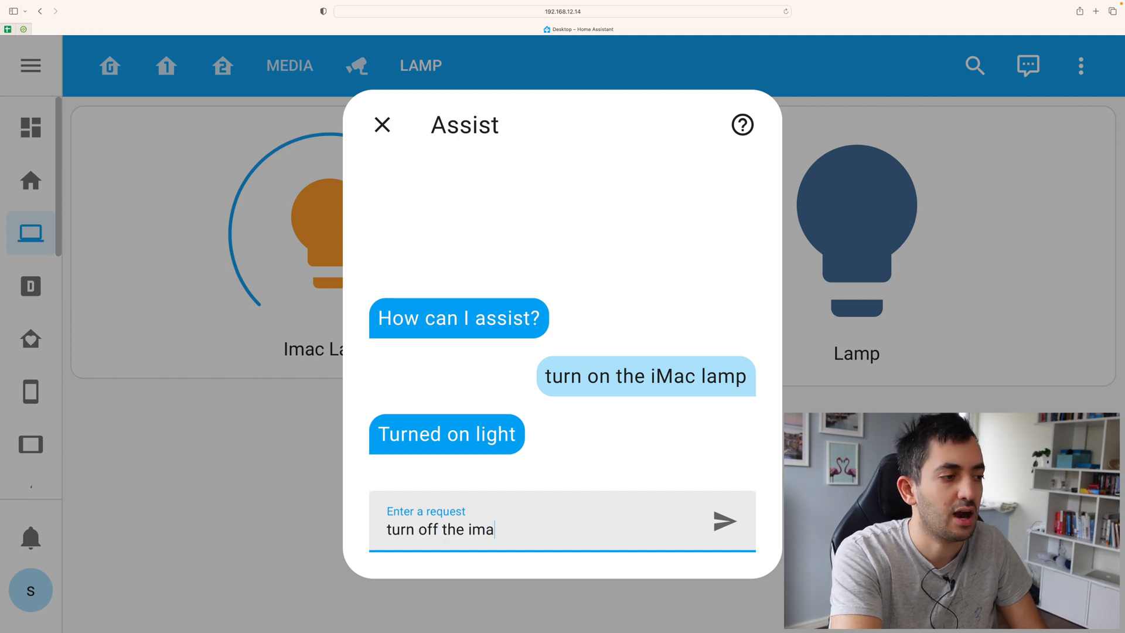
{"action": "key", "text": "Enter"}
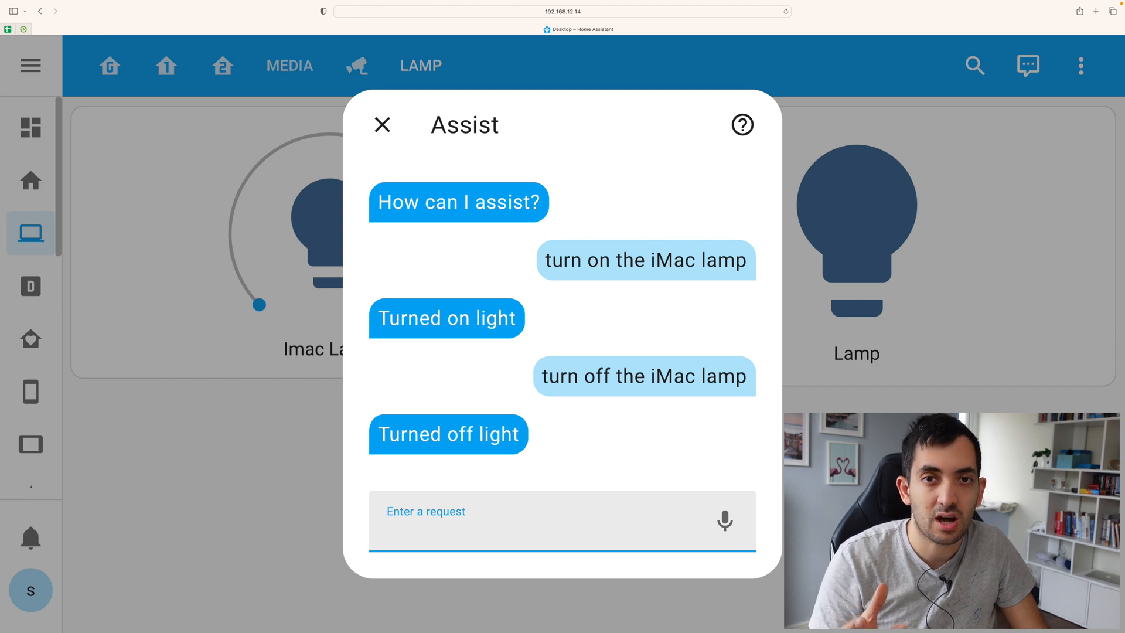
{"action": "type", "text": "activate"}
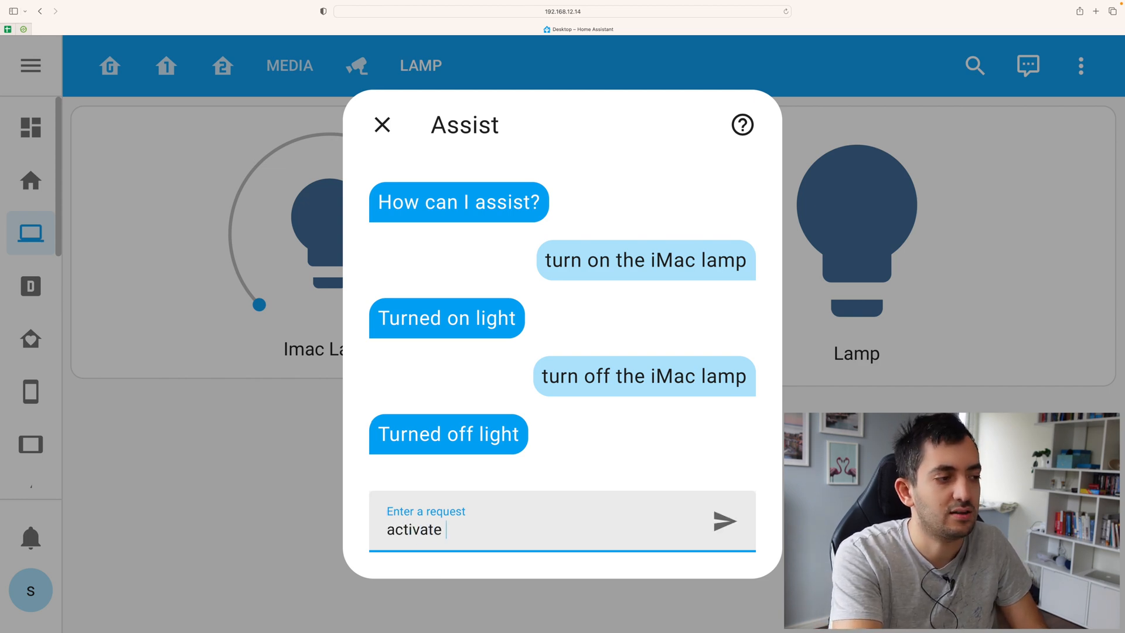
{"action": "type", "text": "iMac lamp"}
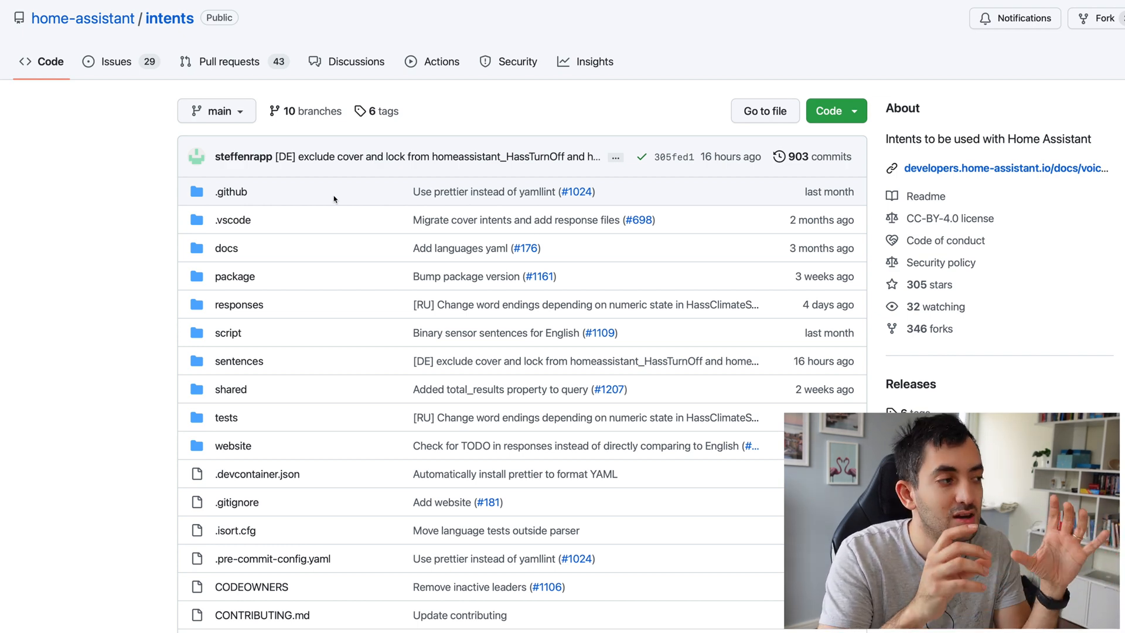
Browse into the intents repository's sentences/en folder and scroll its file list
{"action": "scroll", "scroll_direction": "down", "scroll_amount": 3}
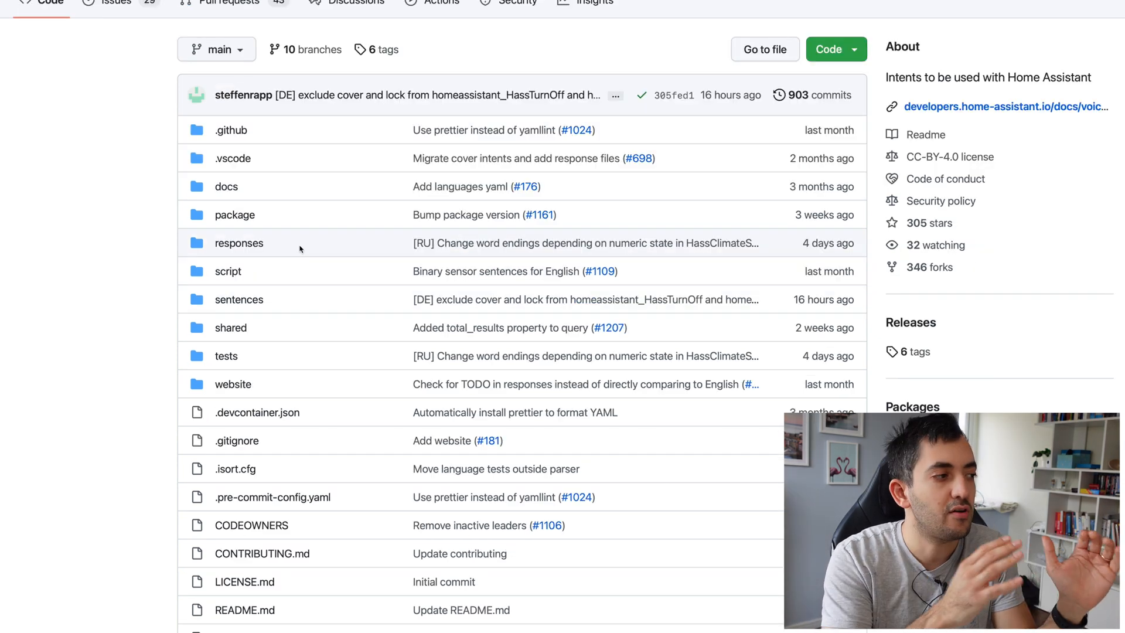
{"action": "mouse_move", "coordinate": [245, 307]}
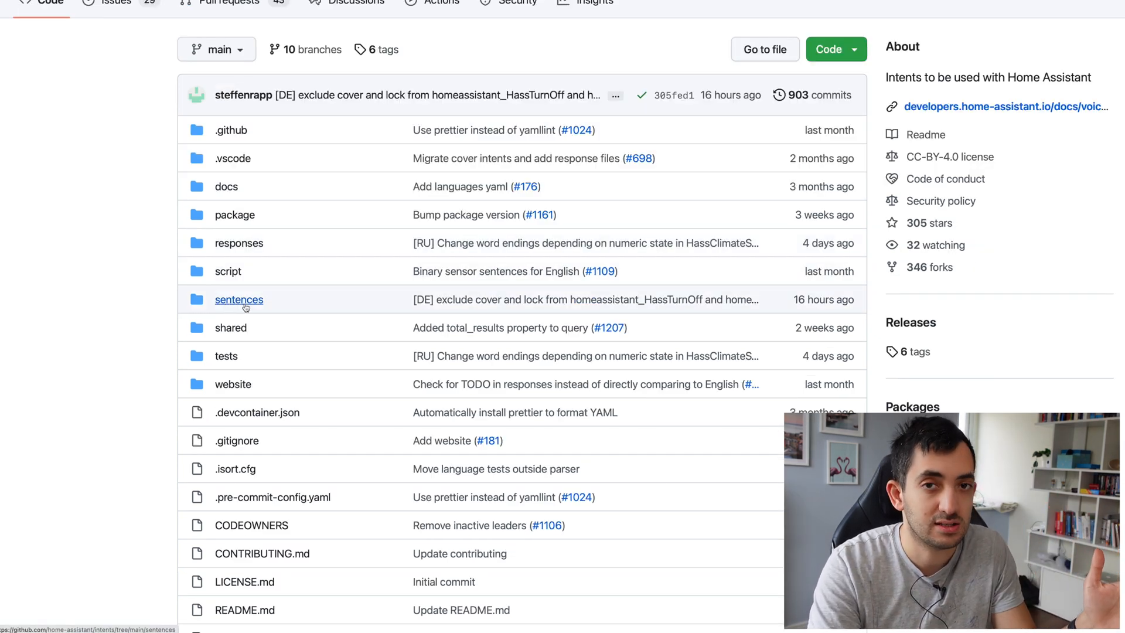
{"action": "left_click", "coordinate": [239, 300]}
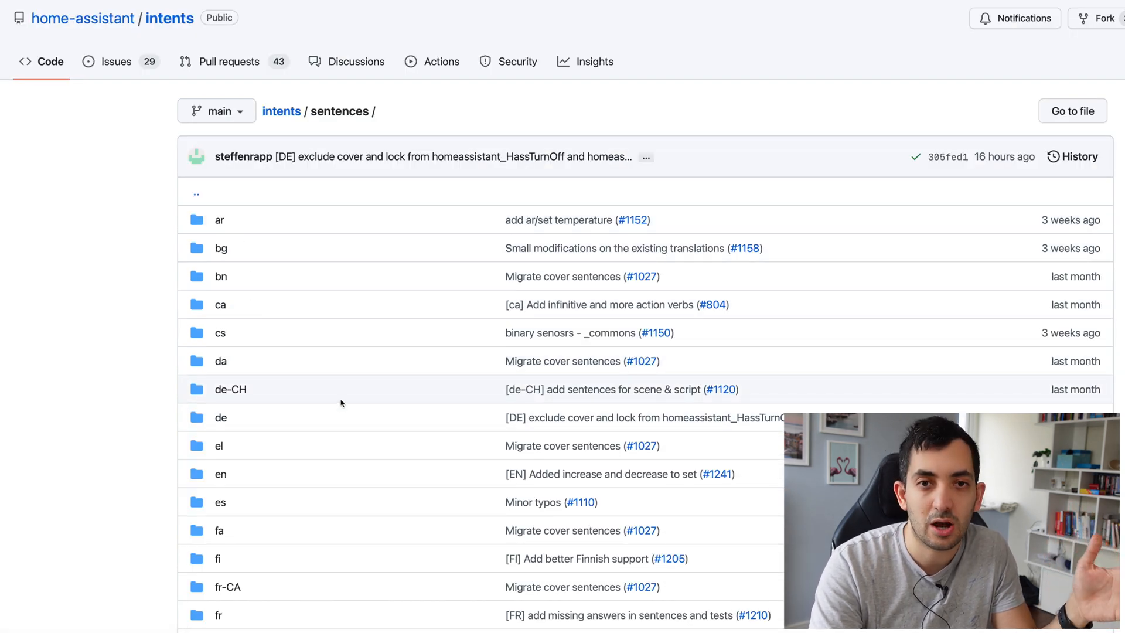
{"action": "mouse_move", "coordinate": [345, 400]}
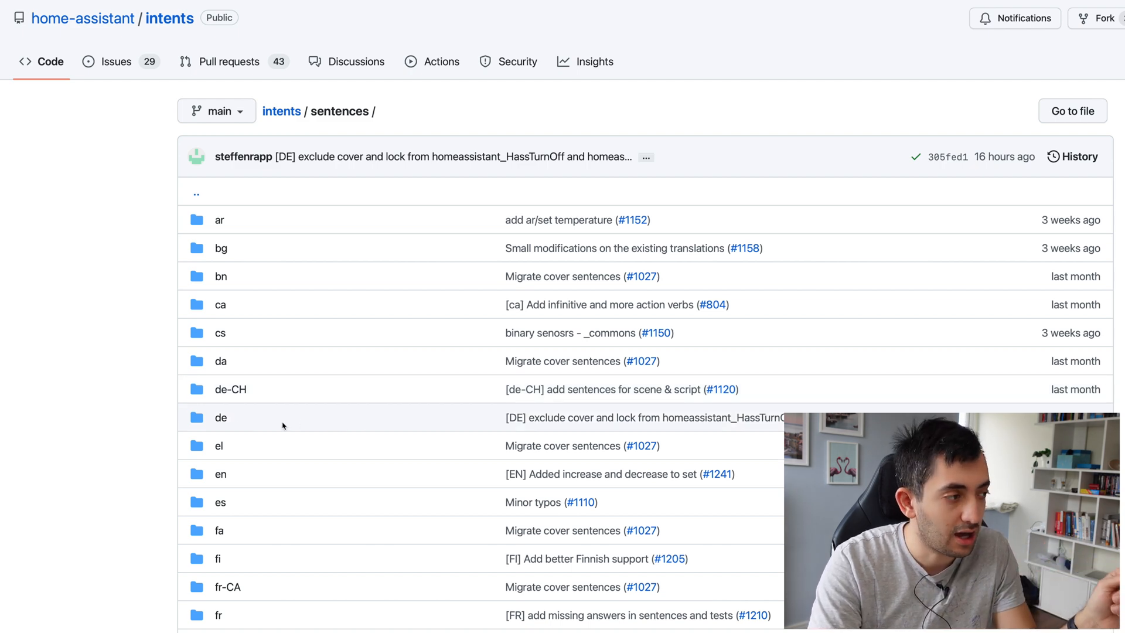
{"action": "scroll", "scroll_direction": "down", "scroll_amount": 3}
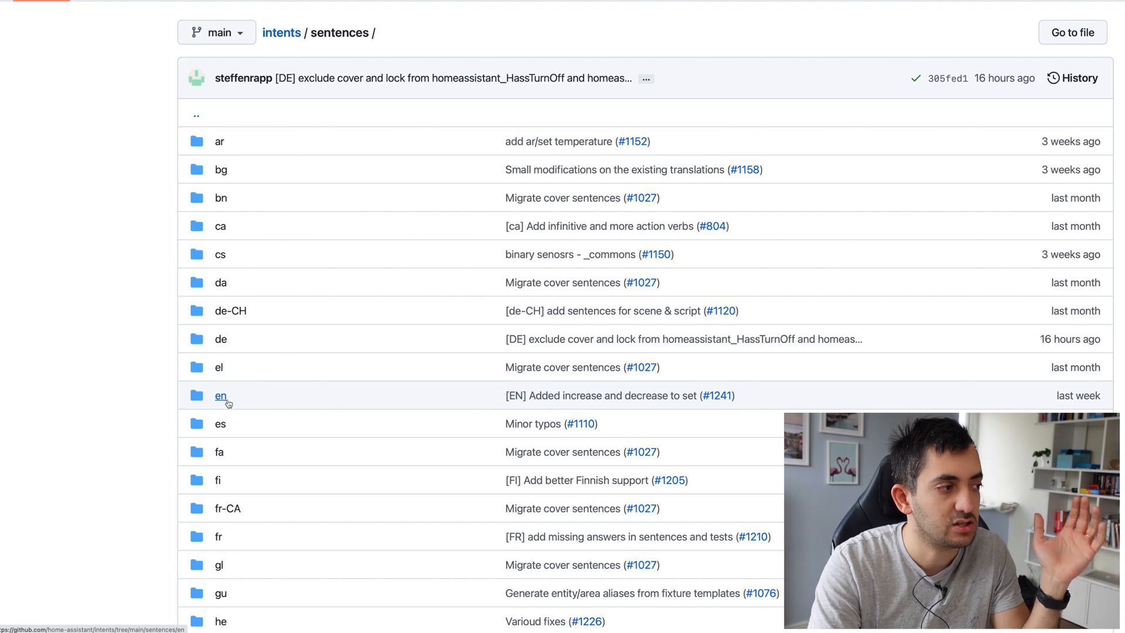
{"action": "left_click", "coordinate": [221, 396]}
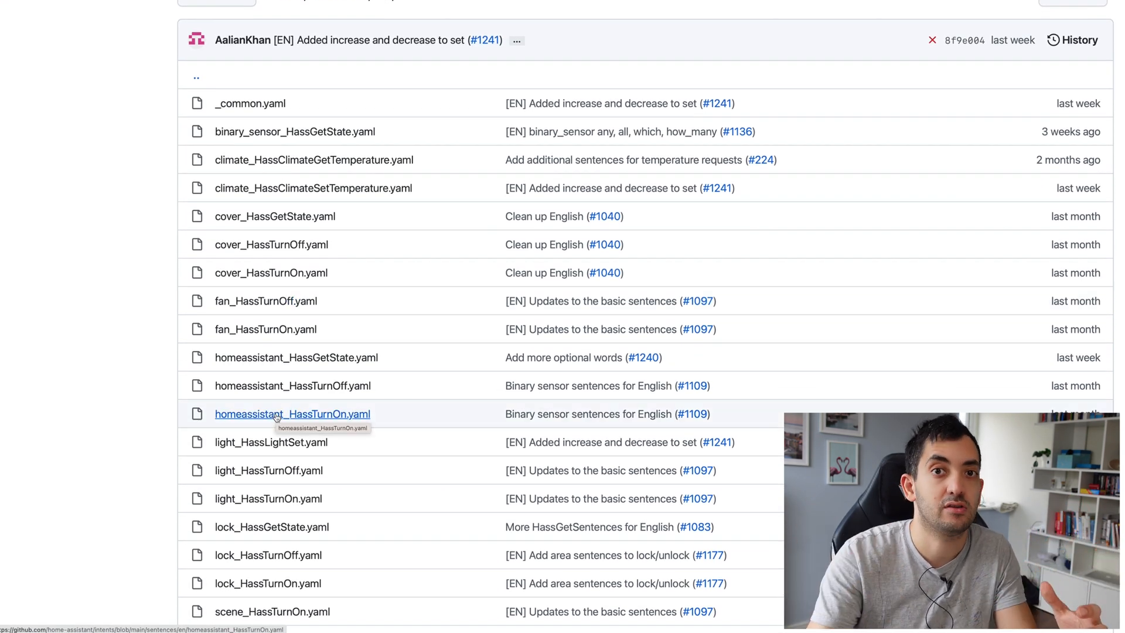
{"action": "scroll", "scroll_direction": "down", "scroll_amount": 3}
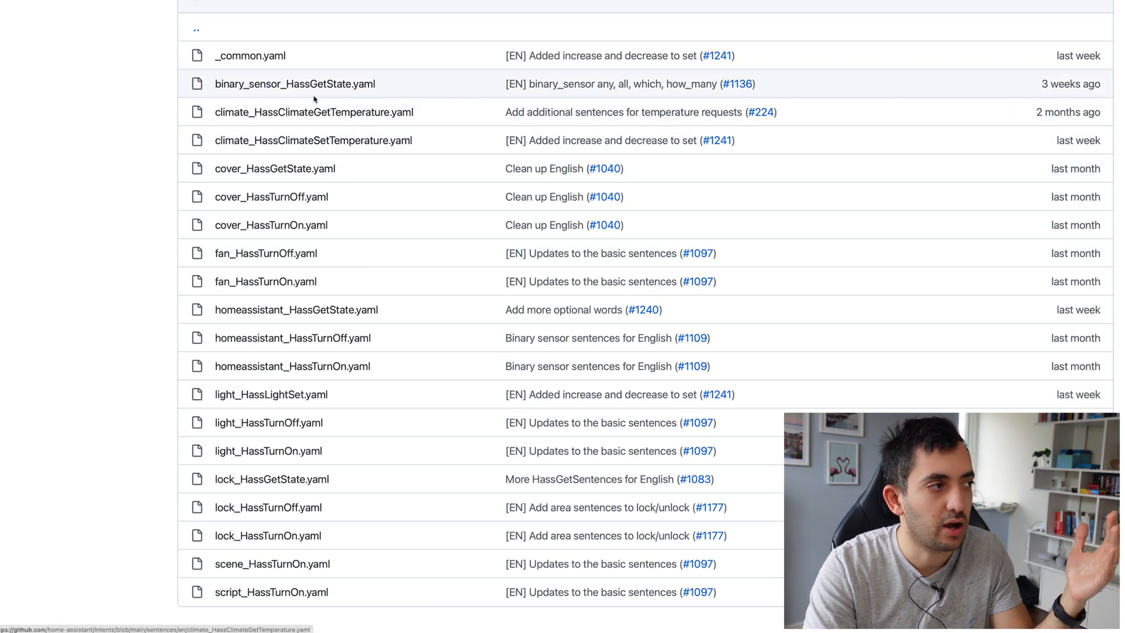
{"action": "mouse_move", "coordinate": [283, 337]}
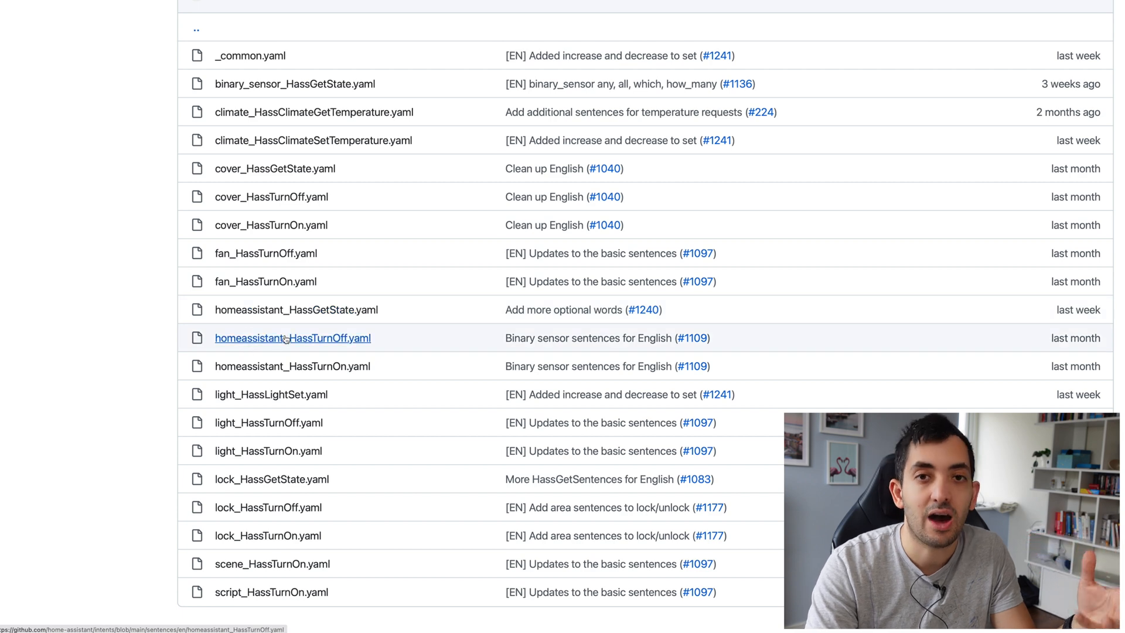
{"action": "mouse_move", "coordinate": [286, 337]}
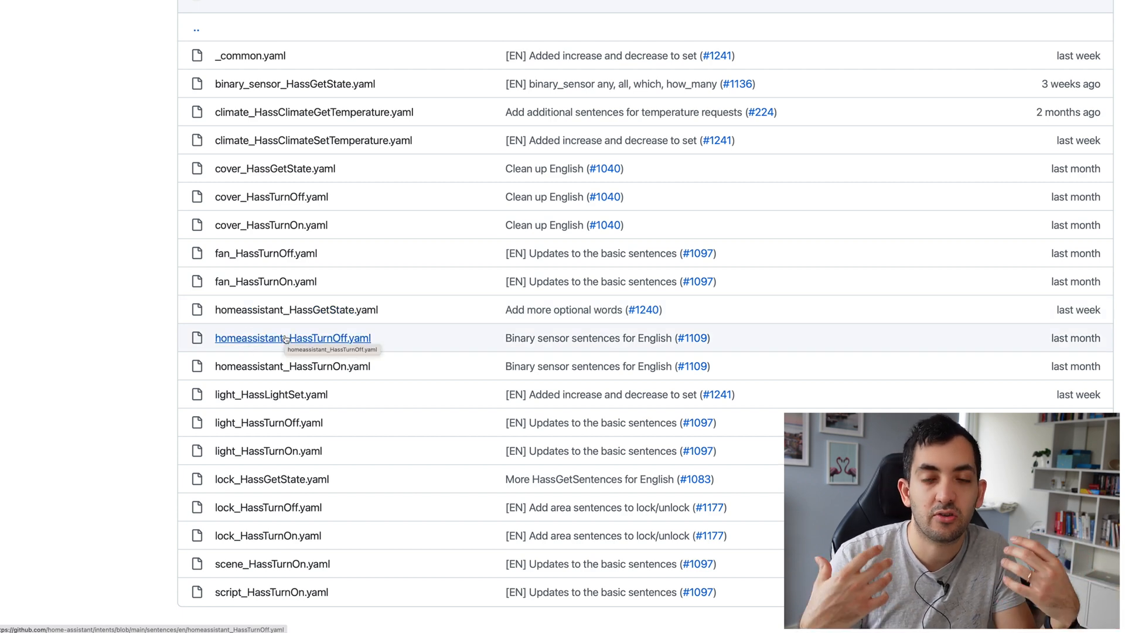
{"action": "mouse_move", "coordinate": [274, 352]}
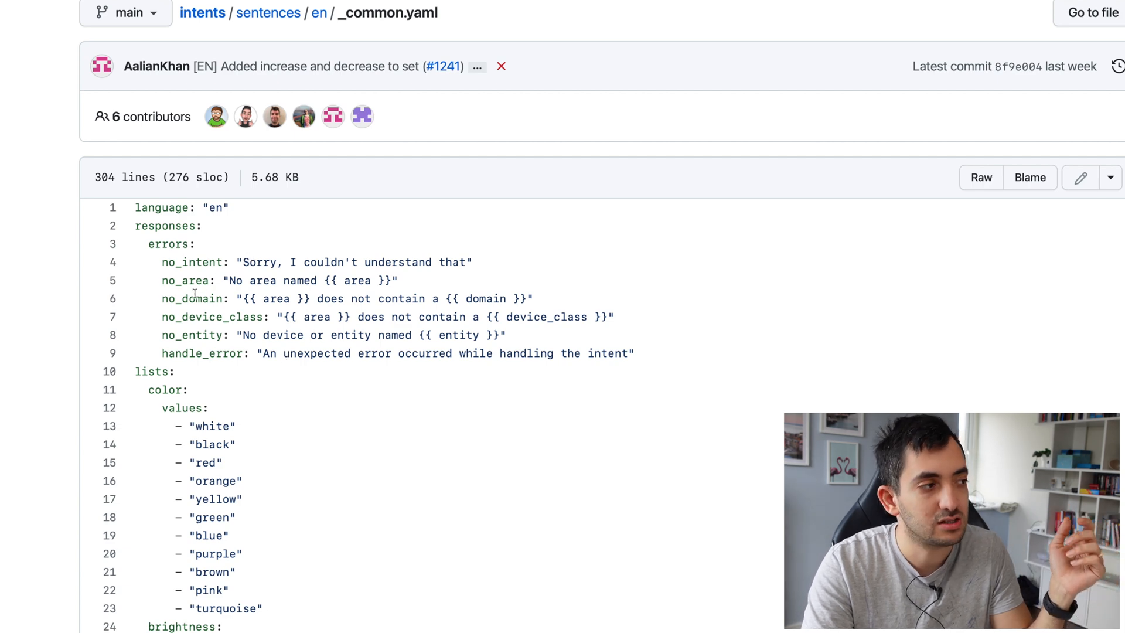
{"action": "double_click", "coordinate": [150, 371]}
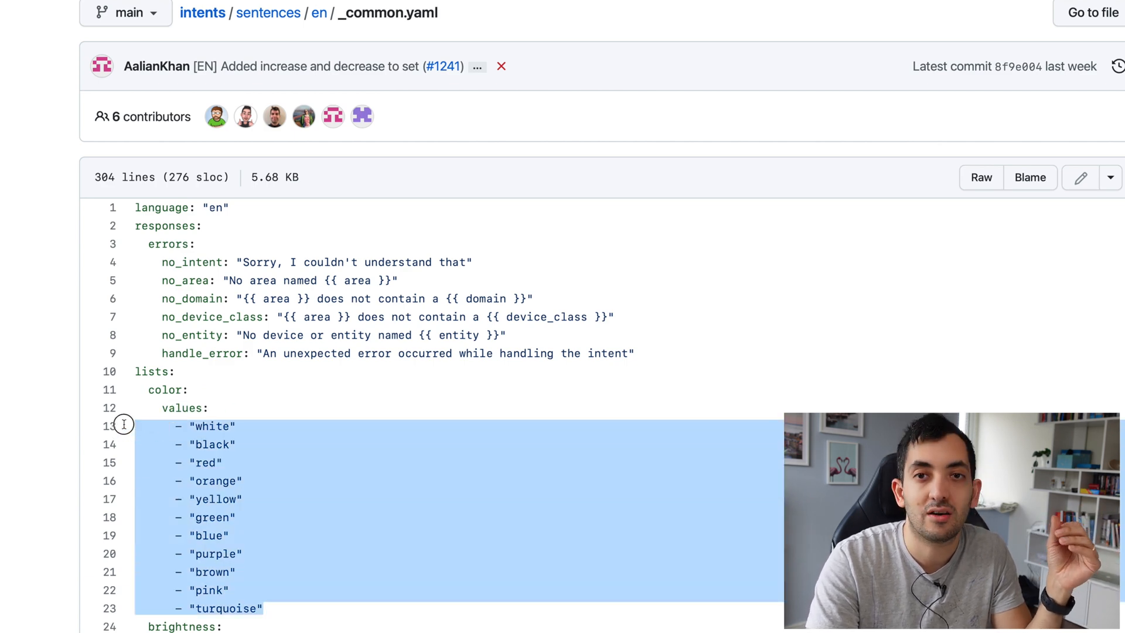
{"action": "mouse_move", "coordinate": [279, 470]}
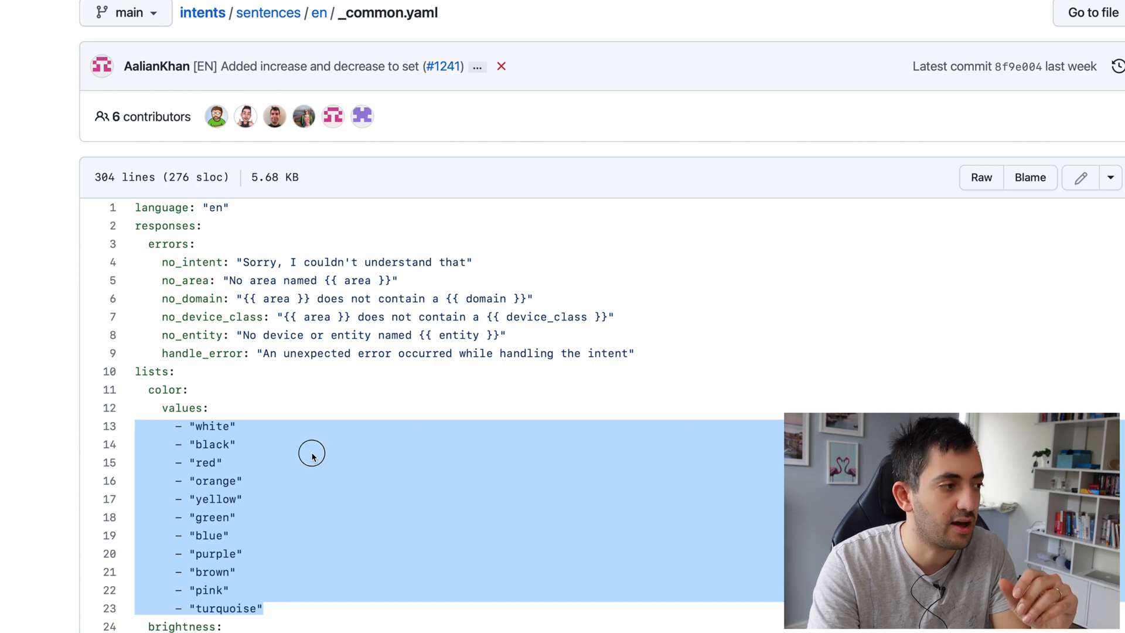
{"action": "scroll", "scroll_direction": "down", "scroll_amount": 3}
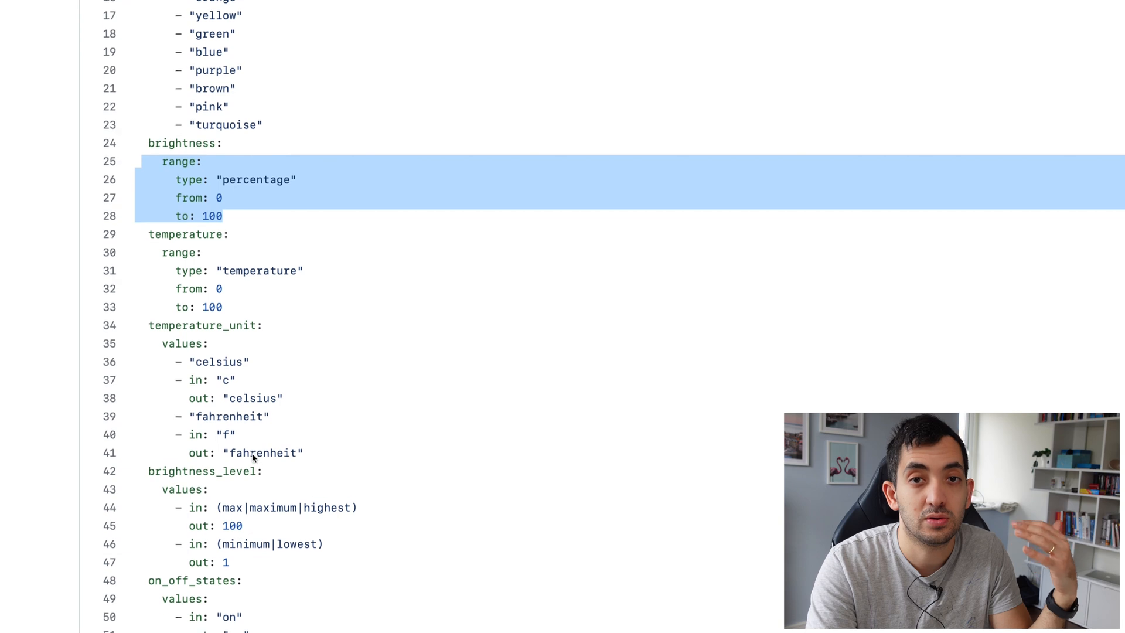
{"action": "scroll", "scroll_direction": "down", "scroll_amount": 3}
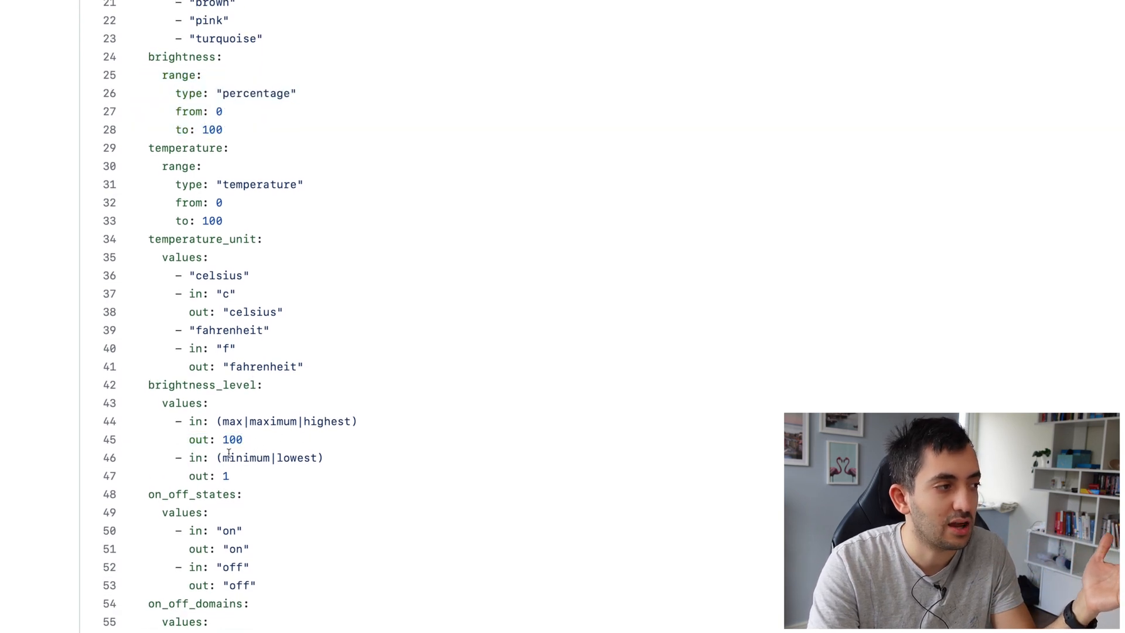
{"action": "double_click", "coordinate": [230, 439]}
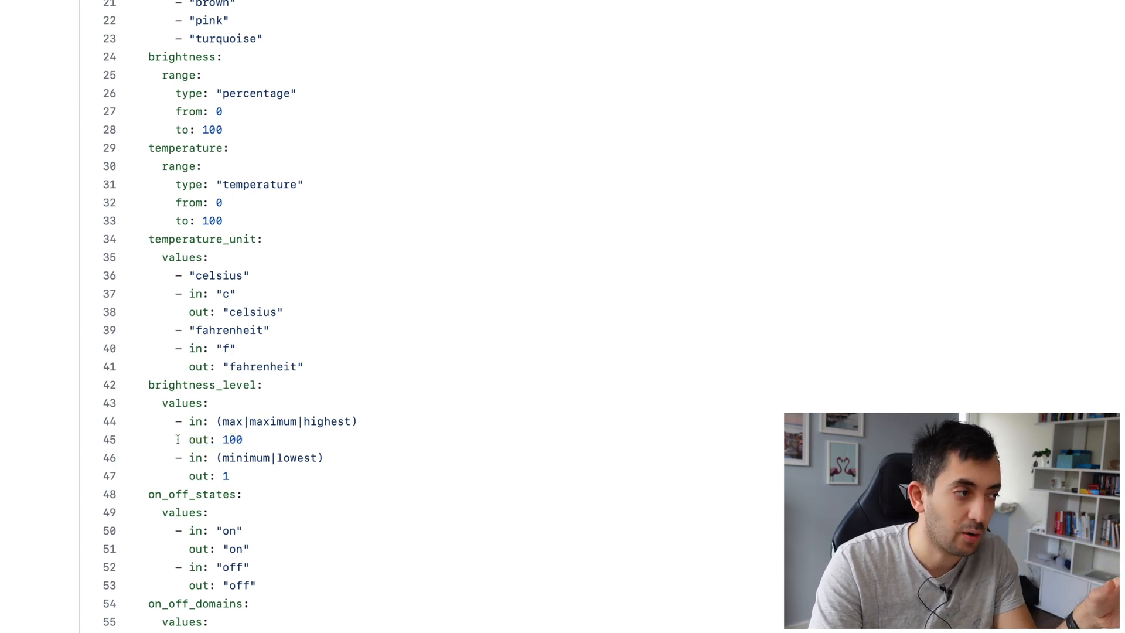
{"action": "mouse_move", "coordinate": [300, 443]}
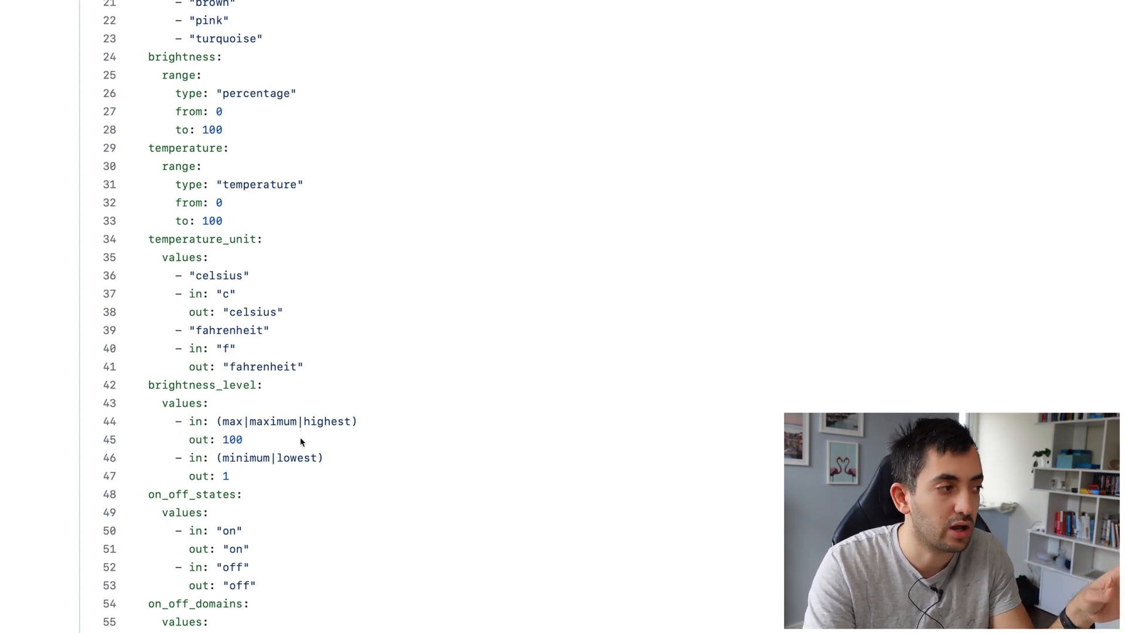
{"action": "scroll", "scroll_direction": "down", "scroll_amount": 3}
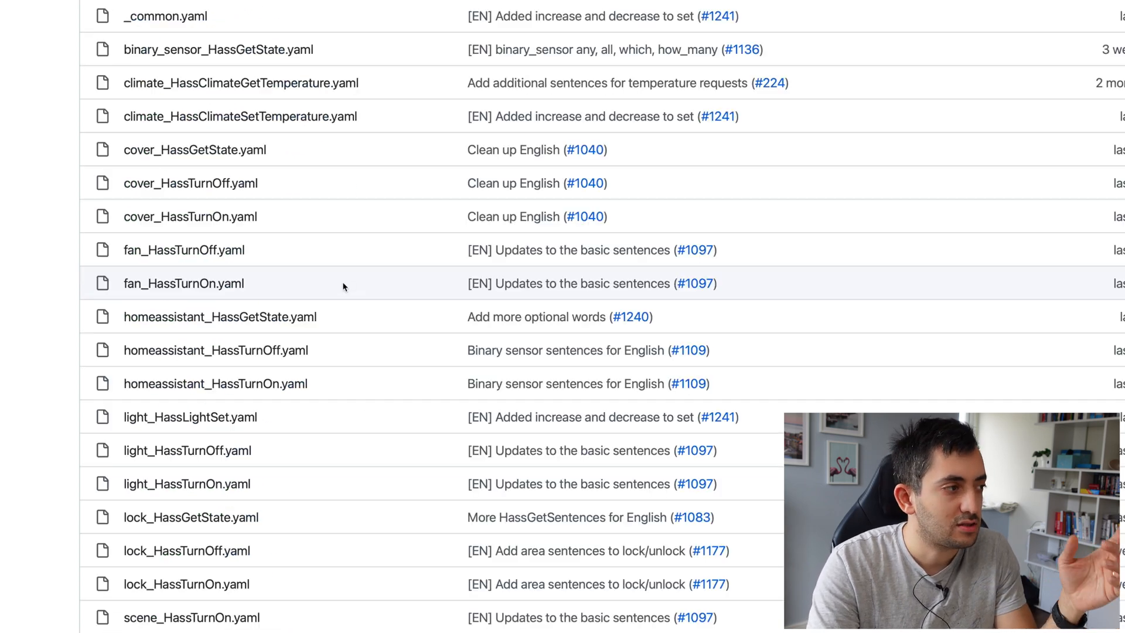
{"action": "mouse_move", "coordinate": [171, 492]}
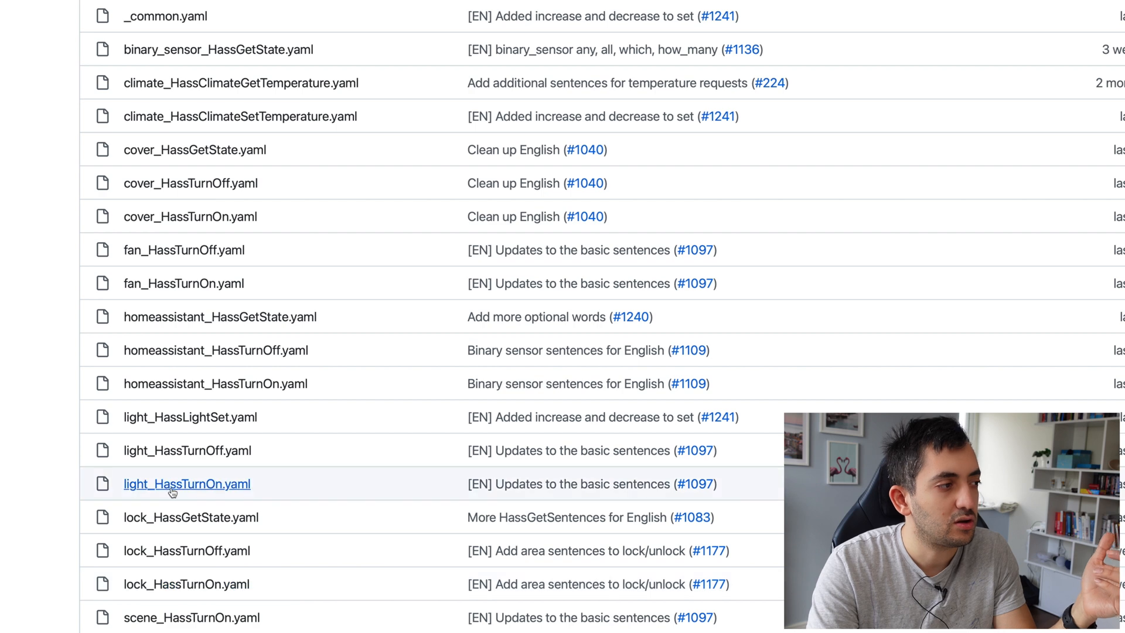
{"action": "mouse_move", "coordinate": [186, 489]}
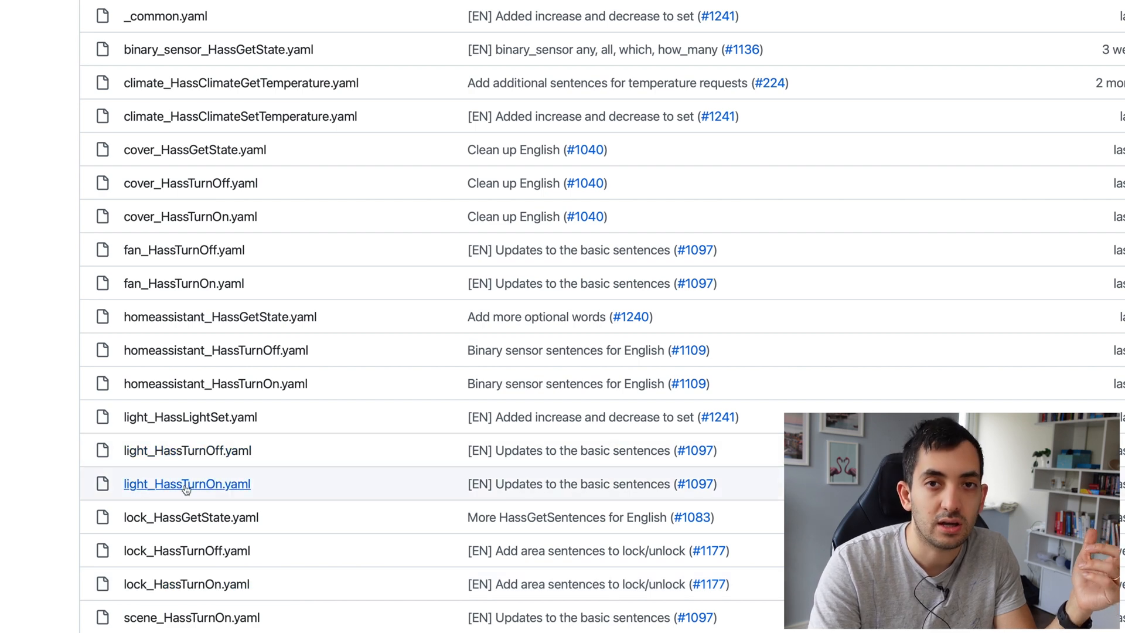
{"action": "mouse_move", "coordinate": [154, 490]}
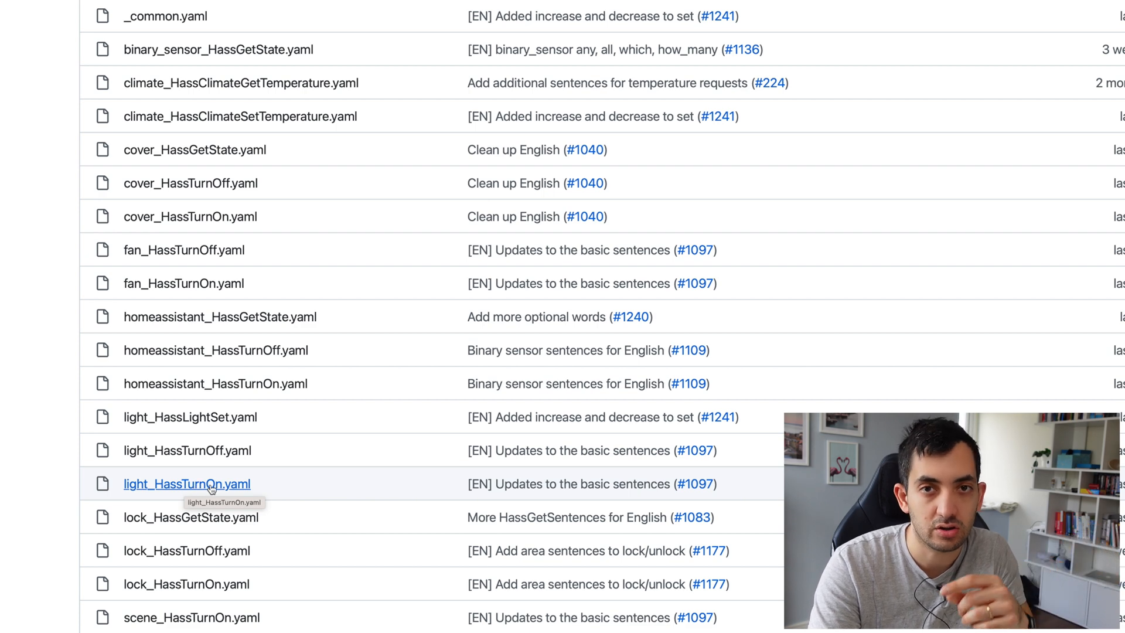
View light_HassTurnOn.yaml with its turn-on sentence templates for lights
{"action": "left_click", "coordinate": [186, 484]}
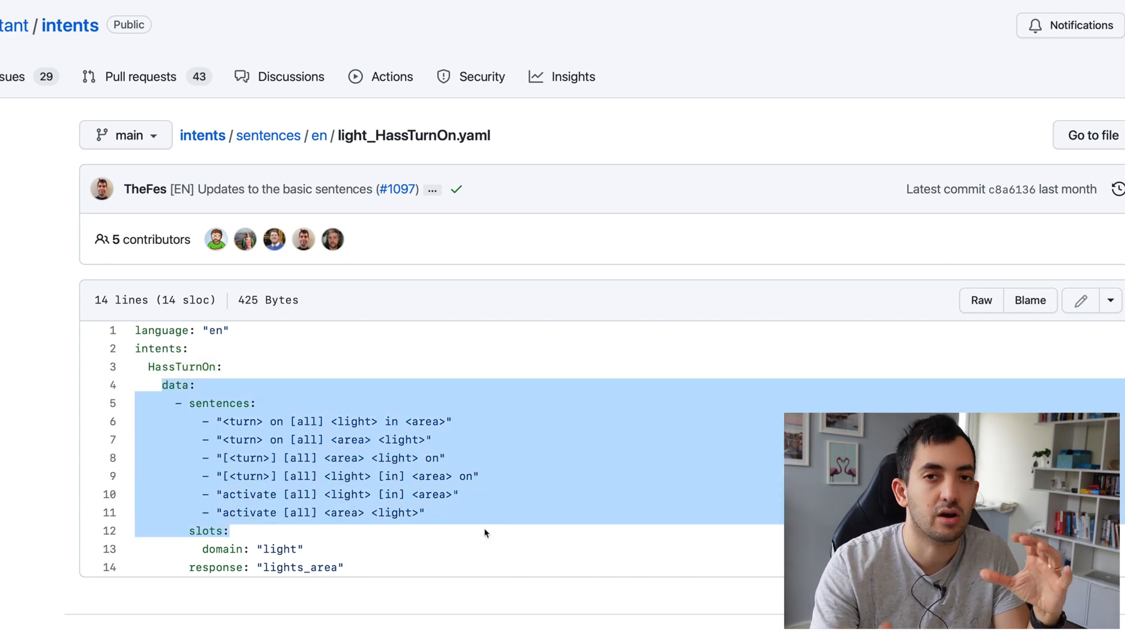
{"action": "left_click", "coordinate": [146, 383]}
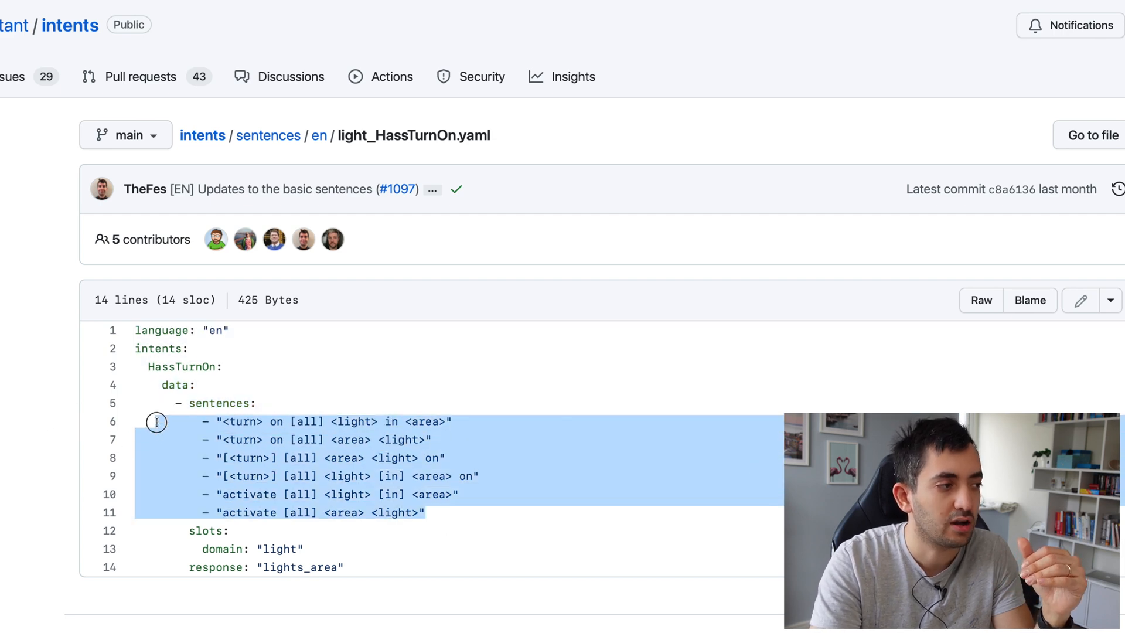
{"action": "mouse_move", "coordinate": [466, 421]}
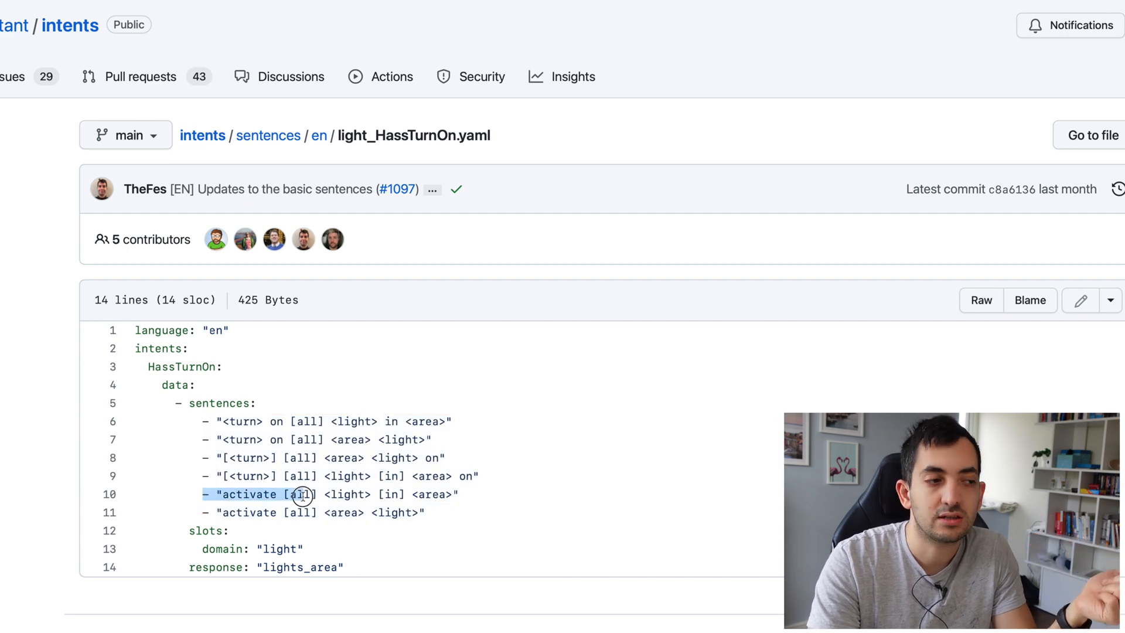
{"action": "left_click_drag", "start_coordinate": [302, 493], "coordinate": [439, 515]}
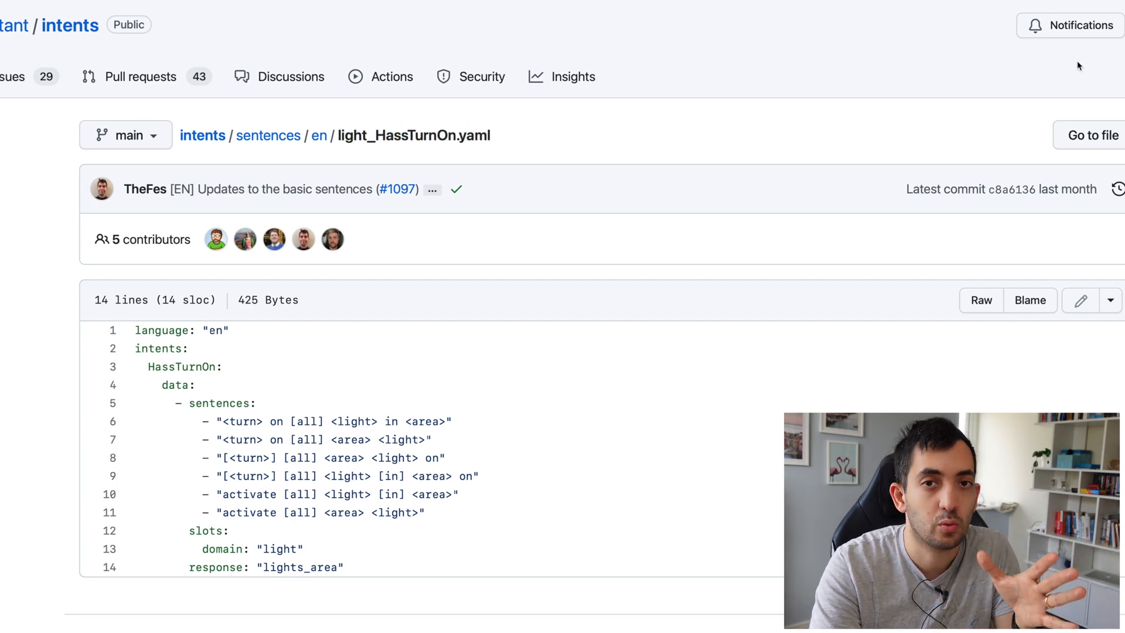
{"action": "mouse_move", "coordinate": [709, 75]}
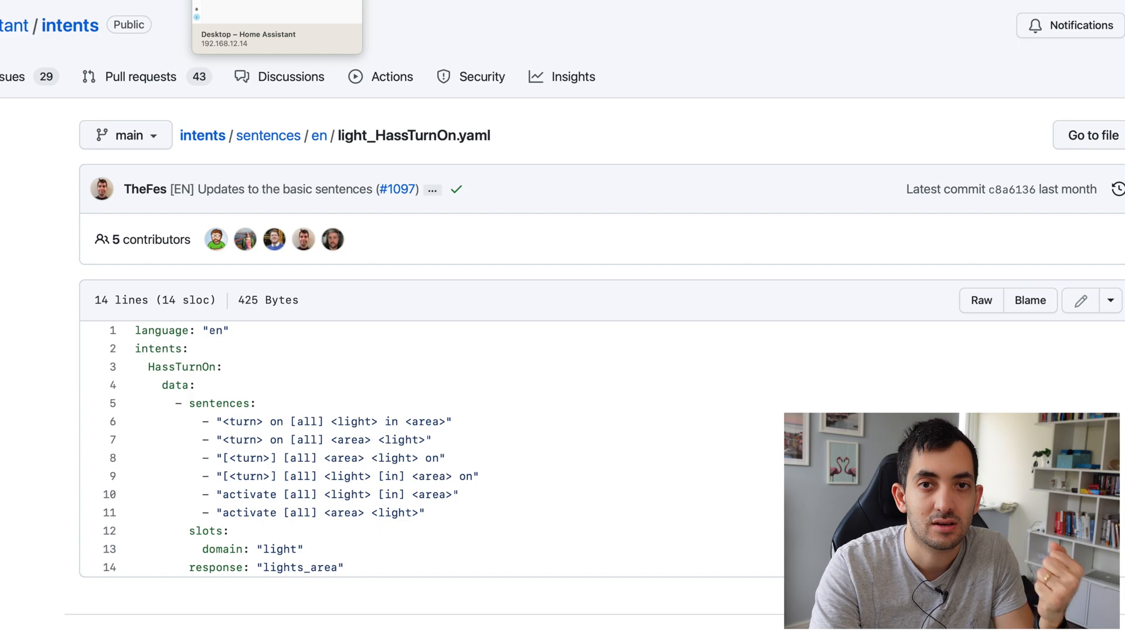
Switch to Home Assistant and browse the config folder in File editor
{"action": "left_click", "coordinate": [275, 17]}
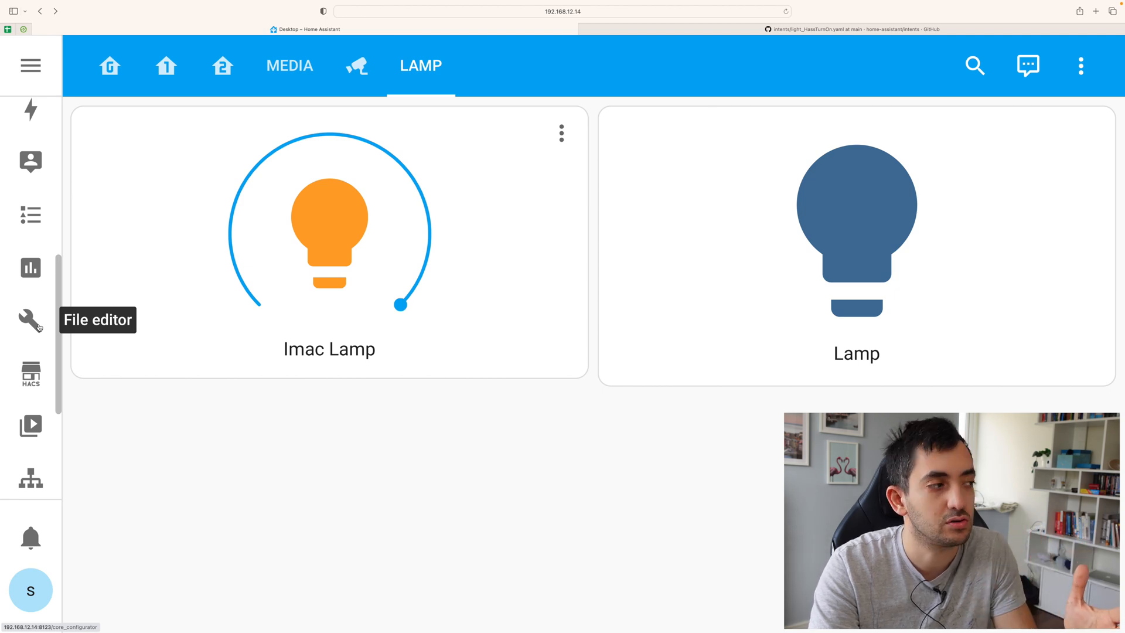
{"action": "left_click", "coordinate": [30, 319]}
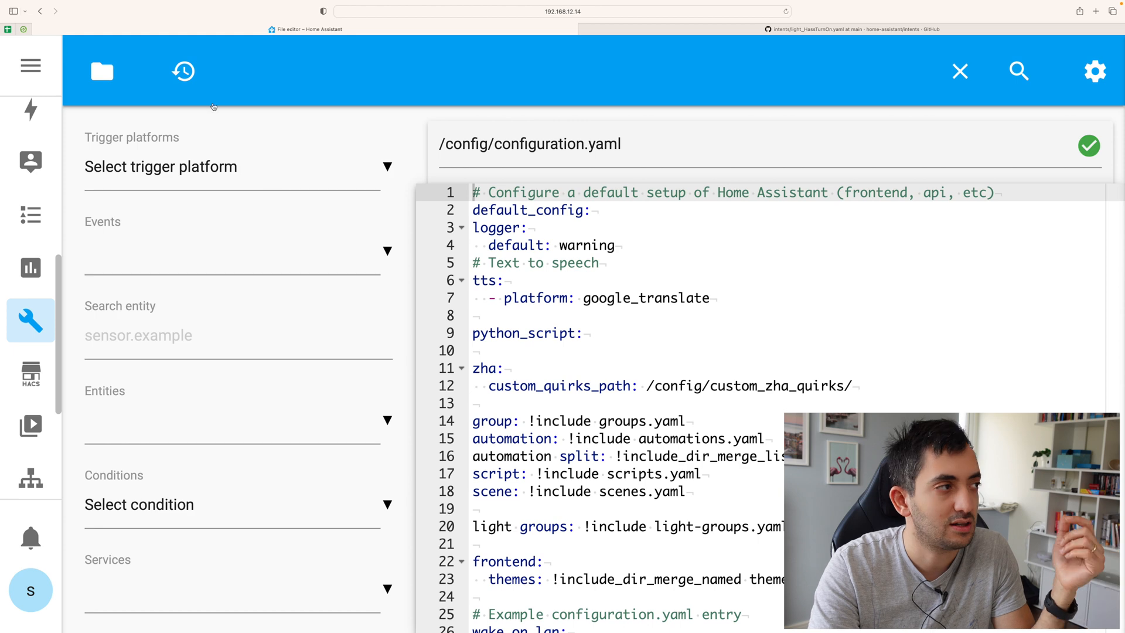
{"action": "left_click", "coordinate": [100, 71]}
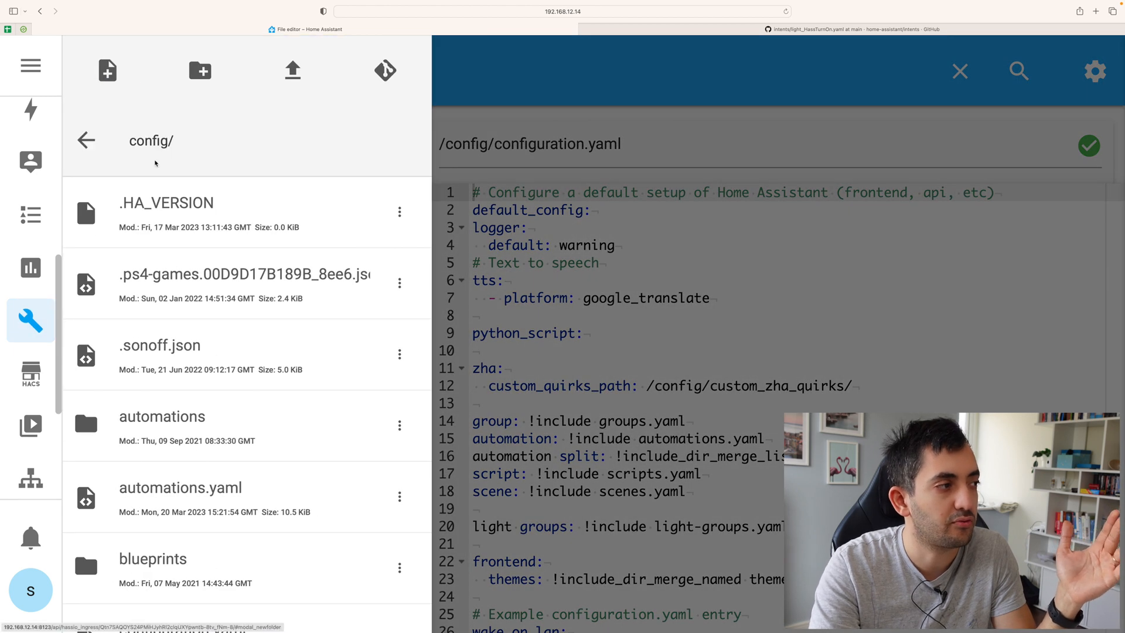
{"action": "scroll", "scroll_direction": "down", "scroll_amount": 3}
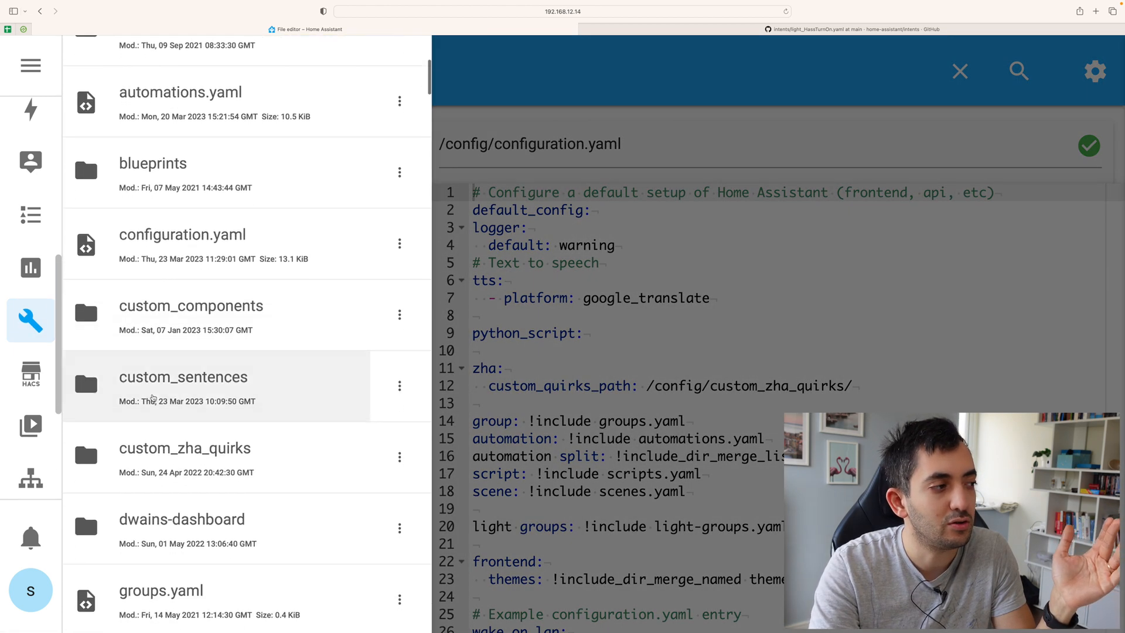
{"action": "mouse_move", "coordinate": [199, 386]}
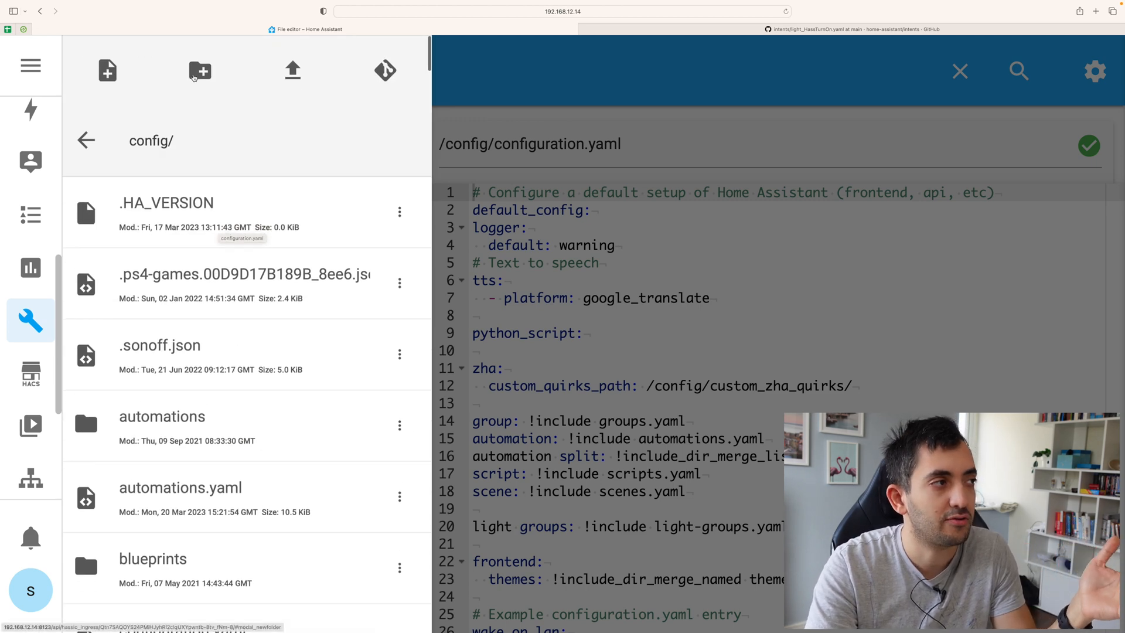
Cancel the New Folder prompt and enter the custom_sentences folder
{"action": "left_click", "coordinate": [199, 71]}
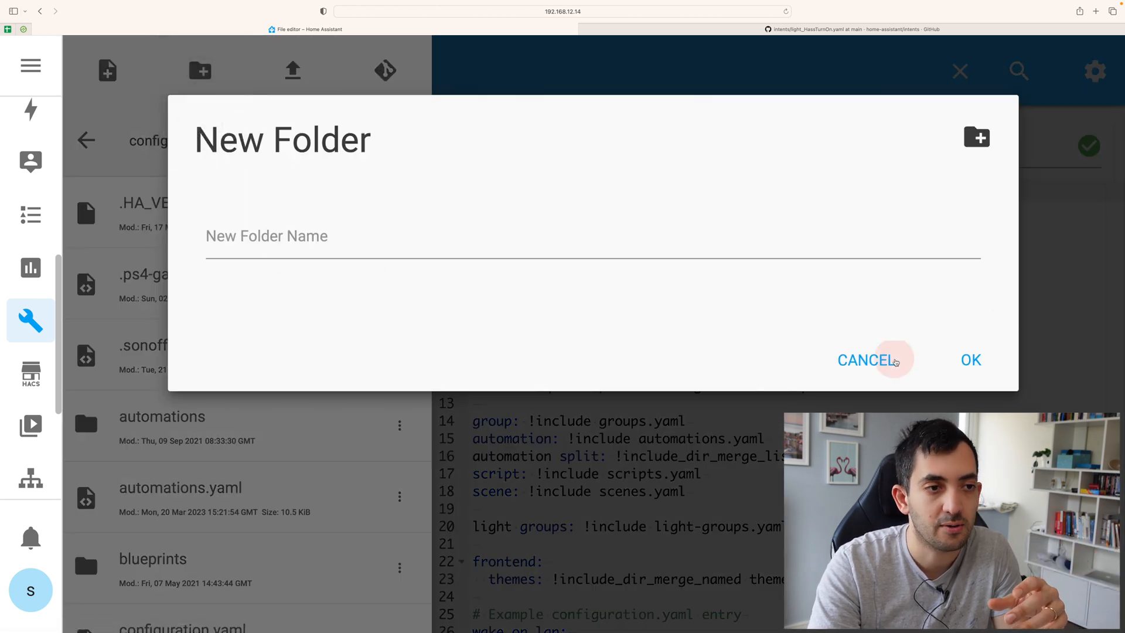
{"action": "left_click", "coordinate": [864, 359]}
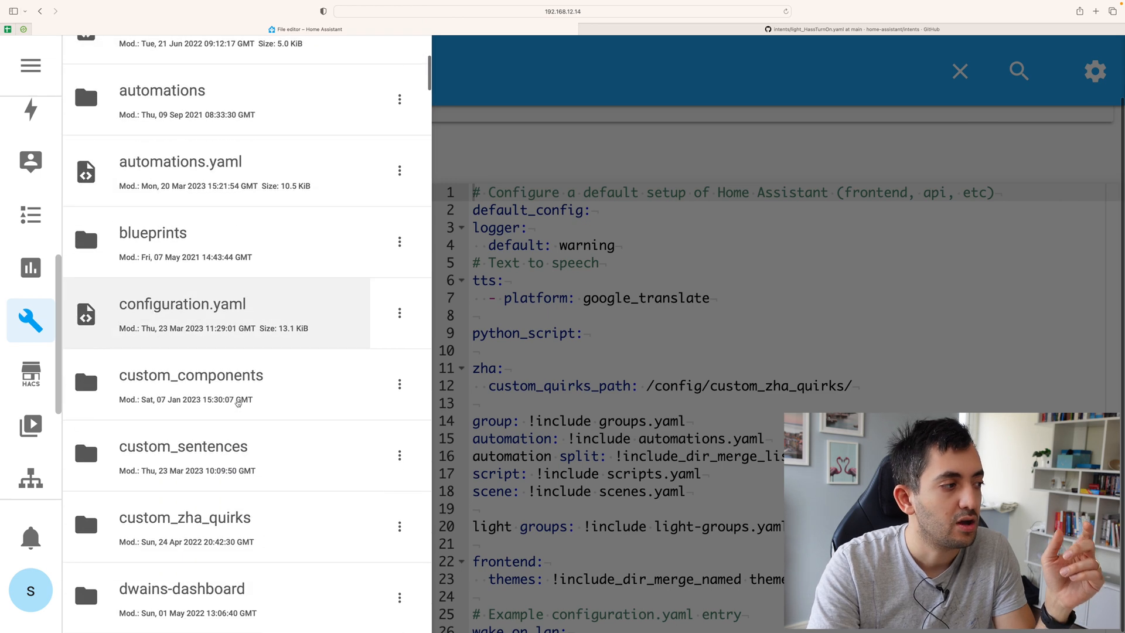
{"action": "left_click", "coordinate": [183, 446]}
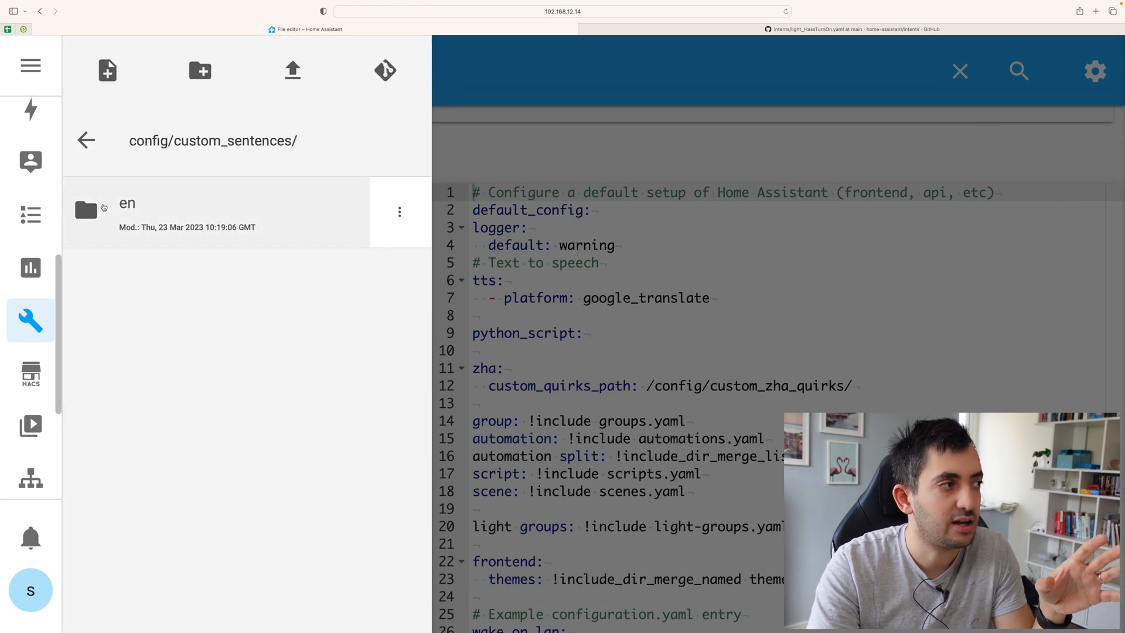
{"action": "mouse_move", "coordinate": [159, 272]}
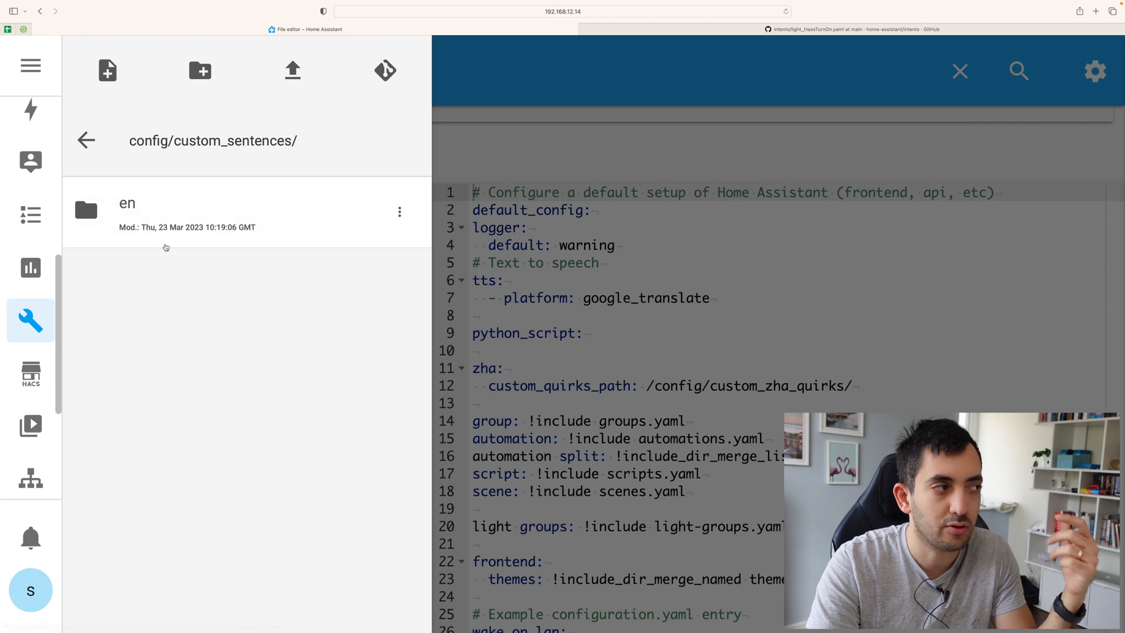
{"action": "mouse_move", "coordinate": [115, 211]}
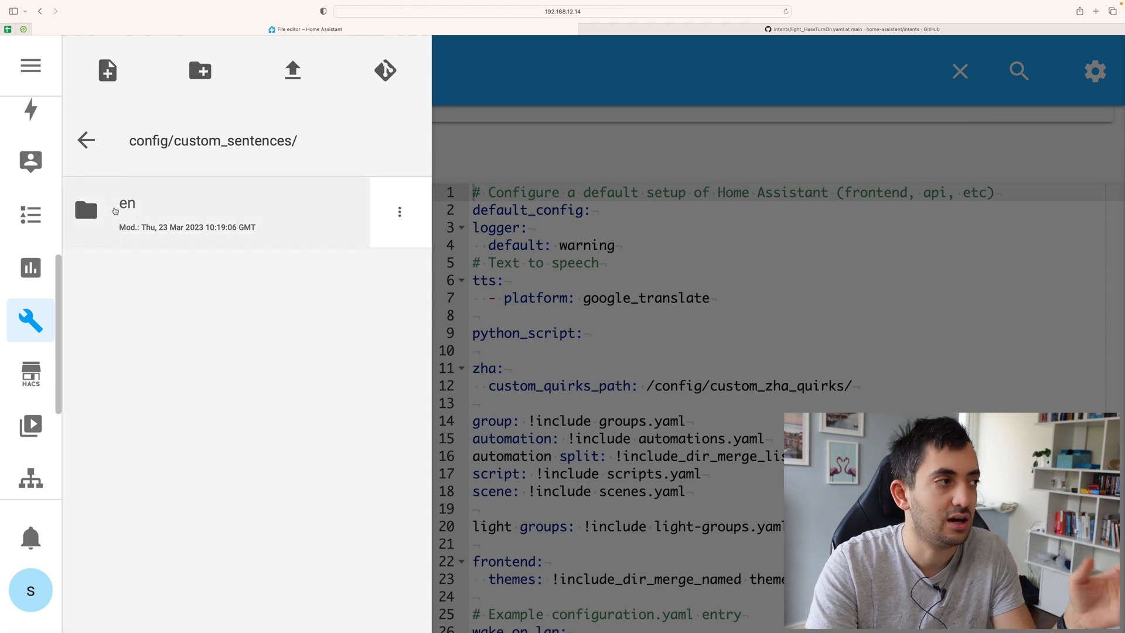
Load custom_sentences/en/on_off.yaml into the editor
{"action": "left_click", "coordinate": [126, 209]}
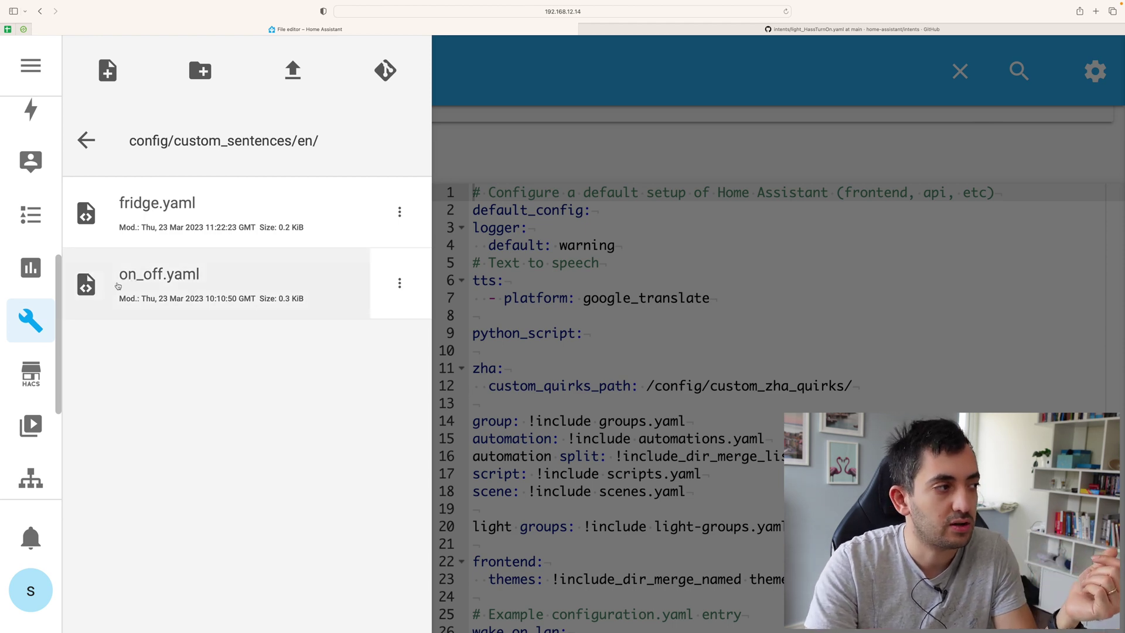
{"action": "mouse_move", "coordinate": [127, 285]}
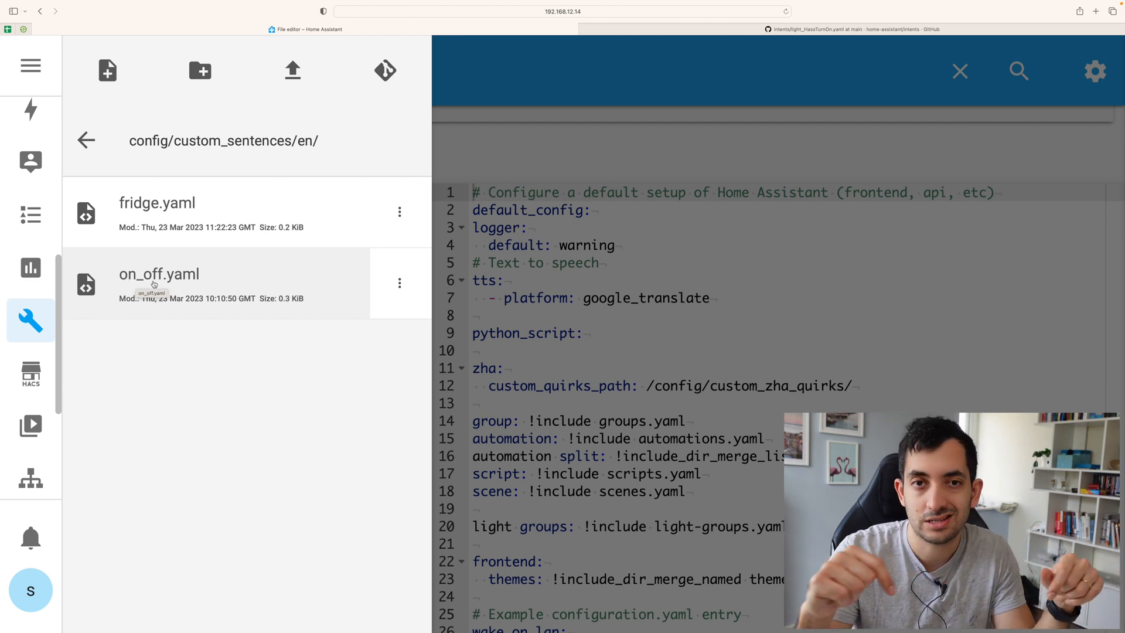
{"action": "left_click", "coordinate": [159, 275]}
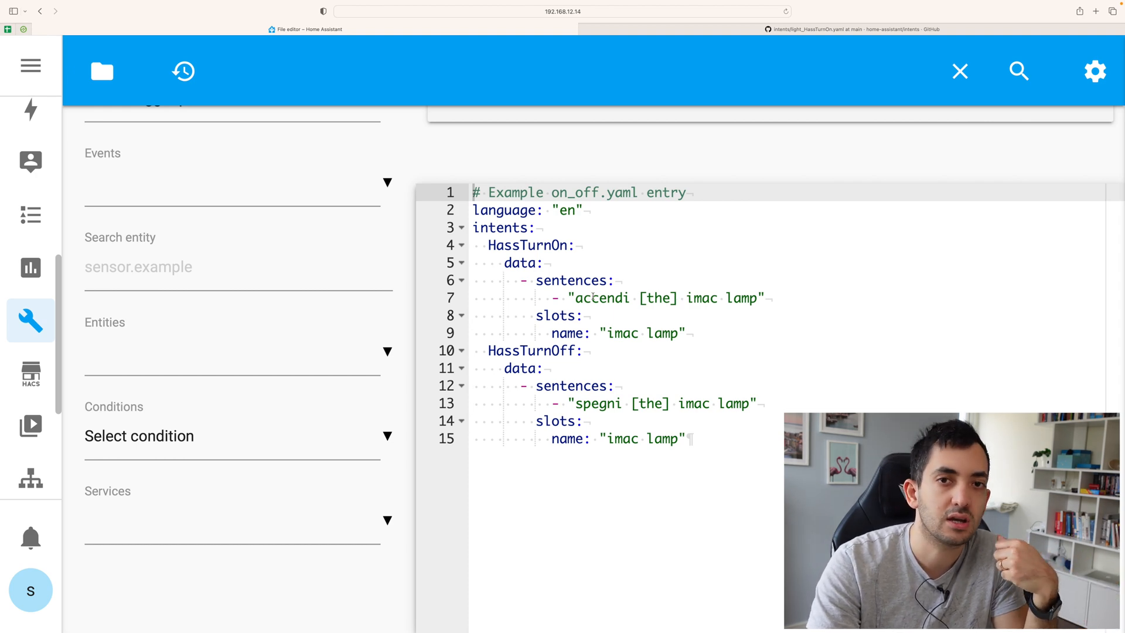
Edit the HassTurnOn sentence to 'accendi [the] imac lamp' and save on_off.yaml
{"action": "double_click", "coordinate": [600, 298]}
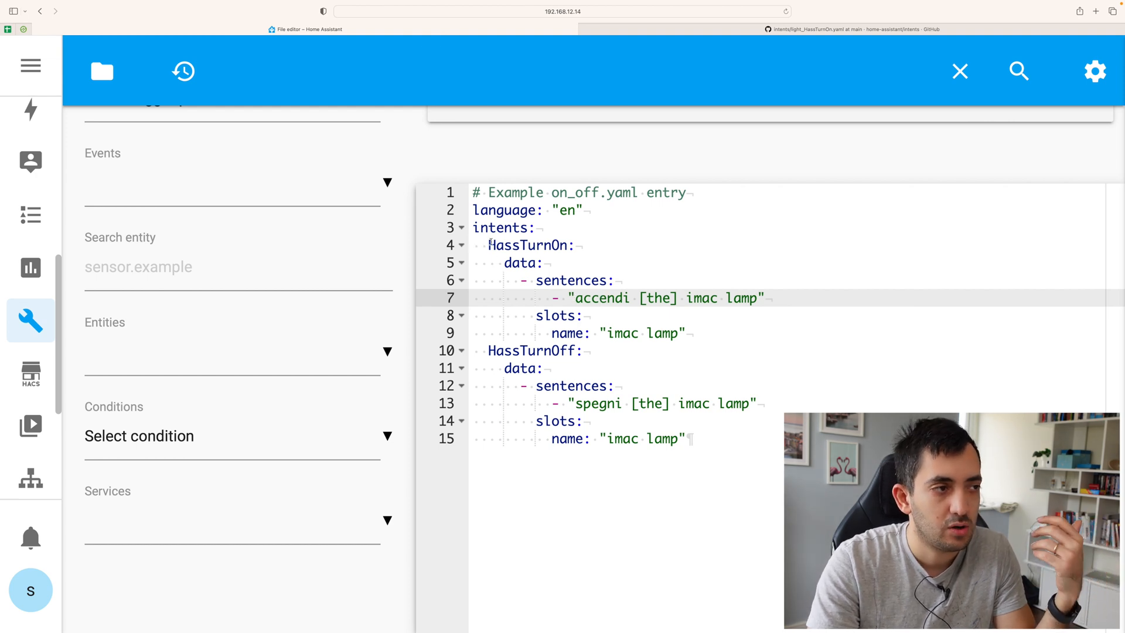
{"action": "double_click", "coordinate": [527, 246]}
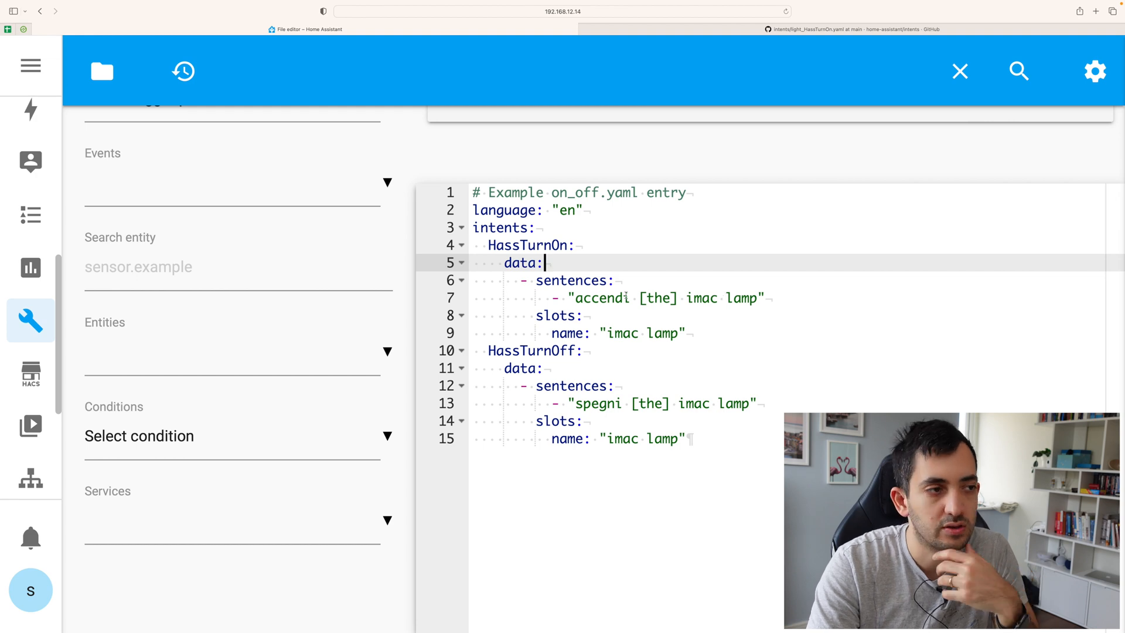
{"action": "double_click", "coordinate": [598, 299]}
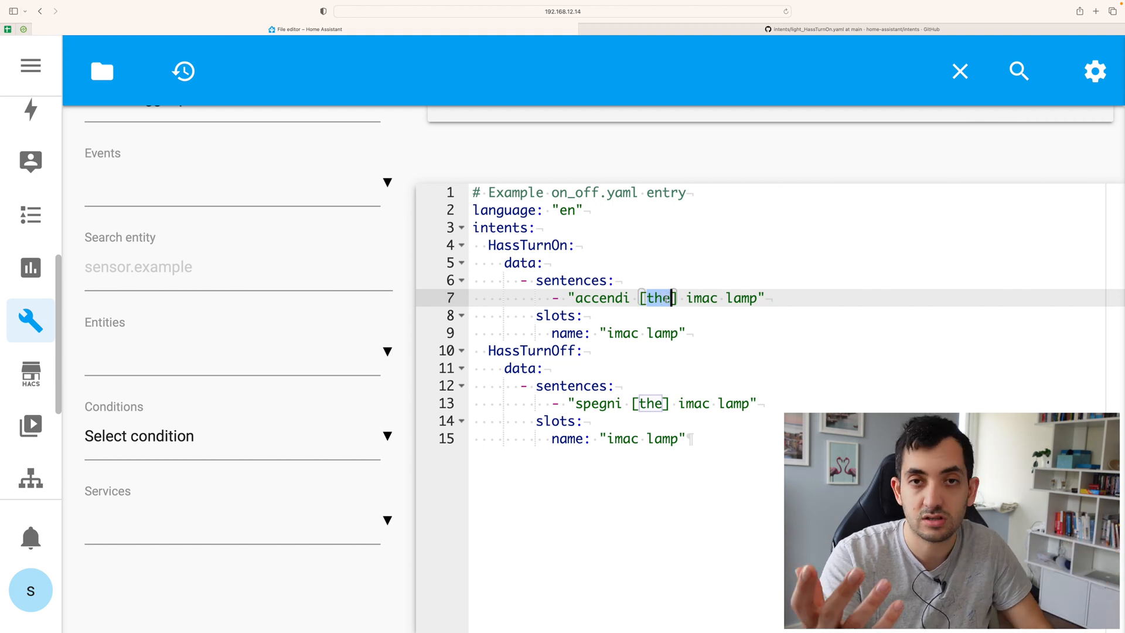
{"action": "type", "text": "l"}
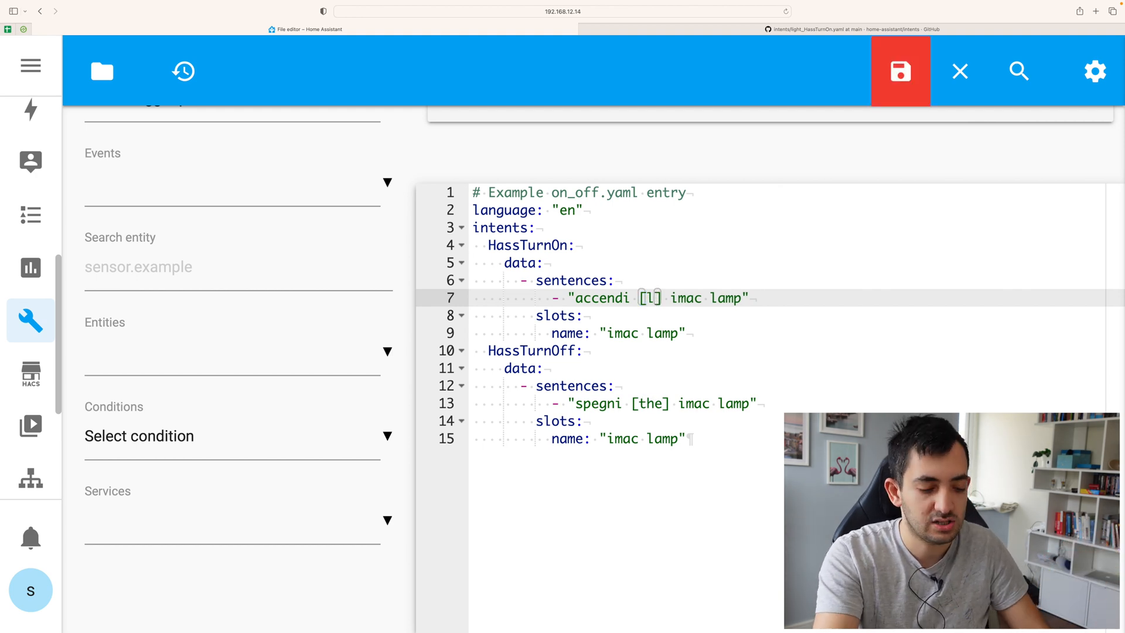
{"action": "type", "text": "a"}
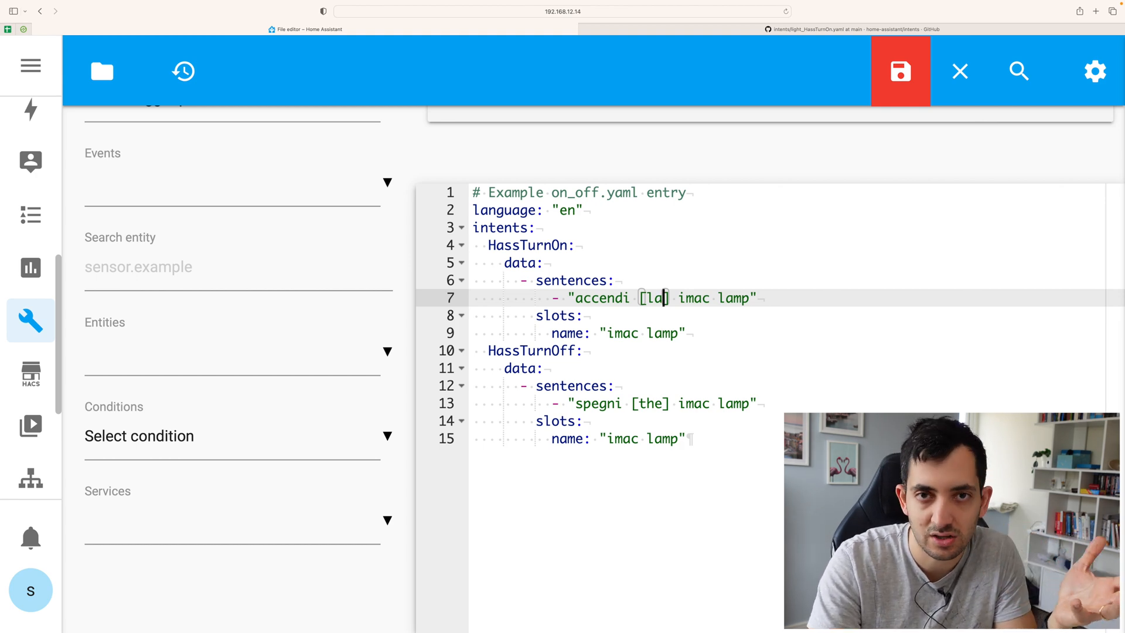
{"action": "key", "text": "Backspace"}
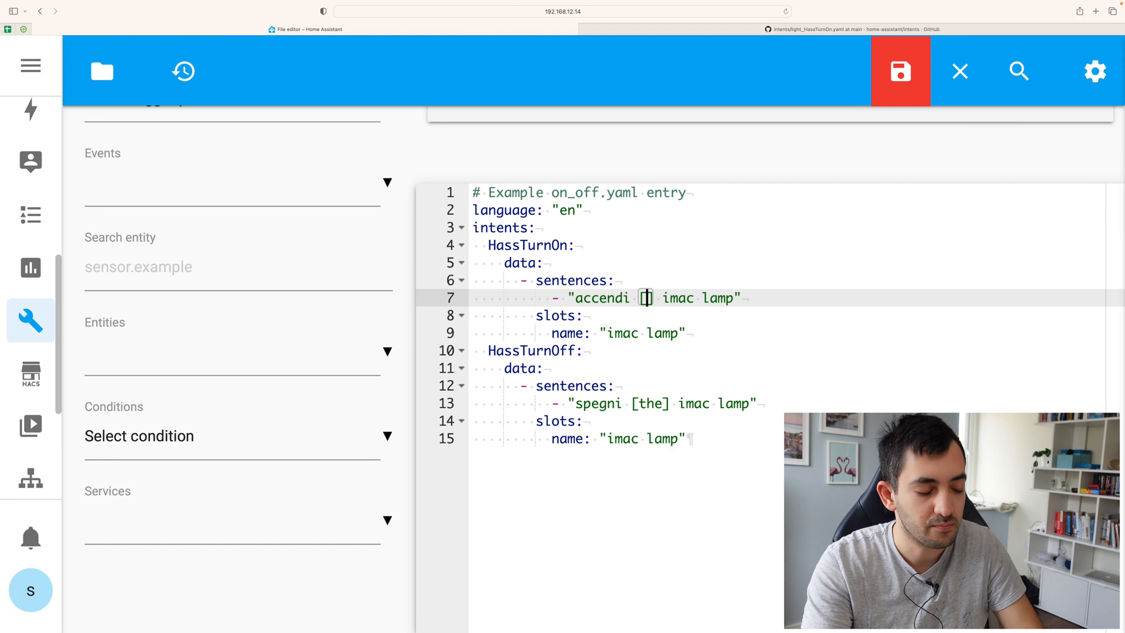
{"action": "type", "text": "[the]"}
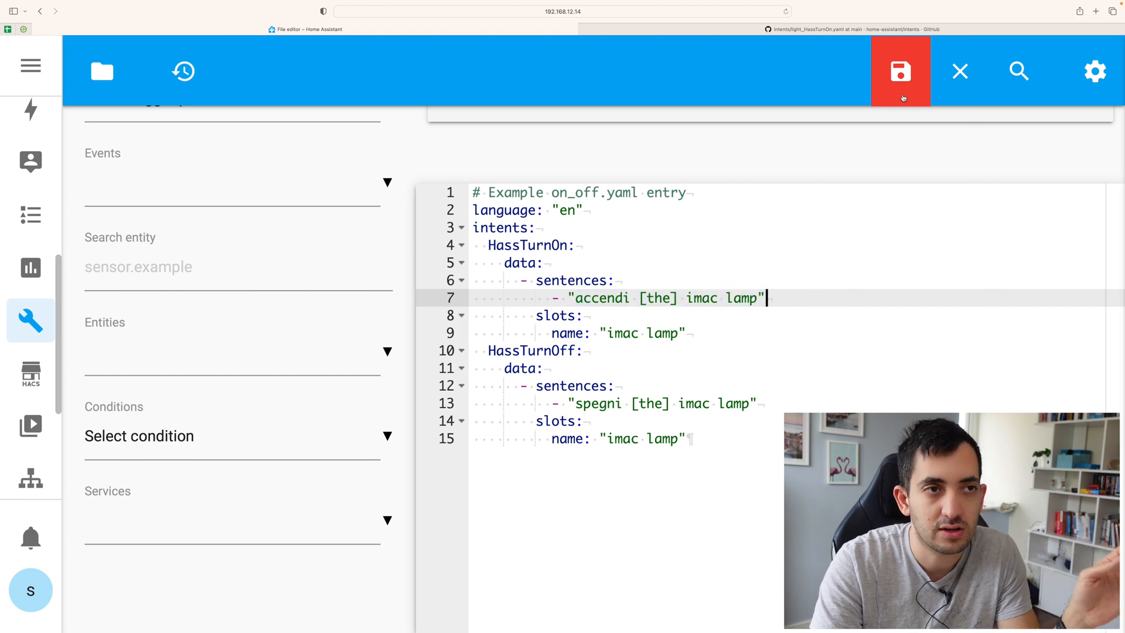
{"action": "left_click", "coordinate": [902, 70]}
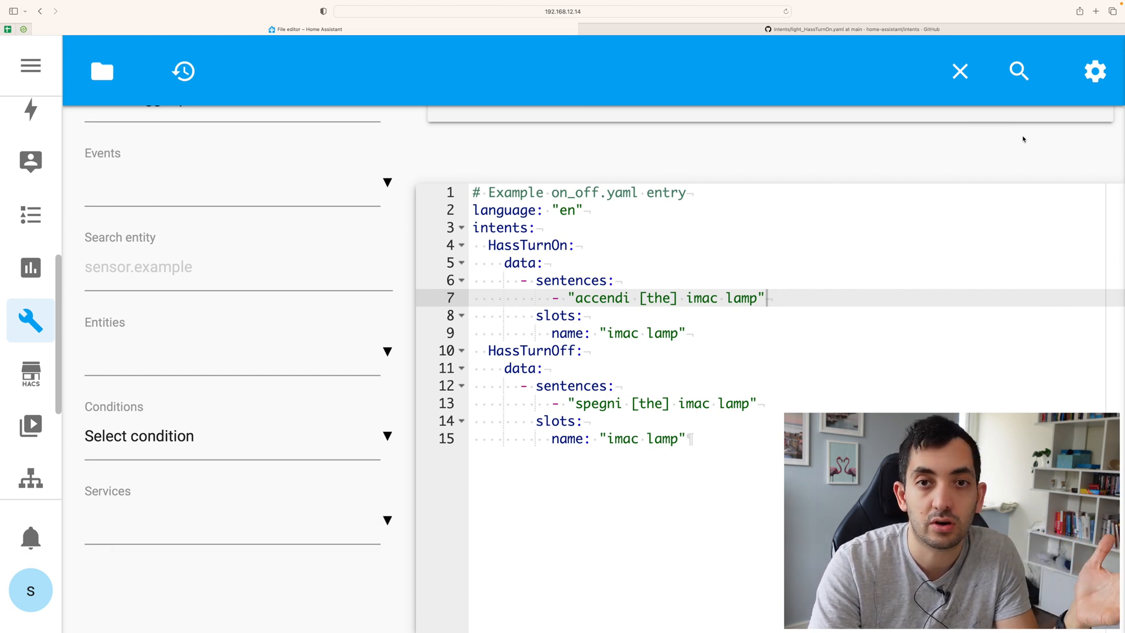
{"action": "mouse_move", "coordinate": [31, 267]}
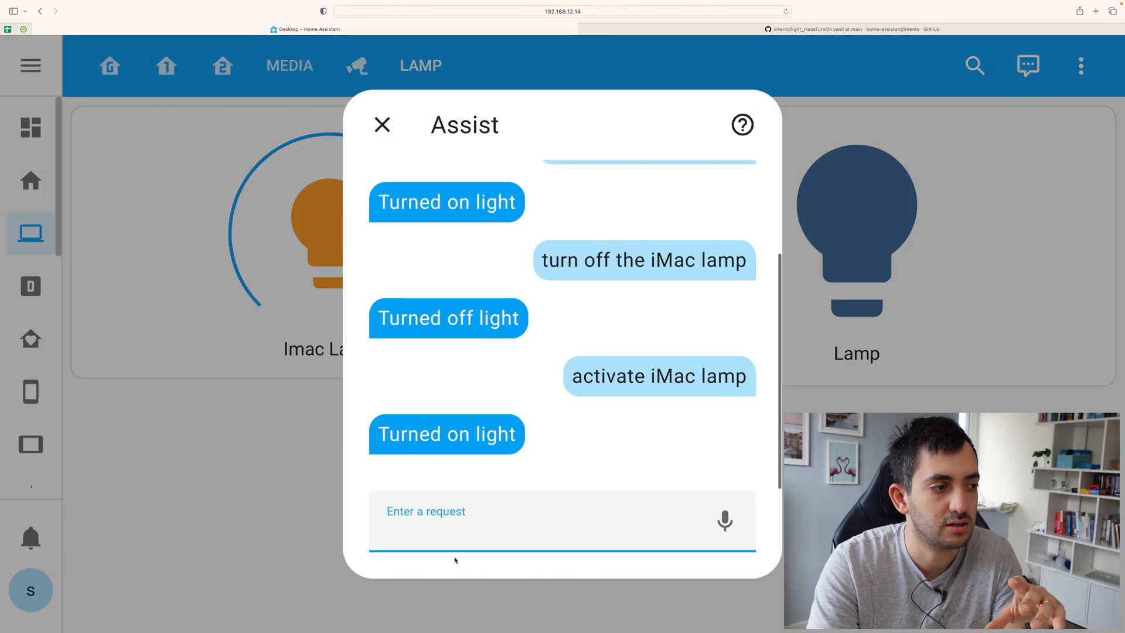
Ask Assist 'spegni iMac lamp', 'accendi iMac lamp', then 'statda iMac lamp'
{"action": "type", "text": "spegni"}
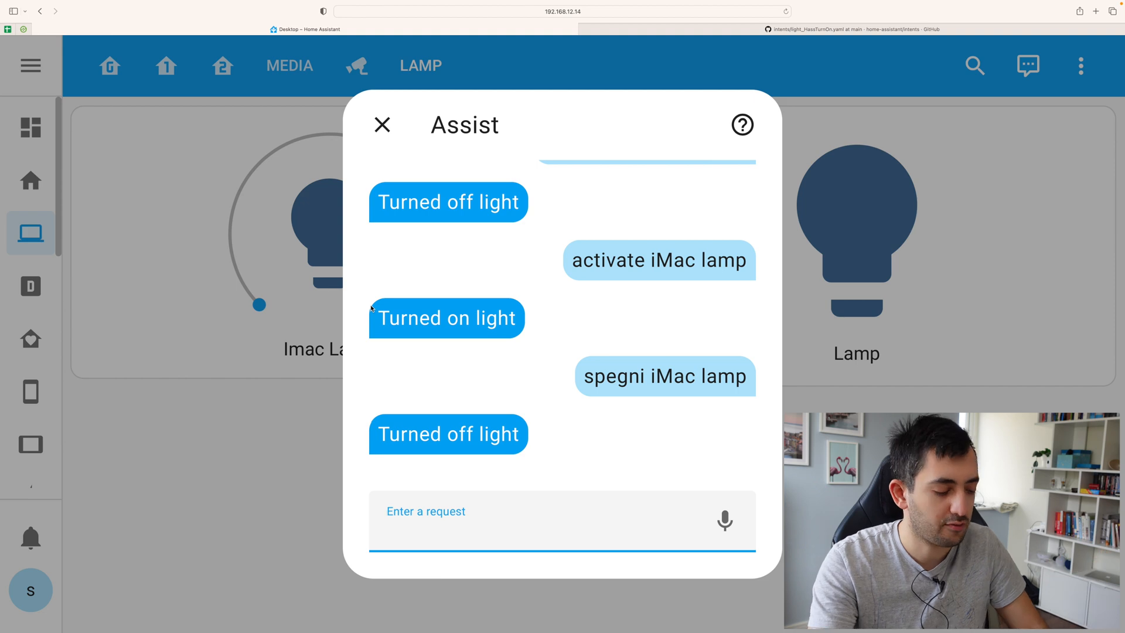
{"action": "type", "text": "accent"}
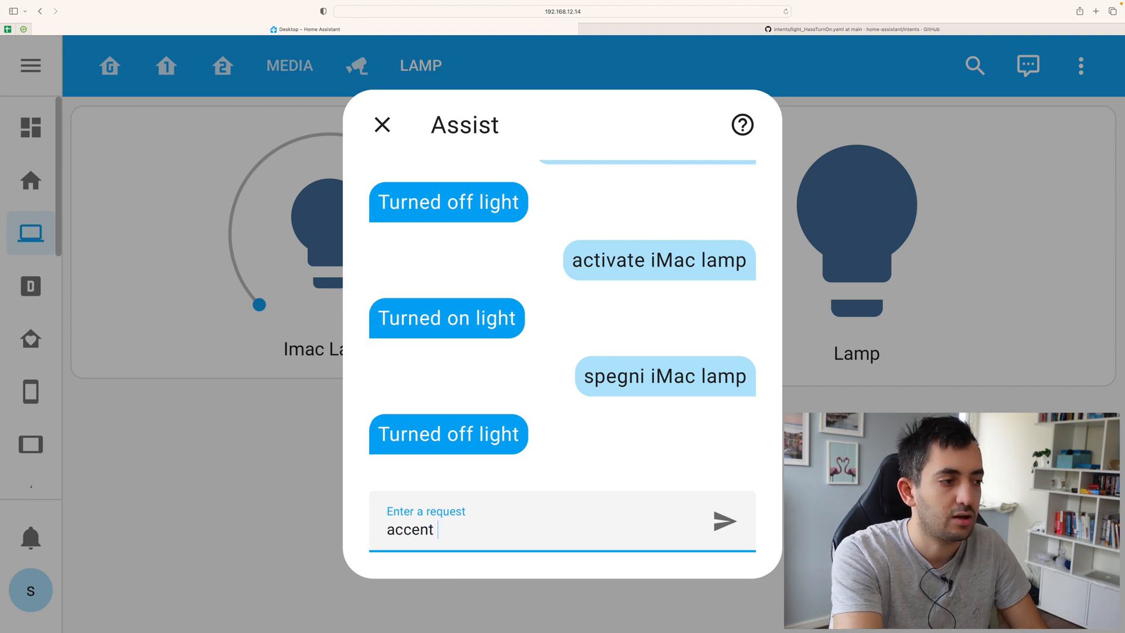
{"action": "type", "text": "accendi iMac"}
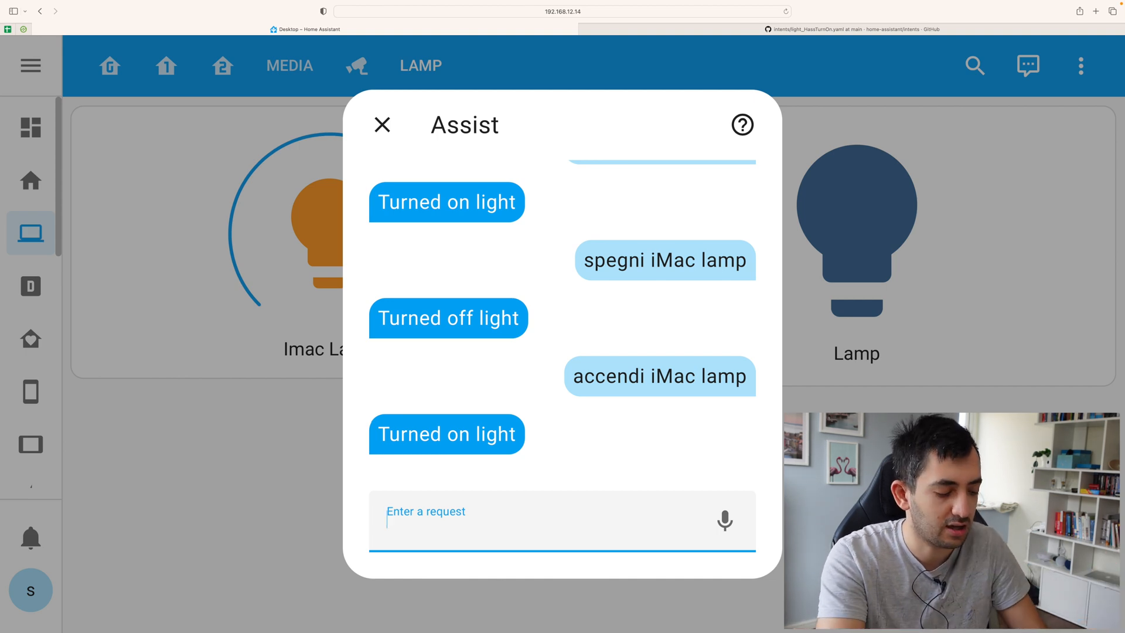
{"action": "type", "text": "statda iMac lamp"}
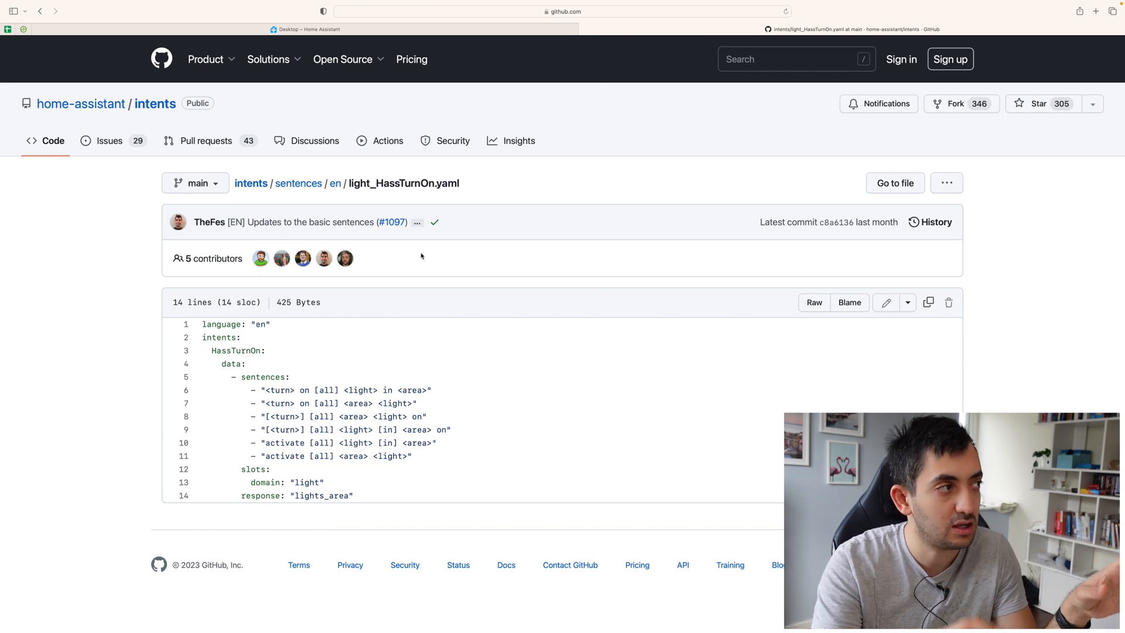
{"action": "mouse_move", "coordinate": [298, 183]}
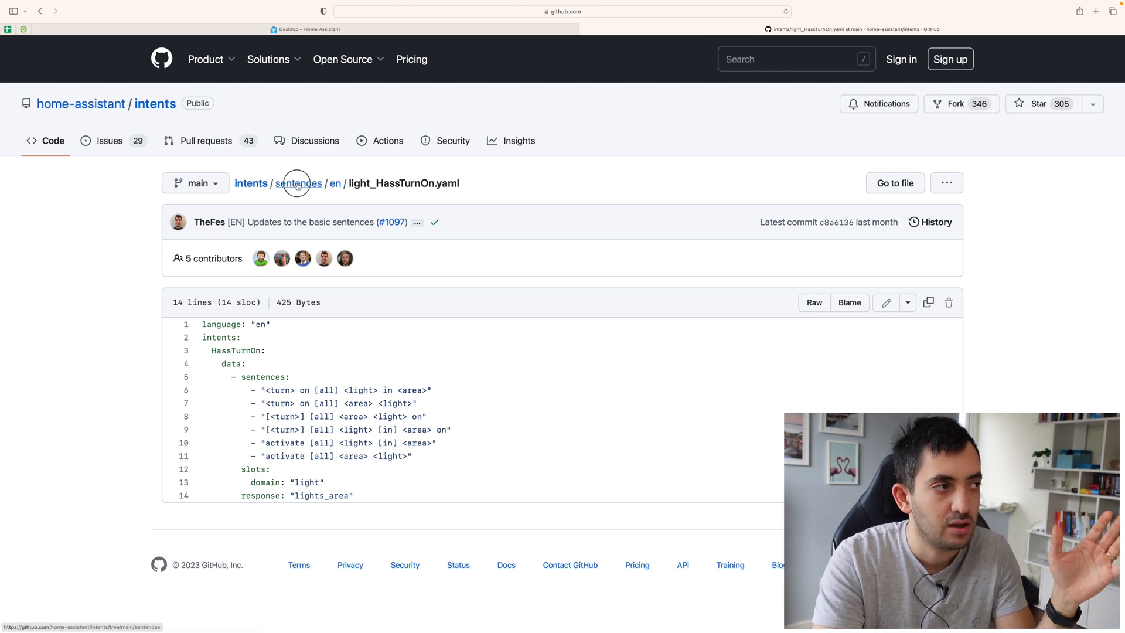
Navigate from sentences up to the repo root and into responses/en
{"action": "left_click", "coordinate": [298, 183]}
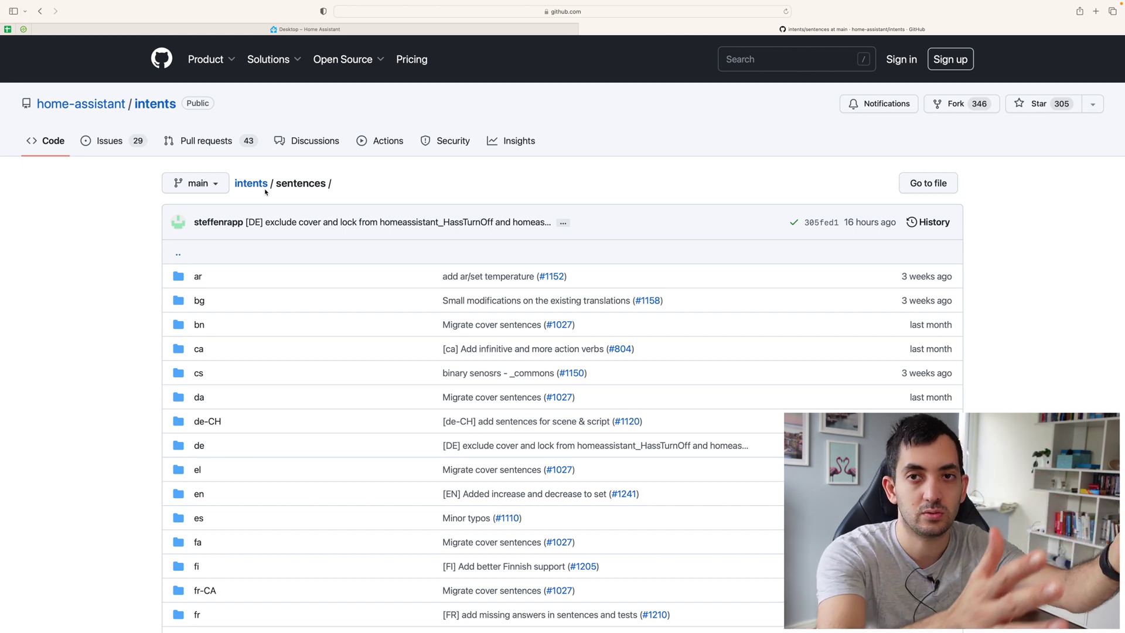
{"action": "left_click", "coordinate": [251, 182]}
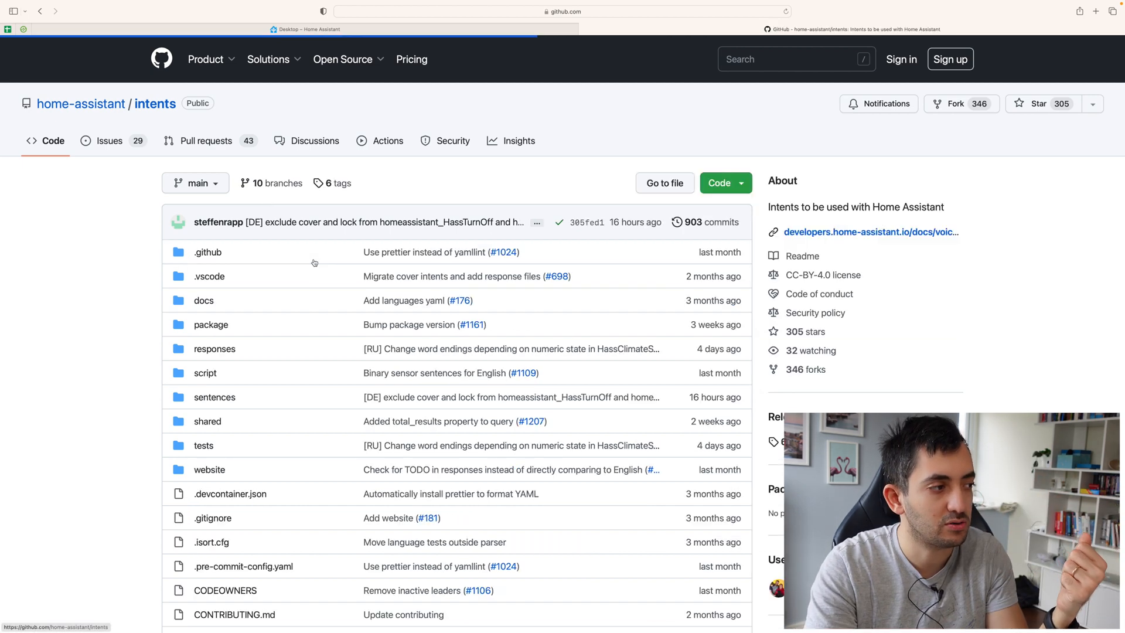
{"action": "left_click", "coordinate": [214, 349]}
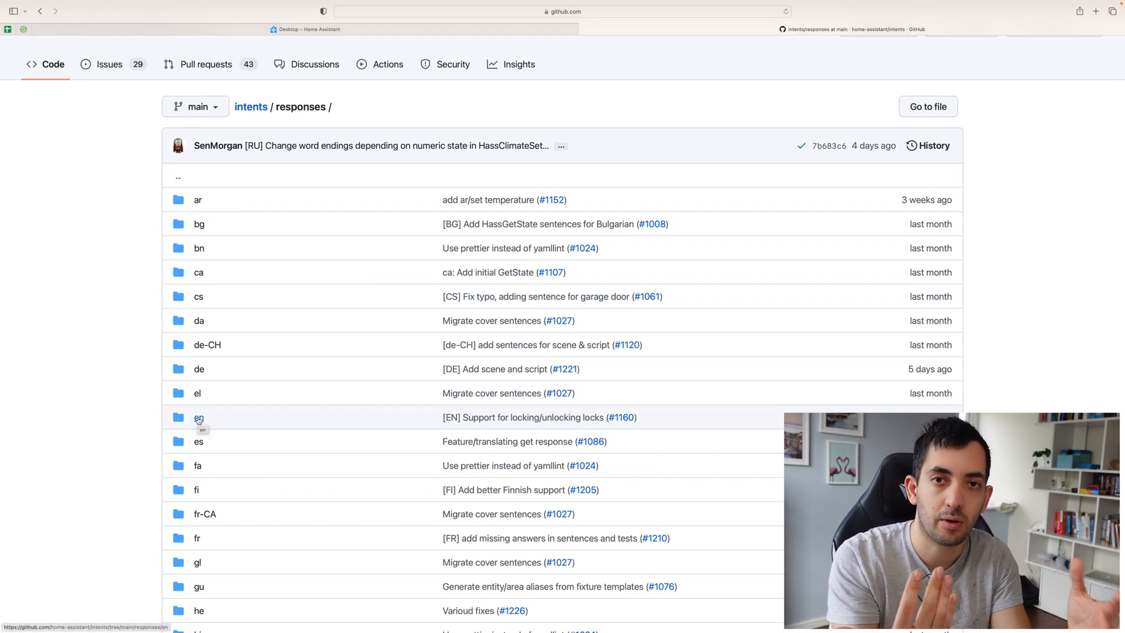
{"action": "left_click", "coordinate": [198, 417]}
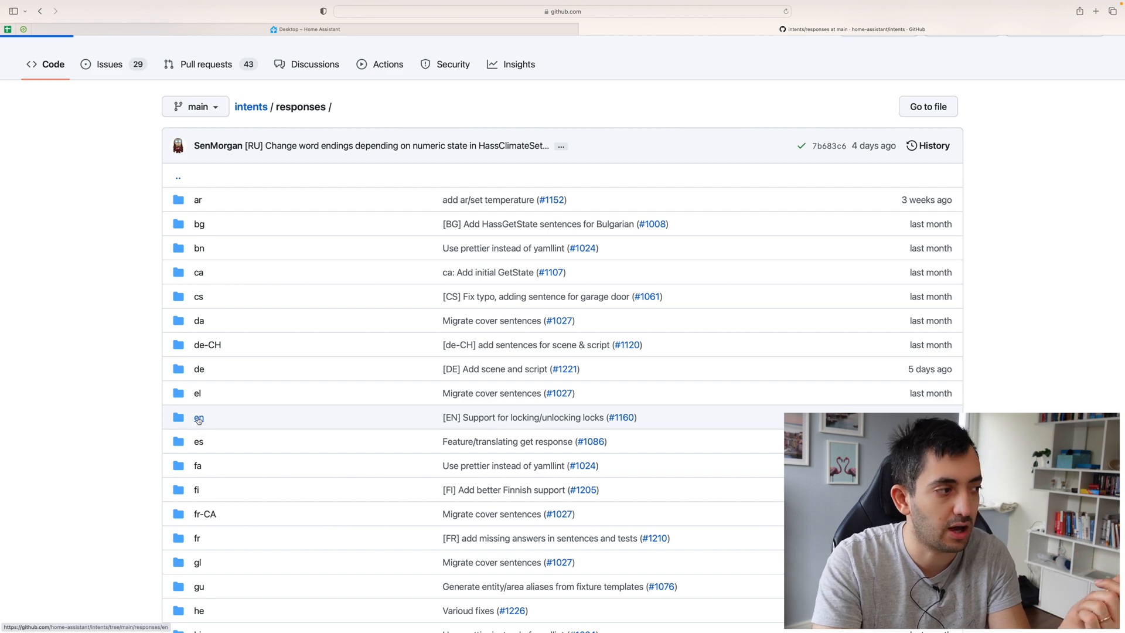
{"action": "left_click", "coordinate": [198, 417]}
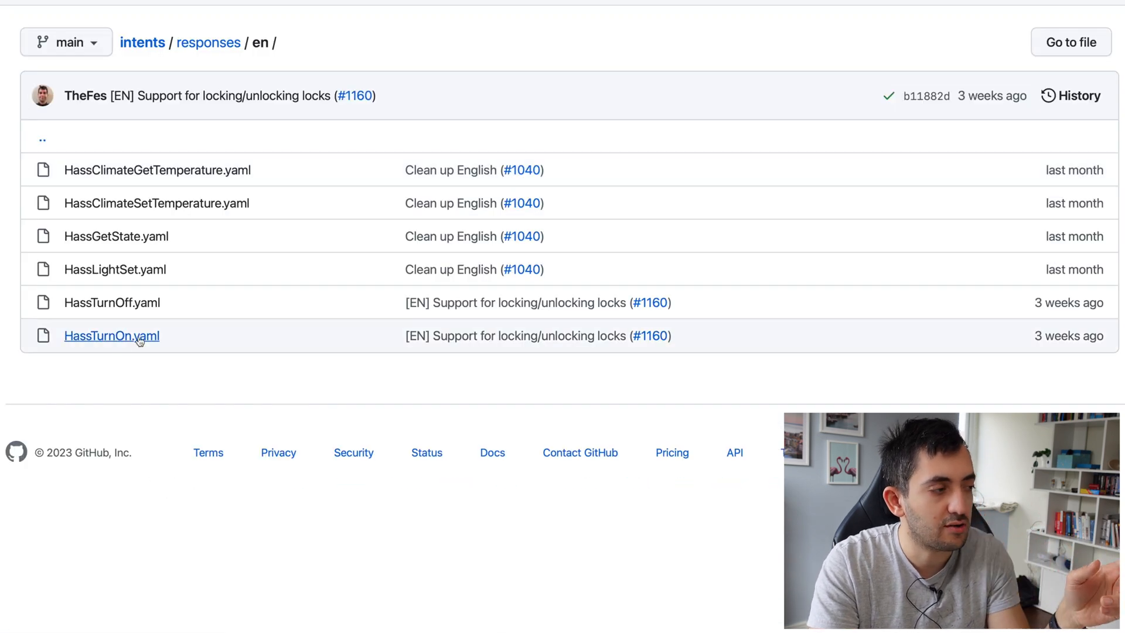
{"action": "mouse_move", "coordinate": [169, 347]}
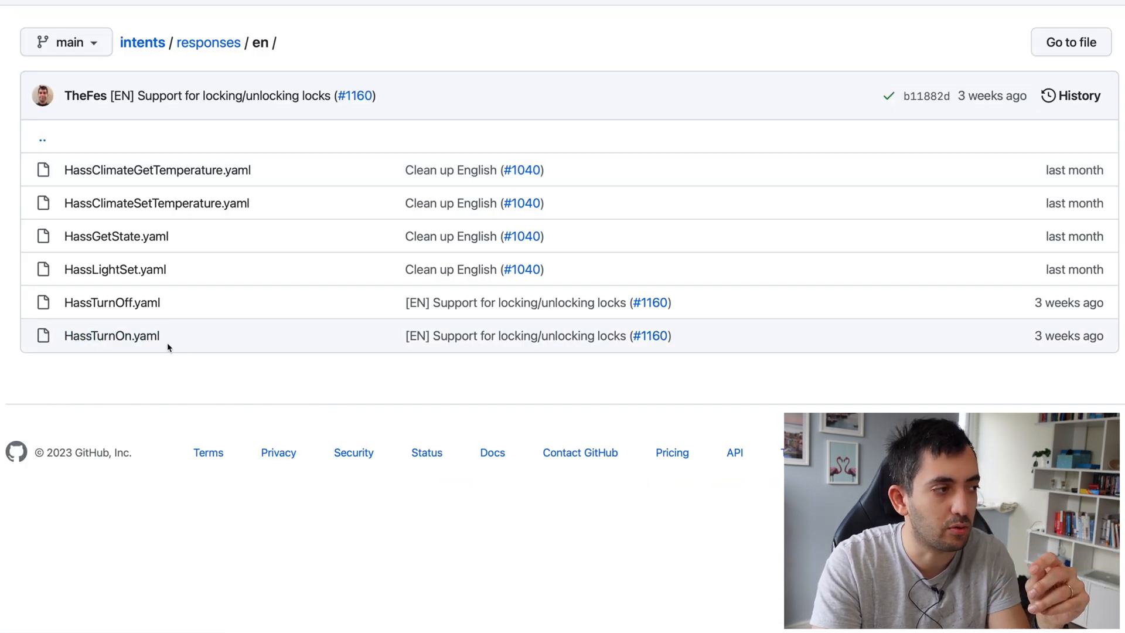
Read HassTurnOn.yaml responses, highlighting the state.domain default, lights_area and Activated replies
{"action": "left_click", "coordinate": [113, 335]}
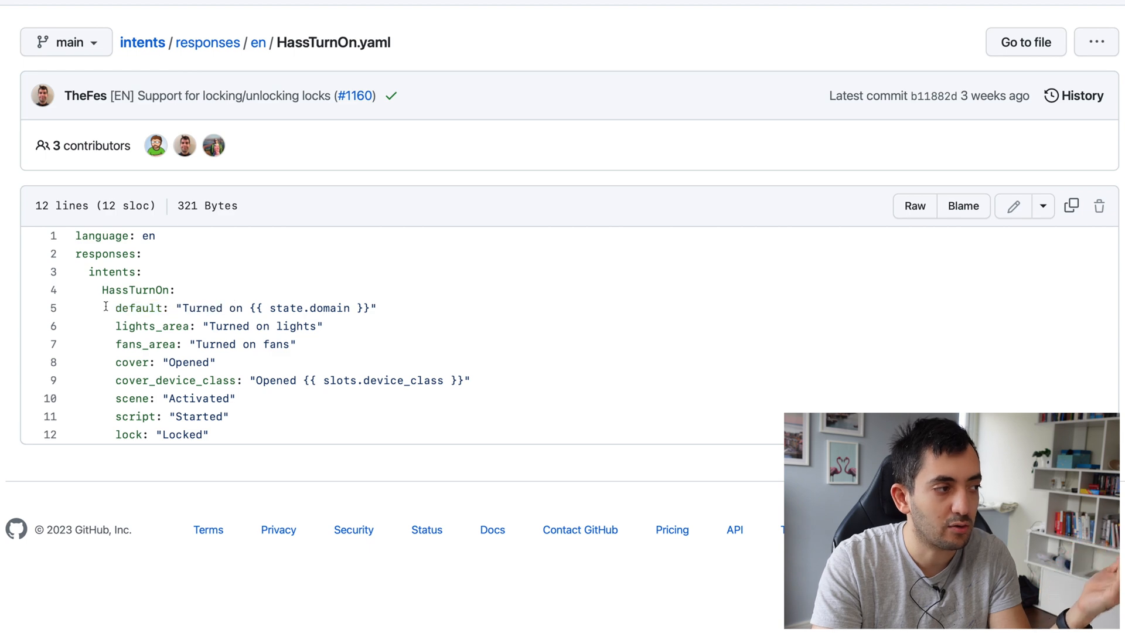
{"action": "mouse_move", "coordinate": [121, 283]}
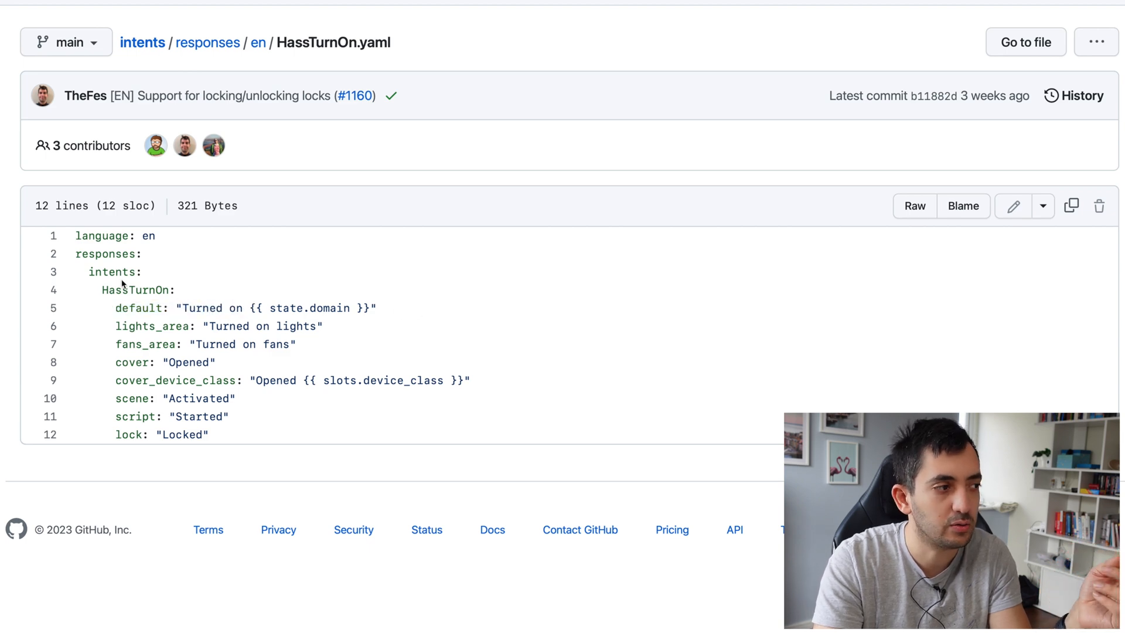
{"action": "double_click", "coordinate": [308, 308]}
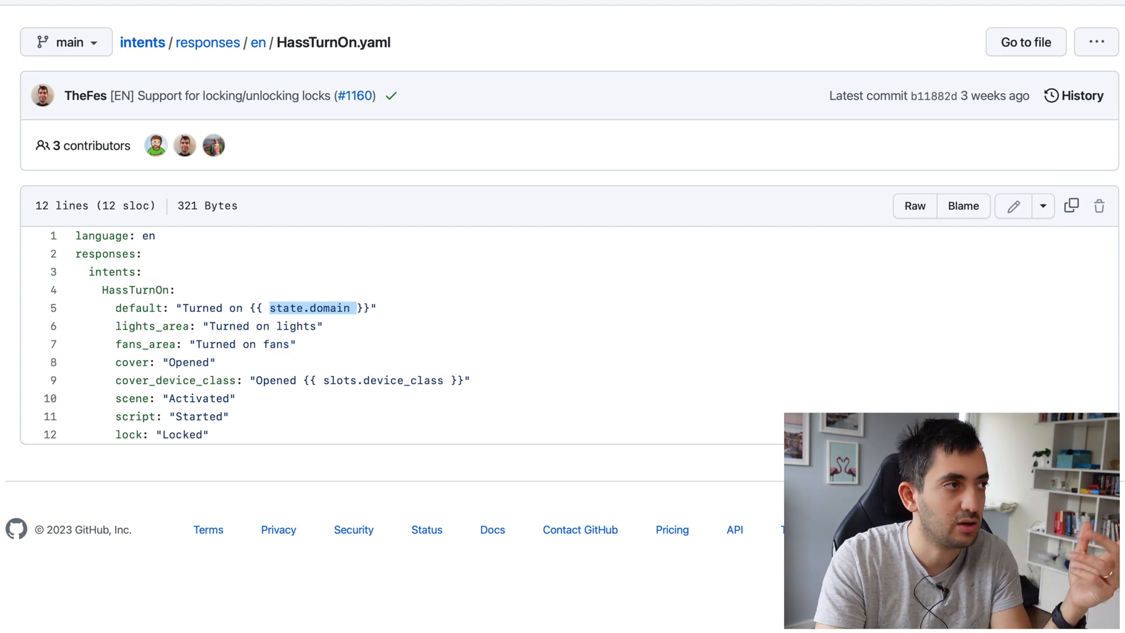
{"action": "left_click", "coordinate": [307, 31]}
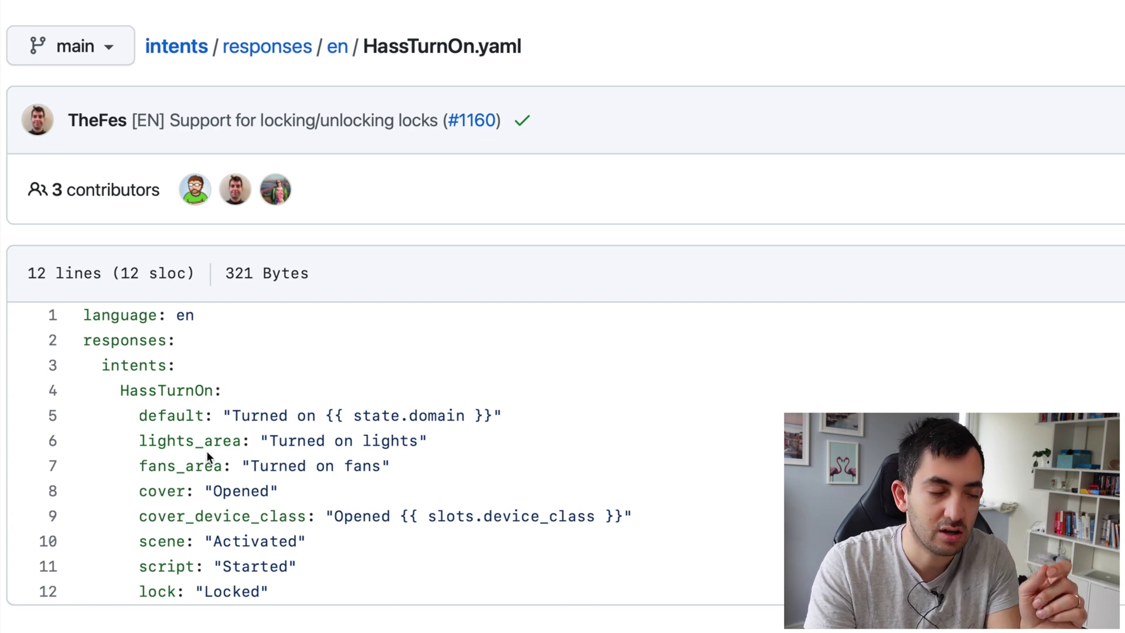
{"action": "double_click", "coordinate": [176, 465]}
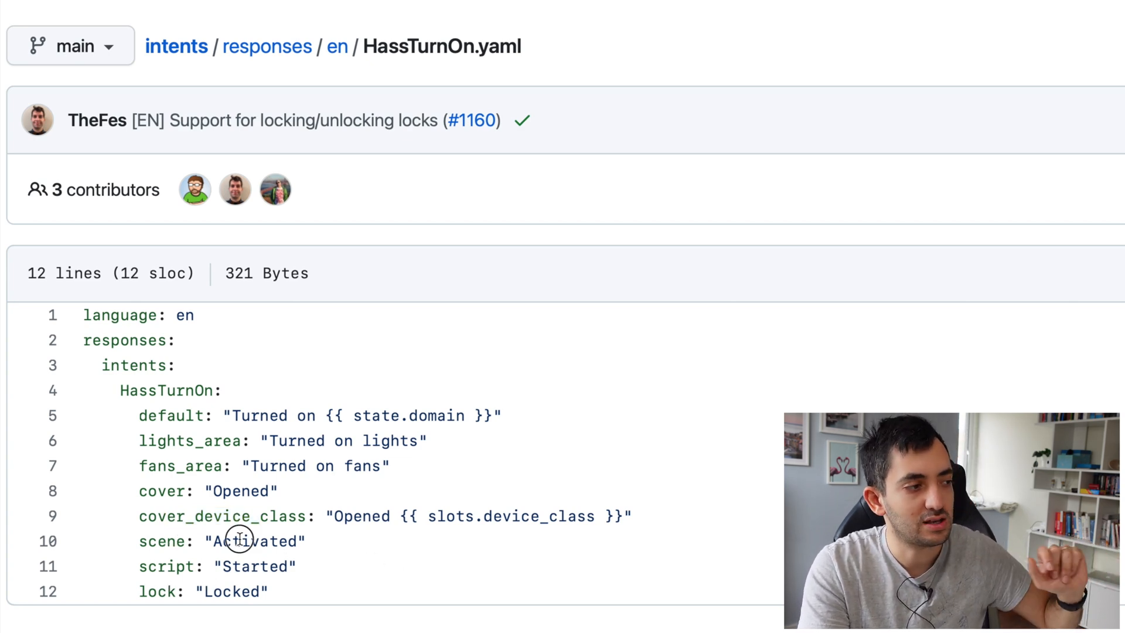
{"action": "double_click", "coordinate": [254, 541]}
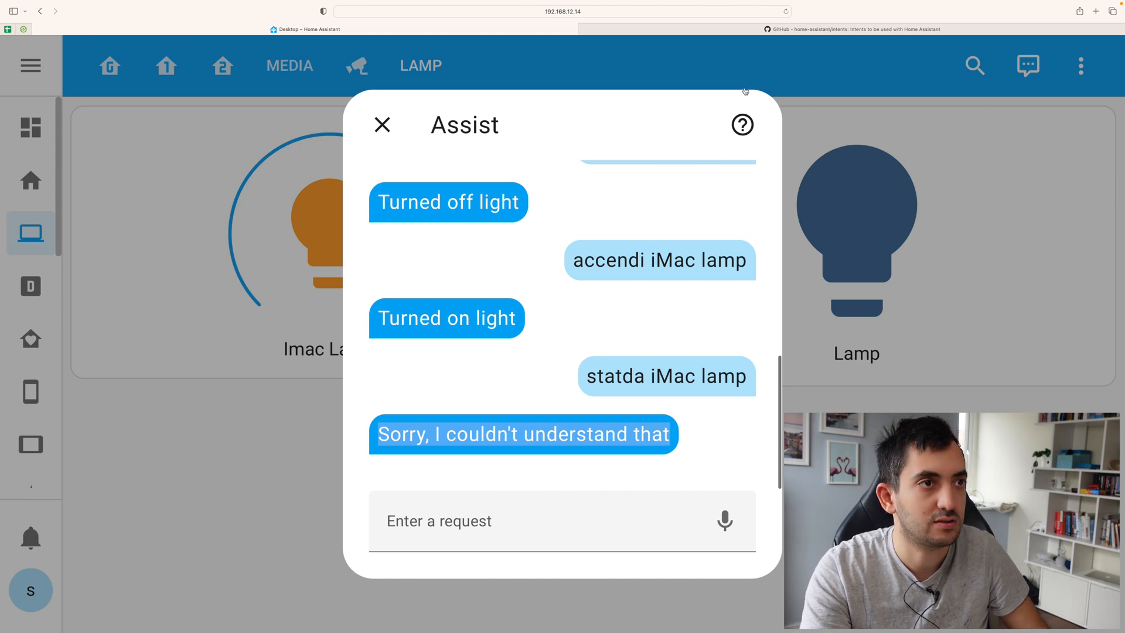
Search the repo for "Sorry, I couldn't understand that" and open the _common.yaml result
{"action": "left_click", "coordinate": [853, 30]}
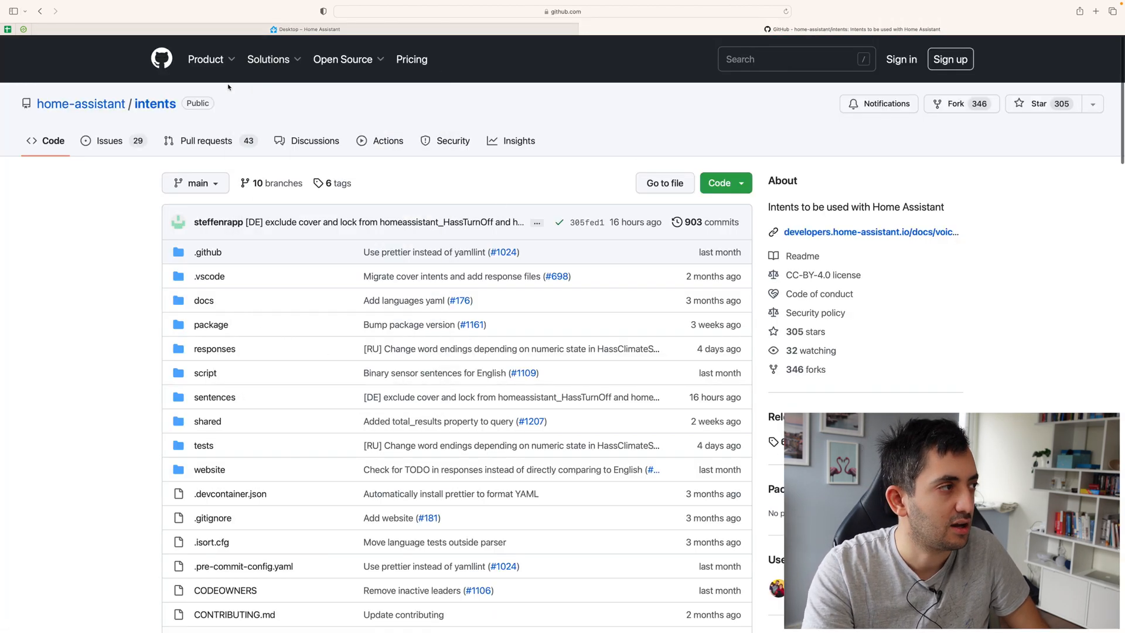
{"action": "type", "text": "Sorry, I couldn't understand that"}
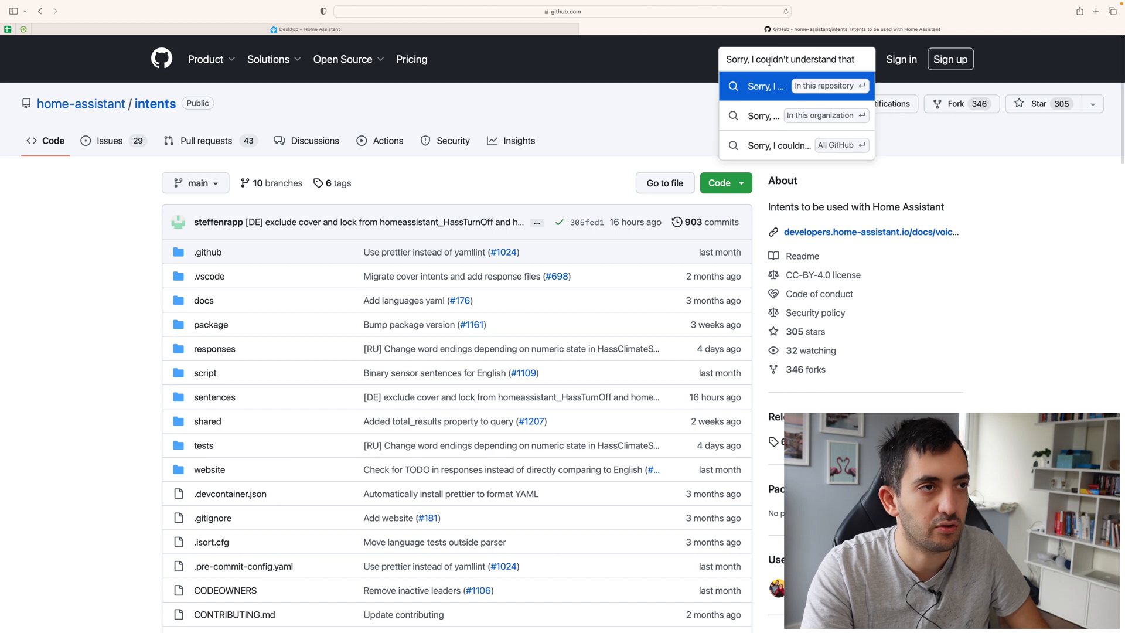
{"action": "left_click", "coordinate": [794, 86]}
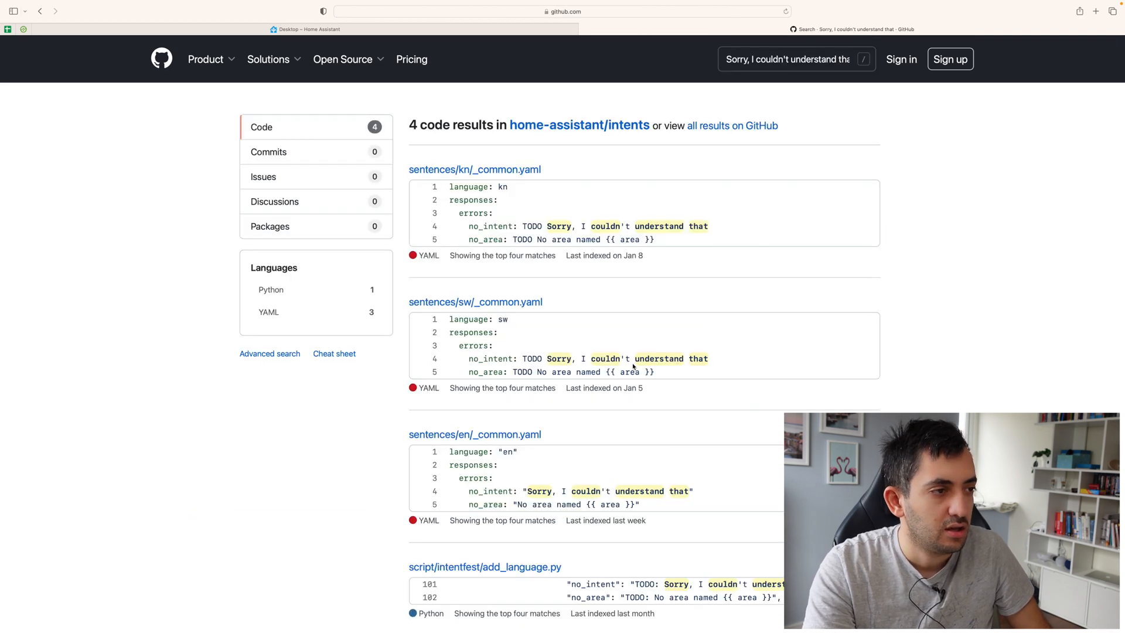
{"action": "mouse_move", "coordinate": [470, 313]}
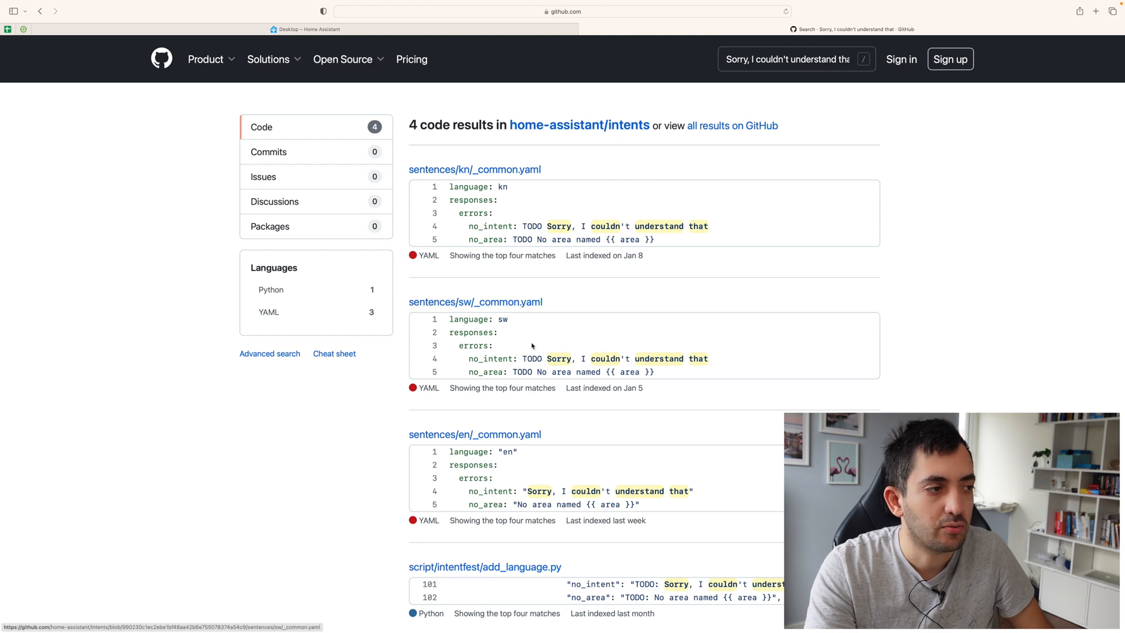
{"action": "left_click", "coordinate": [466, 433]}
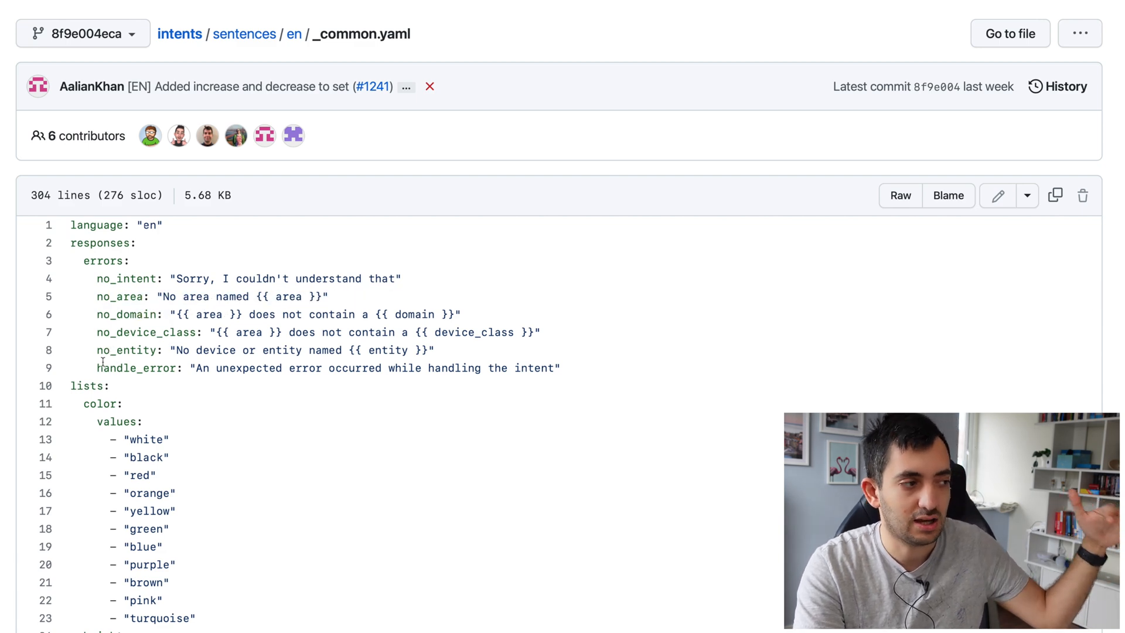
{"action": "mouse_move", "coordinate": [669, 373]}
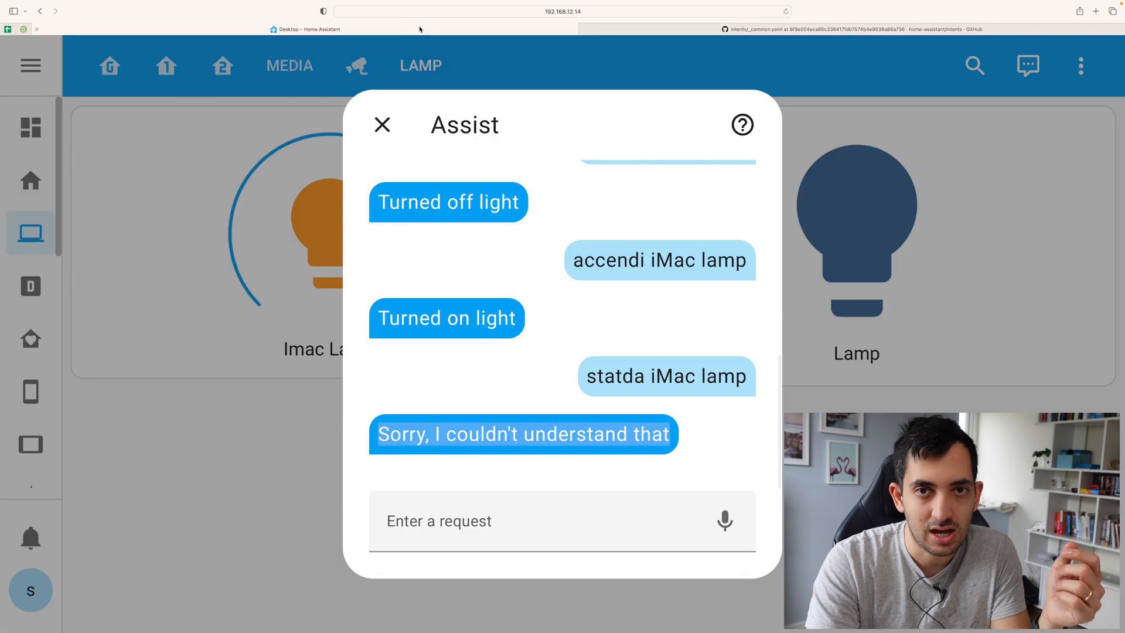
Ask Assist 'is the fridge open or closed' and get the reply 'The Fridge is off.'
{"action": "left_click", "coordinate": [382, 124]}
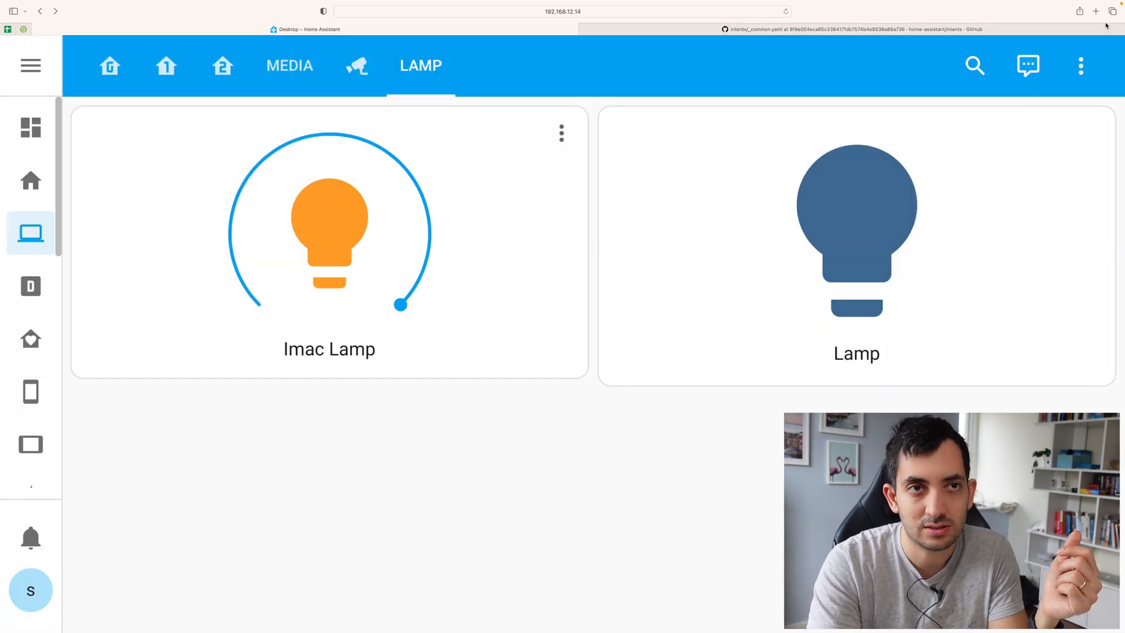
{"action": "left_click", "coordinate": [1029, 65]}
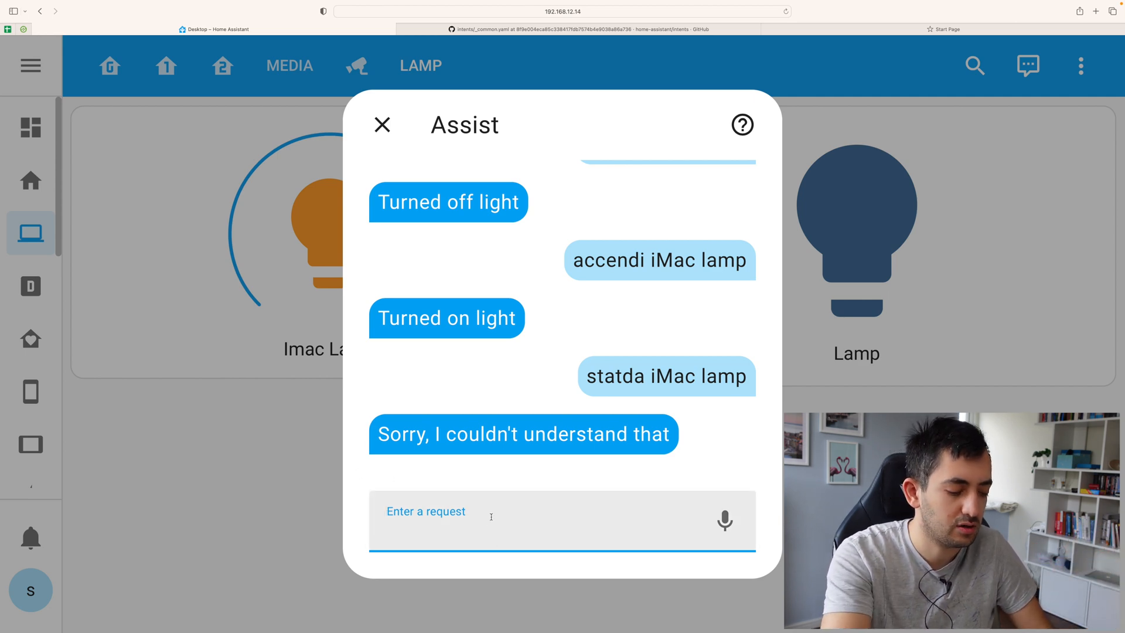
{"action": "type", "text": "is tje"}
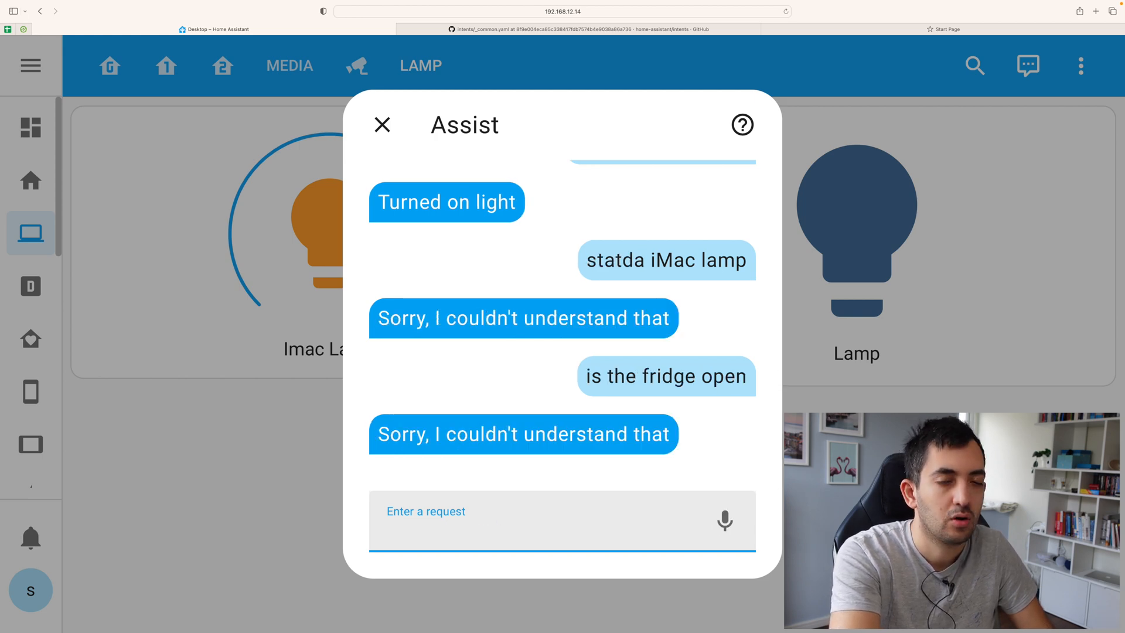
{"action": "type", "text": "is the fridge open or closed"}
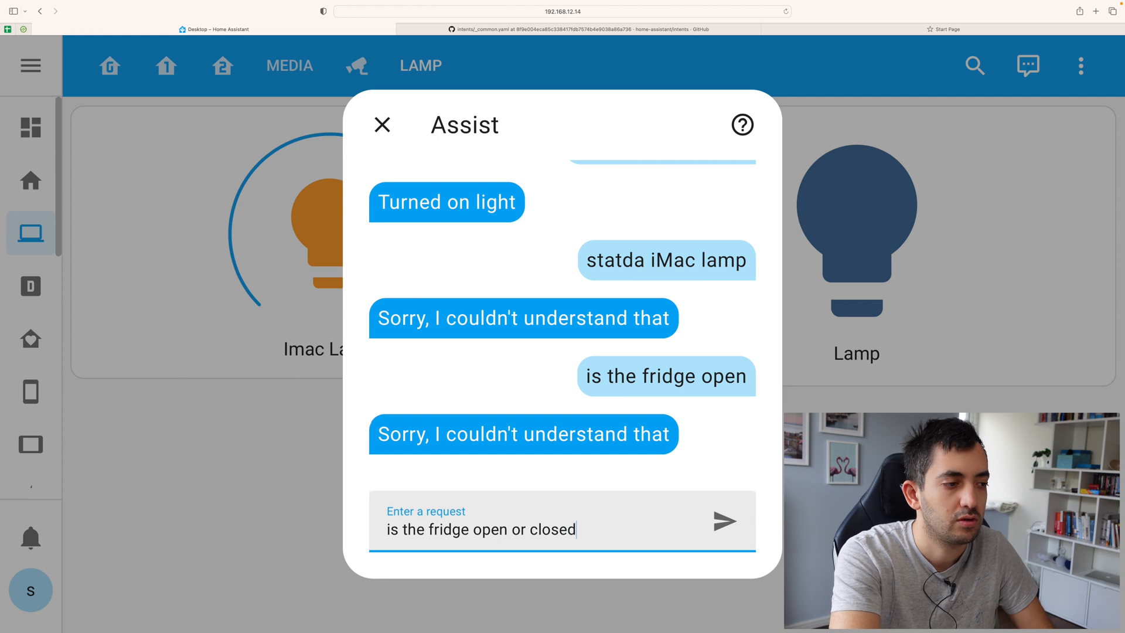
{"action": "left_click", "coordinate": [724, 520]}
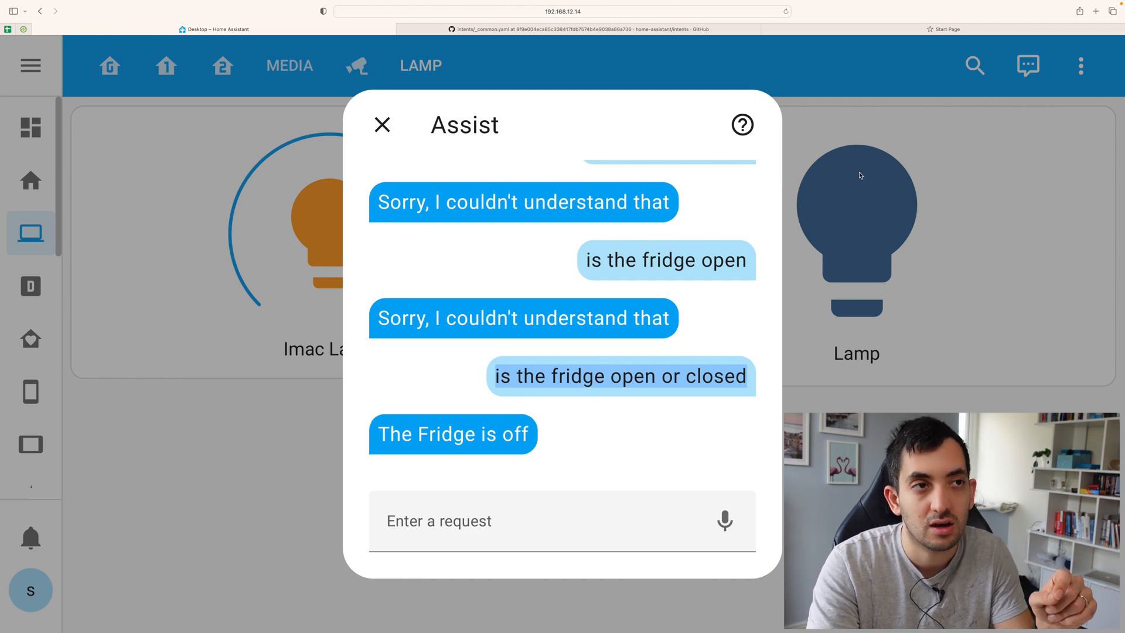
Glance at the GitHub intents file and return to the Home Assistant dashboard
{"action": "left_click", "coordinate": [579, 30]}
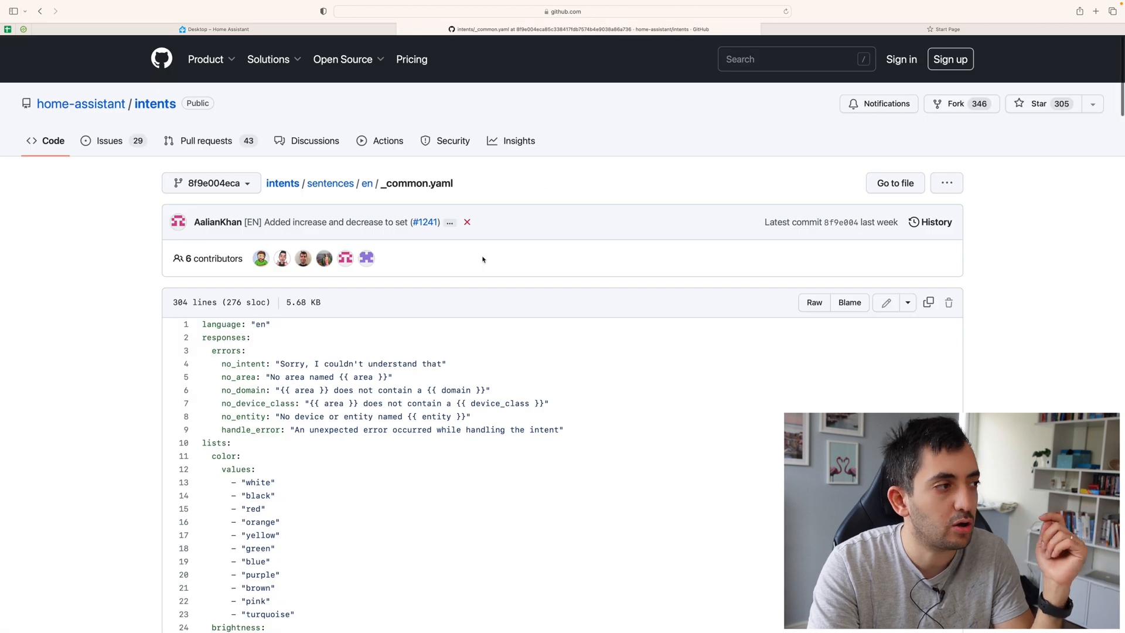
{"action": "mouse_move", "coordinate": [459, 211]}
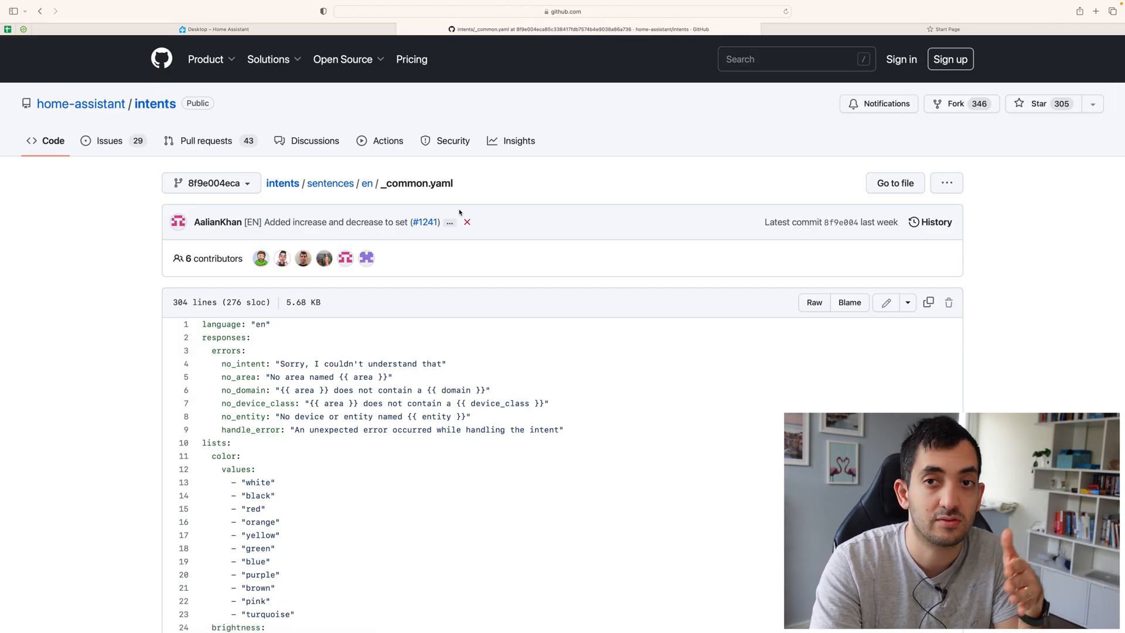
{"action": "left_click", "coordinate": [213, 28]}
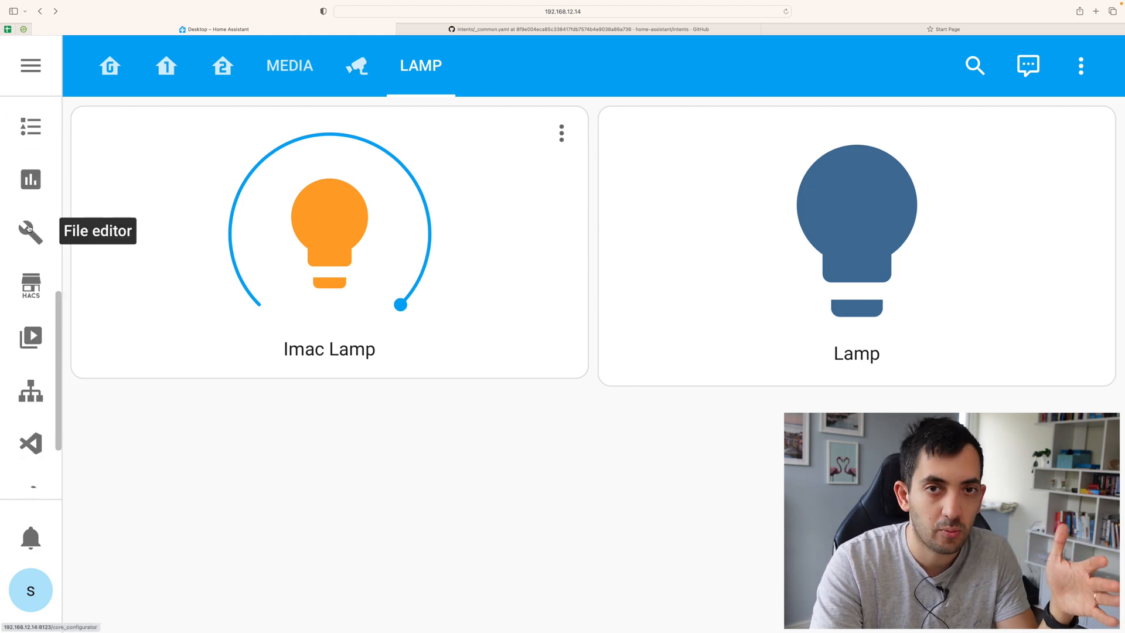
In File editor, browse custom_sentences/en and load fridge.yaml with the CustomFridgeSensor intent
{"action": "left_click", "coordinate": [30, 230]}
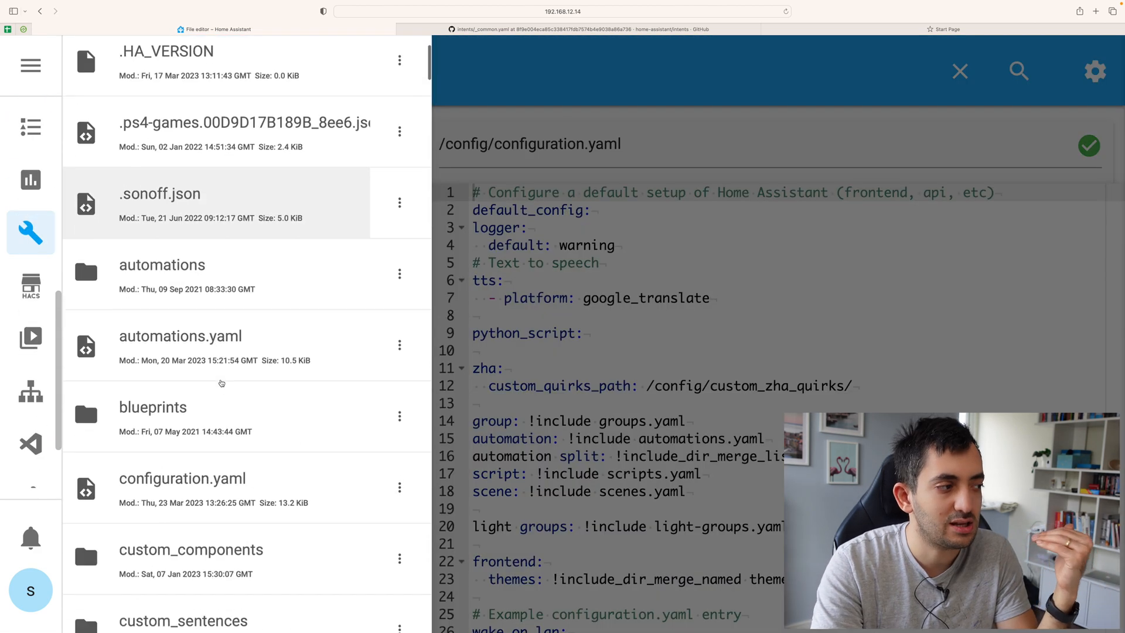
{"action": "scroll", "scroll_direction": "down", "scroll_amount": 3}
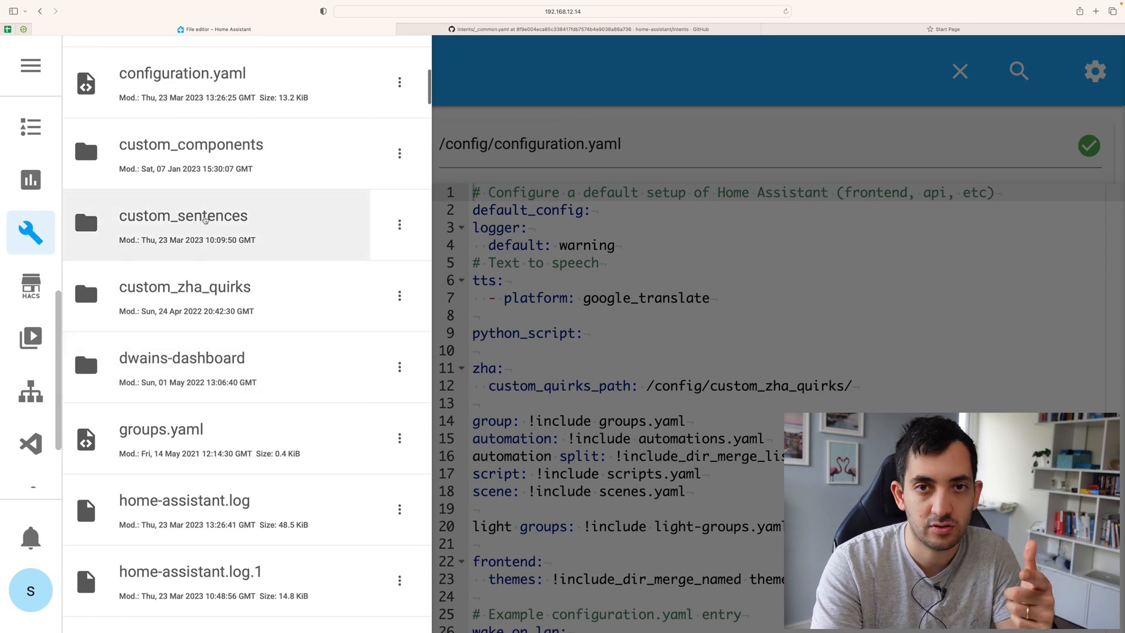
{"action": "mouse_move", "coordinate": [174, 232]}
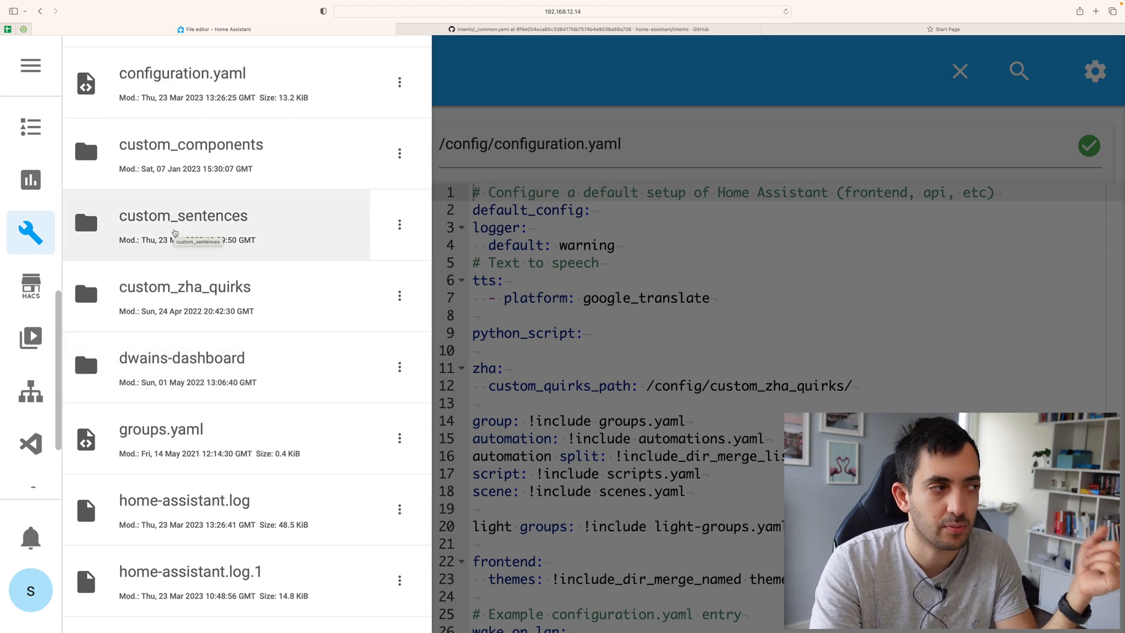
{"action": "left_click", "coordinate": [182, 220]}
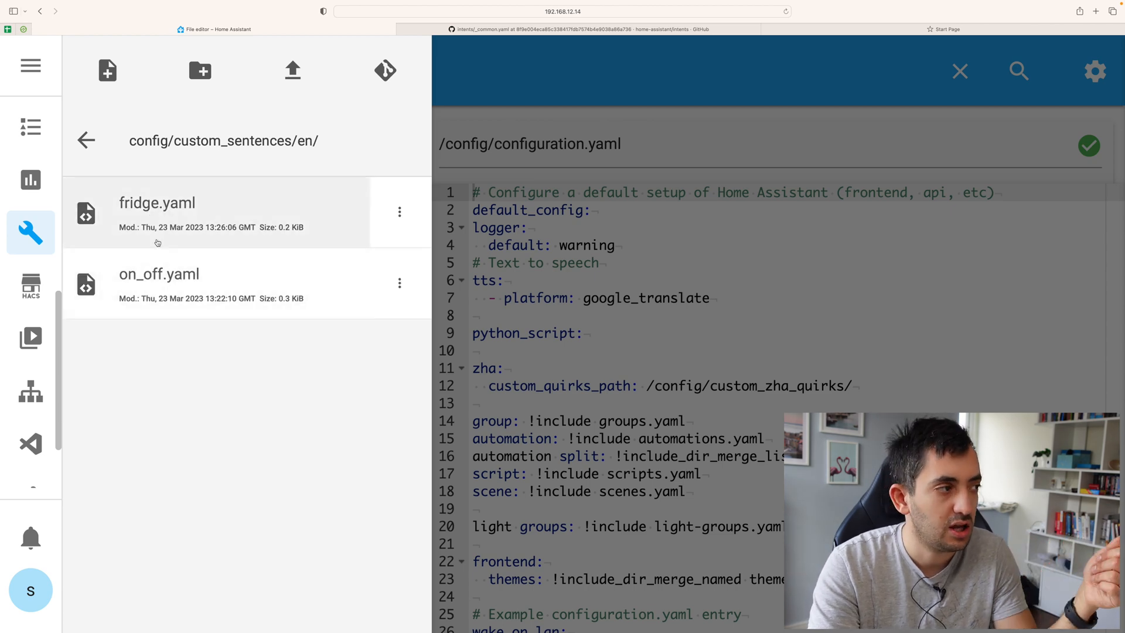
{"action": "mouse_move", "coordinate": [157, 205]}
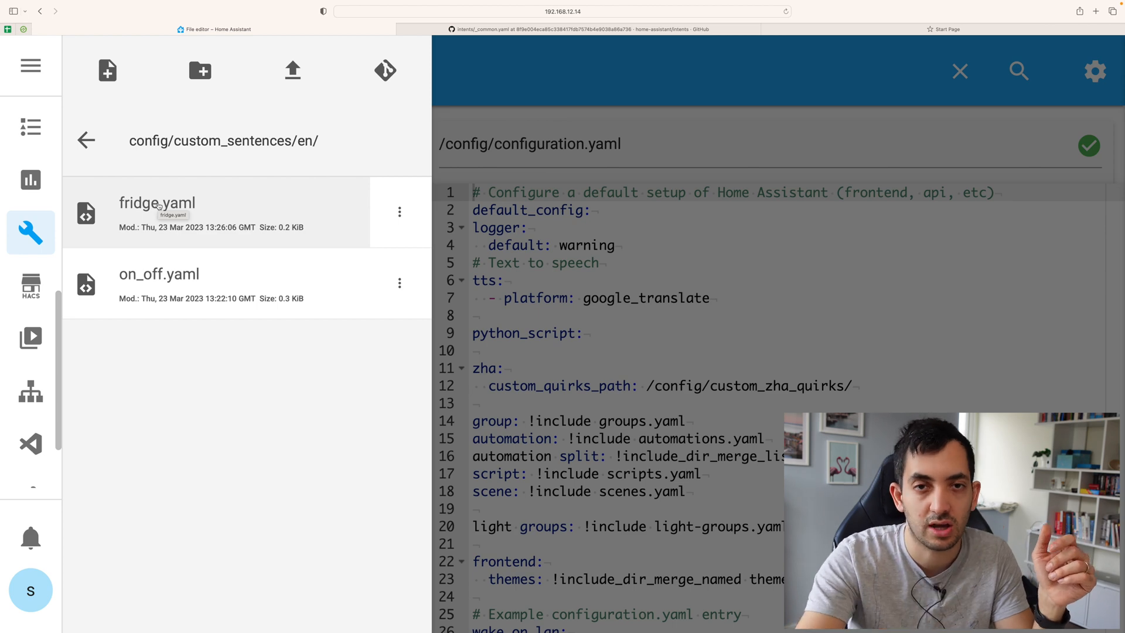
{"action": "left_click", "coordinate": [157, 204]}
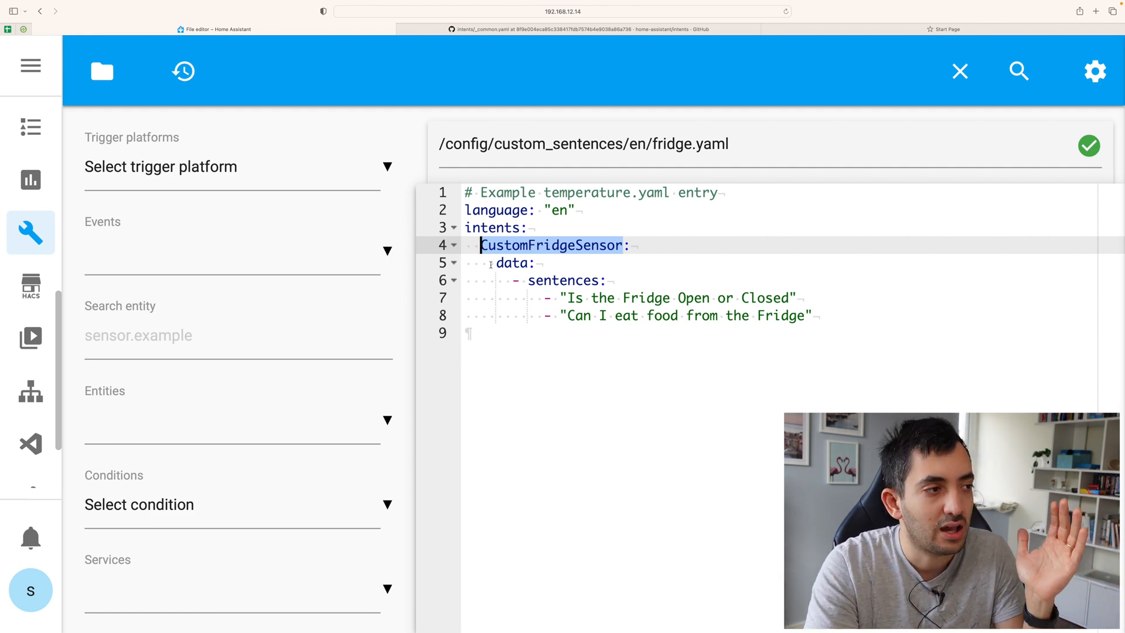
Highlight the two fridge sentences, then show the custom_sentences/en file list
{"action": "left_click_drag", "start_coordinate": [488, 262], "coordinate": [811, 315]}
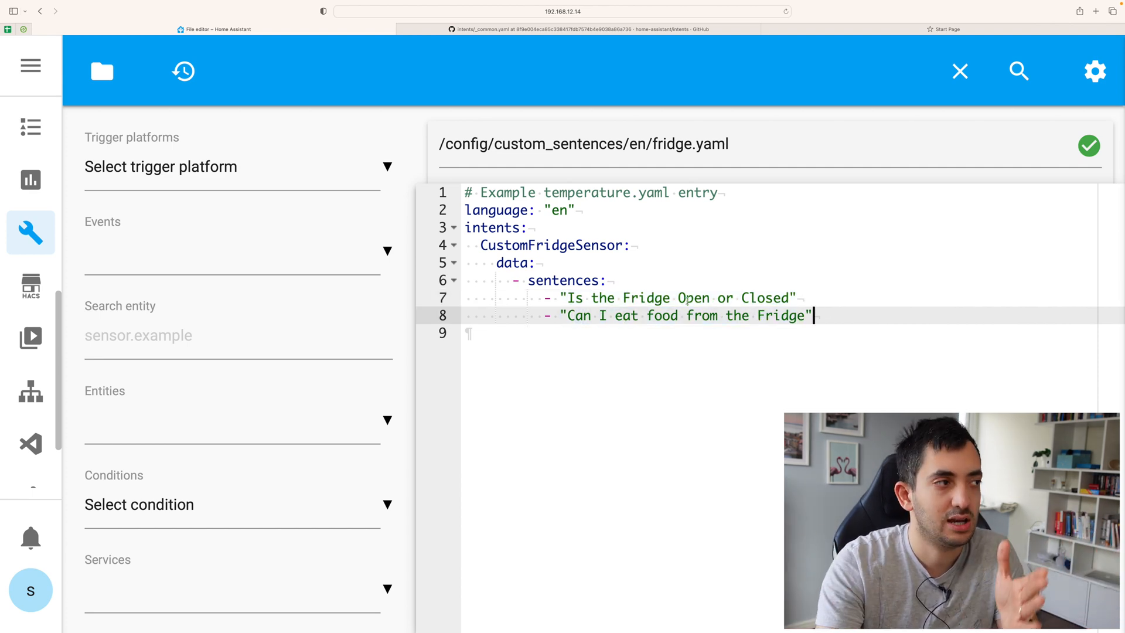
{"action": "left_click", "coordinate": [102, 71]}
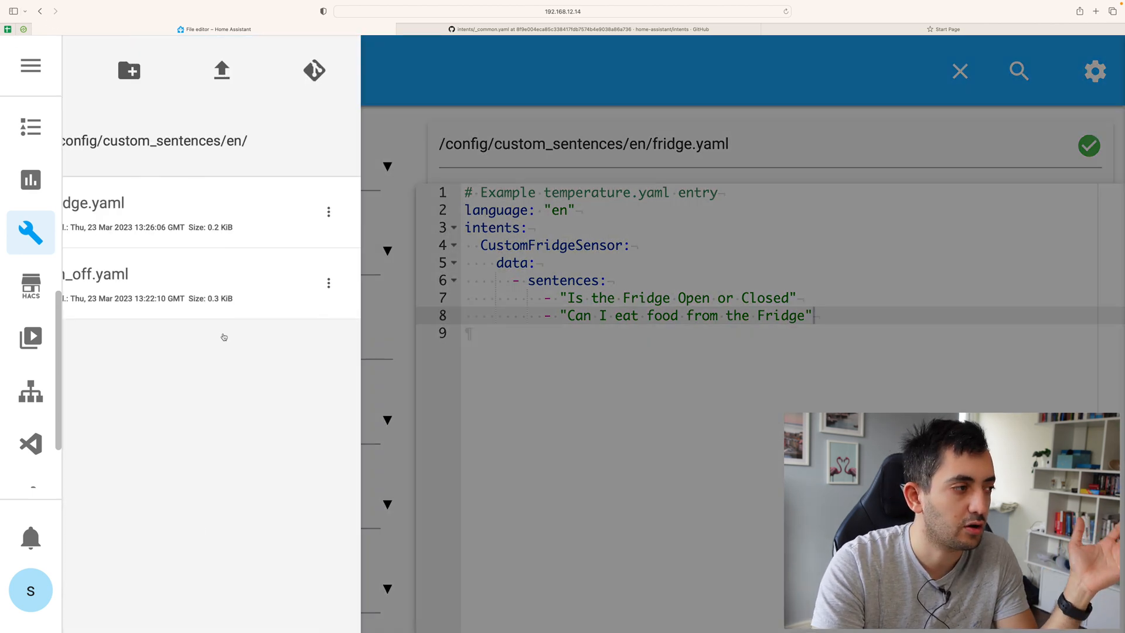
Go up to config/ and load configuration.yaml scrolled to the intent_script section
{"action": "left_click", "coordinate": [86, 141]}
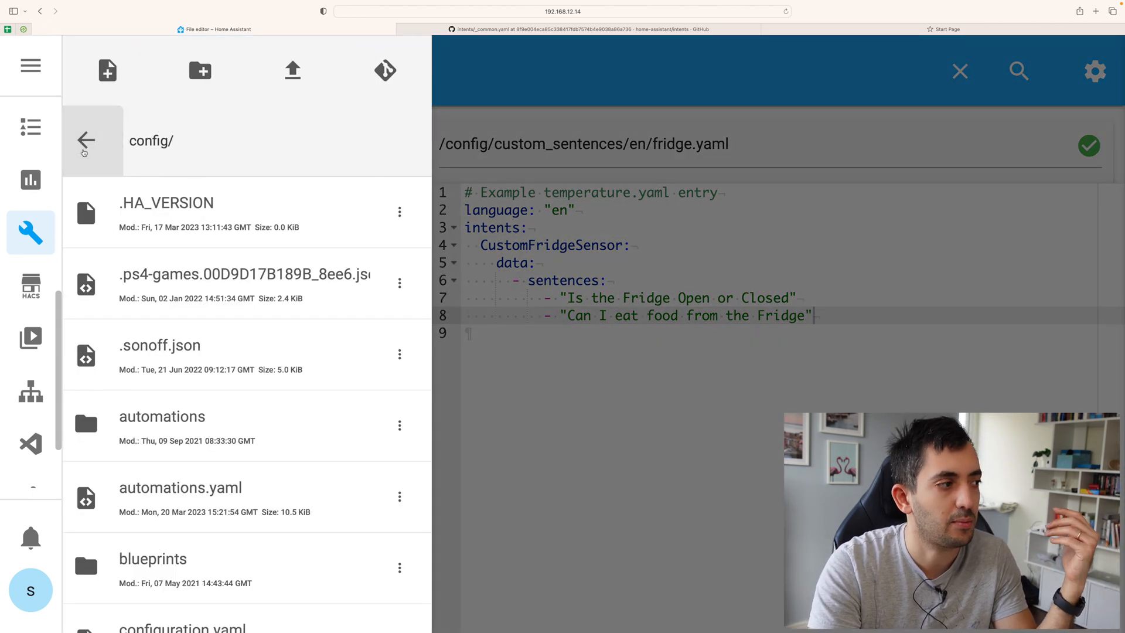
{"action": "scroll", "scroll_direction": "down", "scroll_amount": 3}
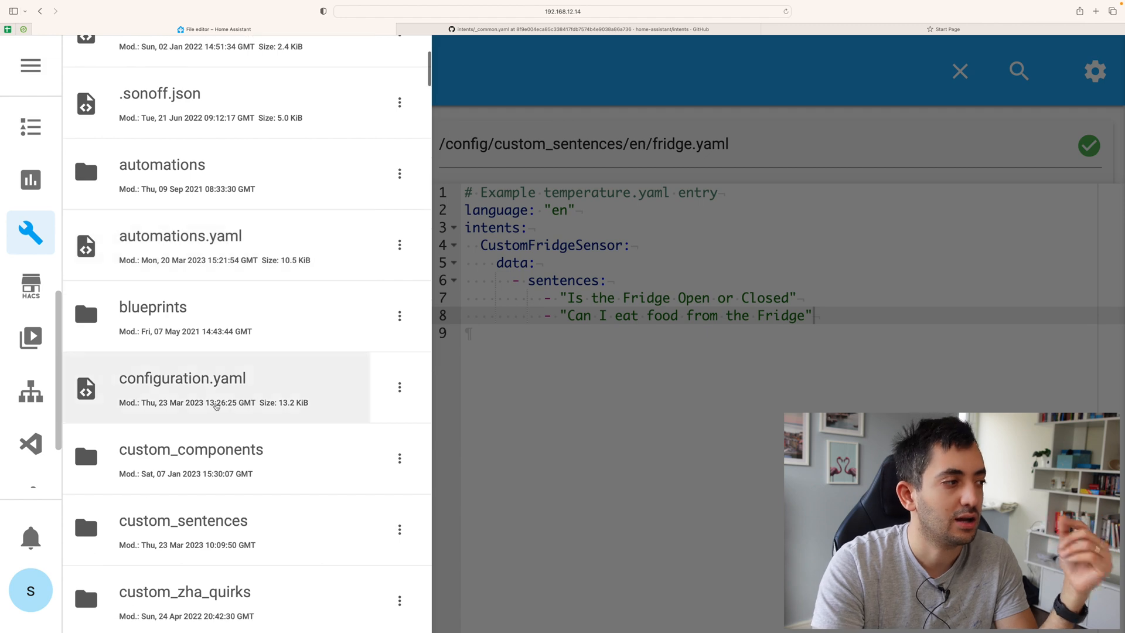
{"action": "left_click", "coordinate": [181, 377]}
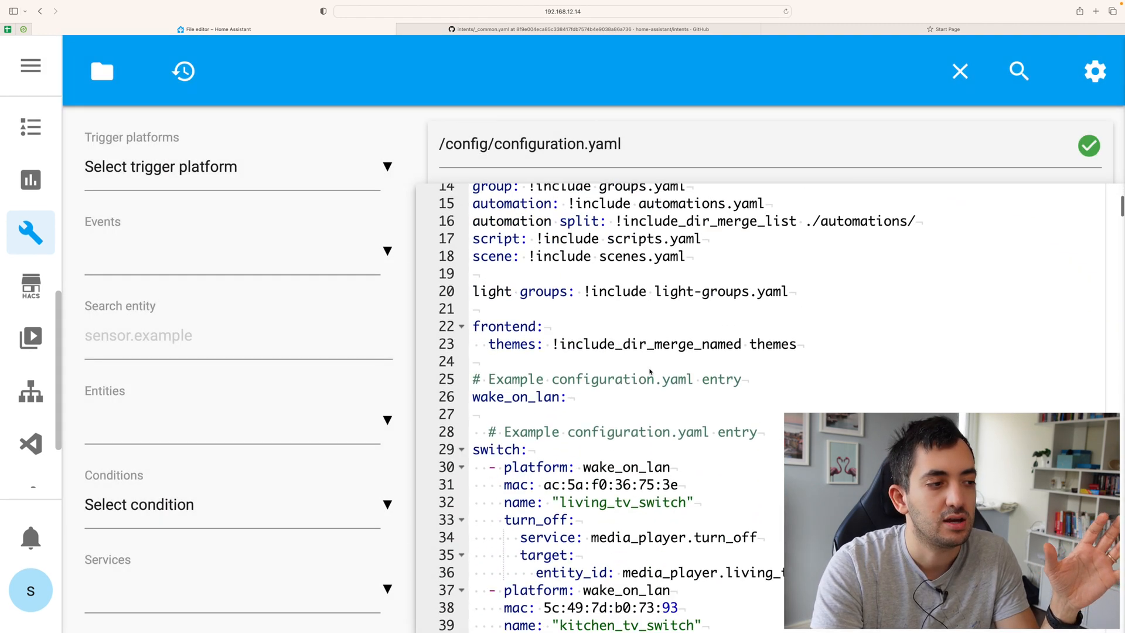
{"action": "scroll", "scroll_direction": "down", "scroll_amount": 3}
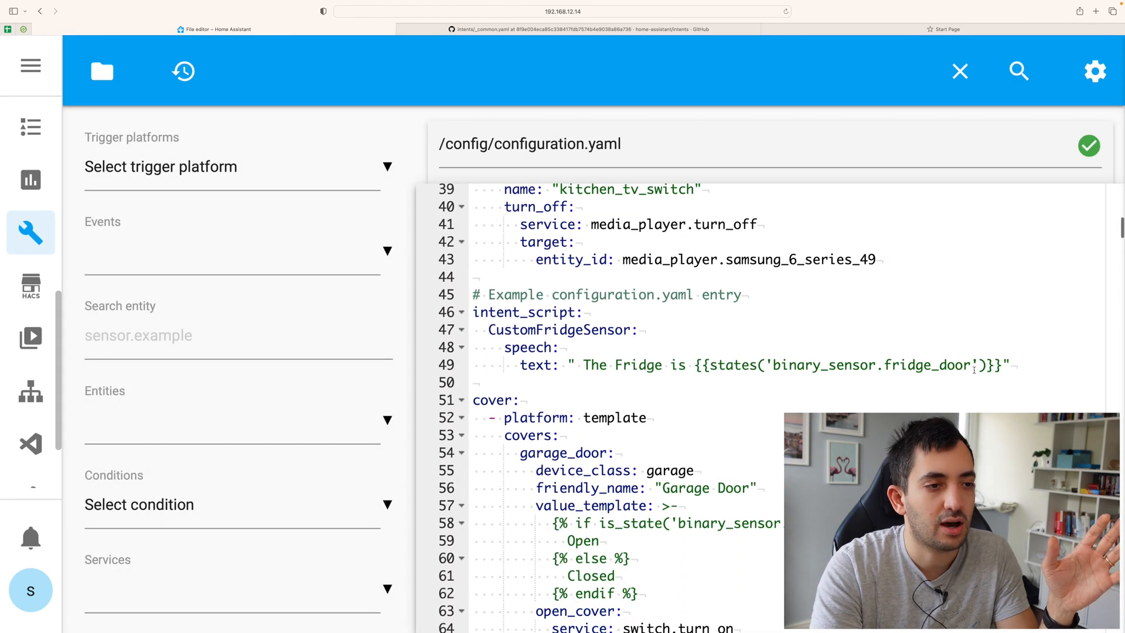
Highlight the CustomFridgeSensor intent_script block and point at the fridge door state template
{"action": "left_click_drag", "start_coordinate": [474, 312], "coordinate": [1009, 364]}
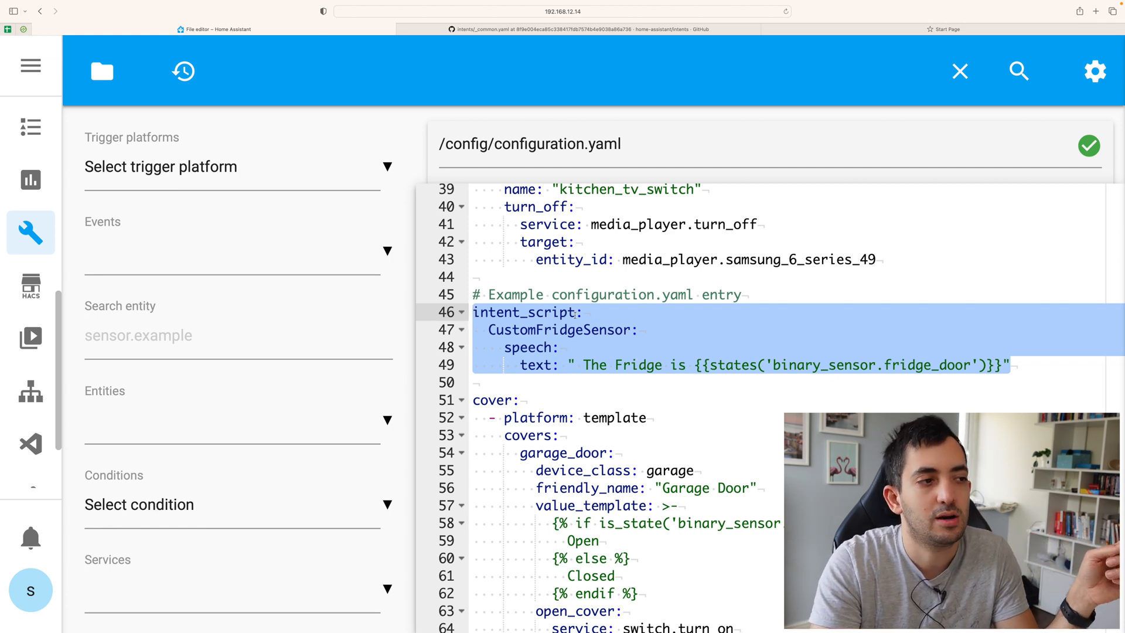
{"action": "left_click", "coordinate": [476, 330]}
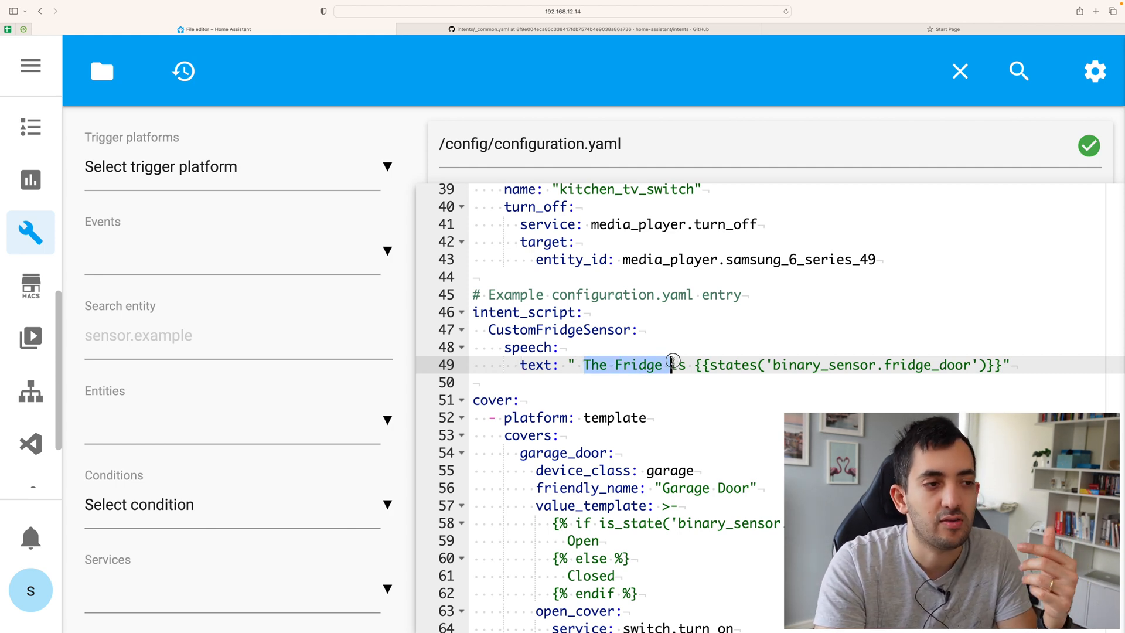
{"action": "left_click", "coordinate": [696, 366]}
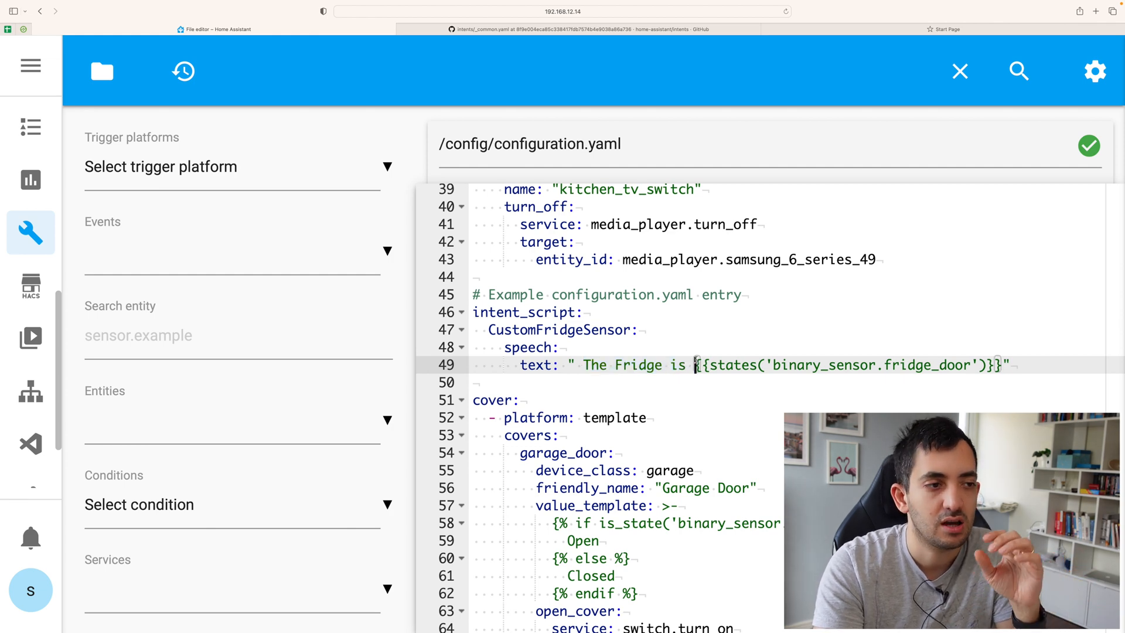